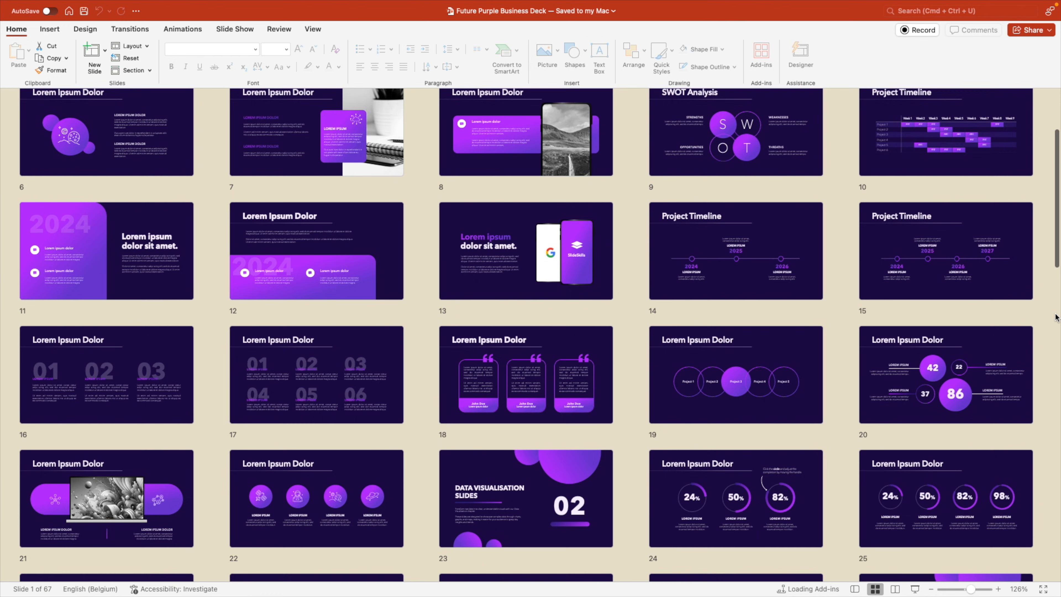
# Create a new Canva design at a custom size of 1920 × 3240 px.
pyautogui.scroll(-3)
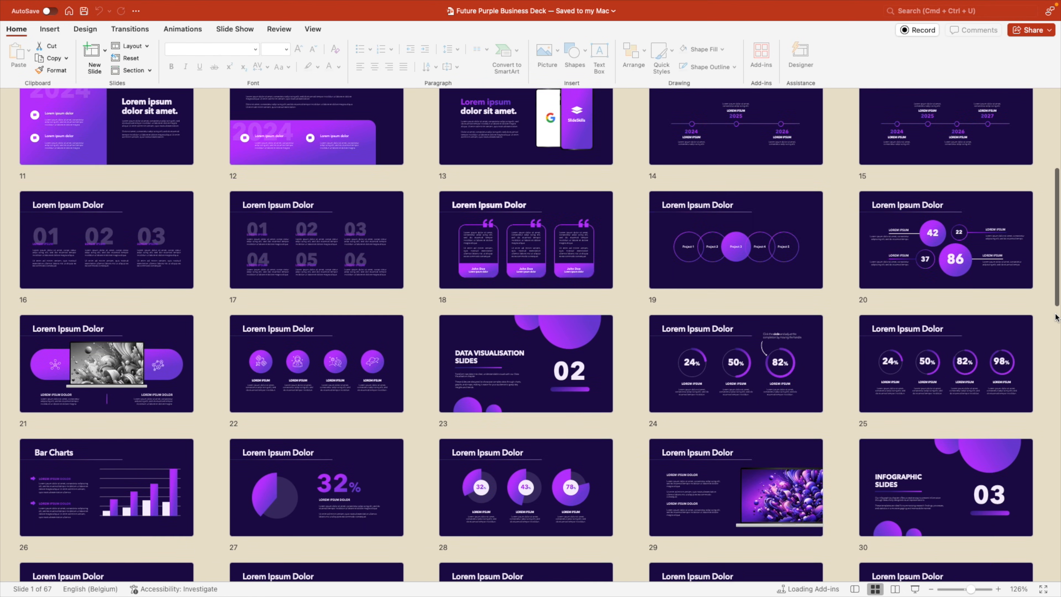
pyautogui.scroll(-3)
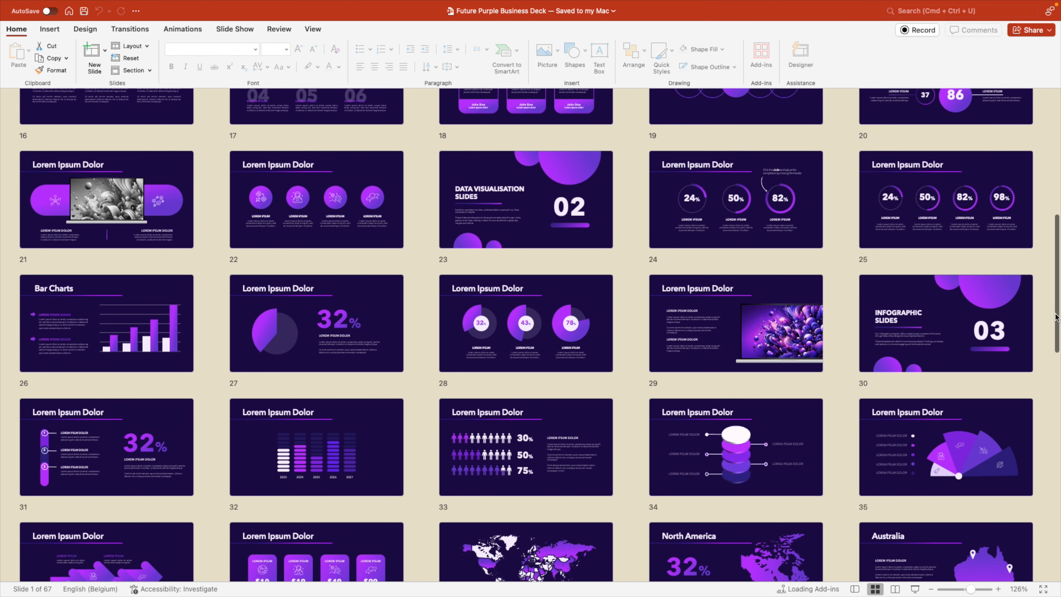
pyautogui.scroll(-3)
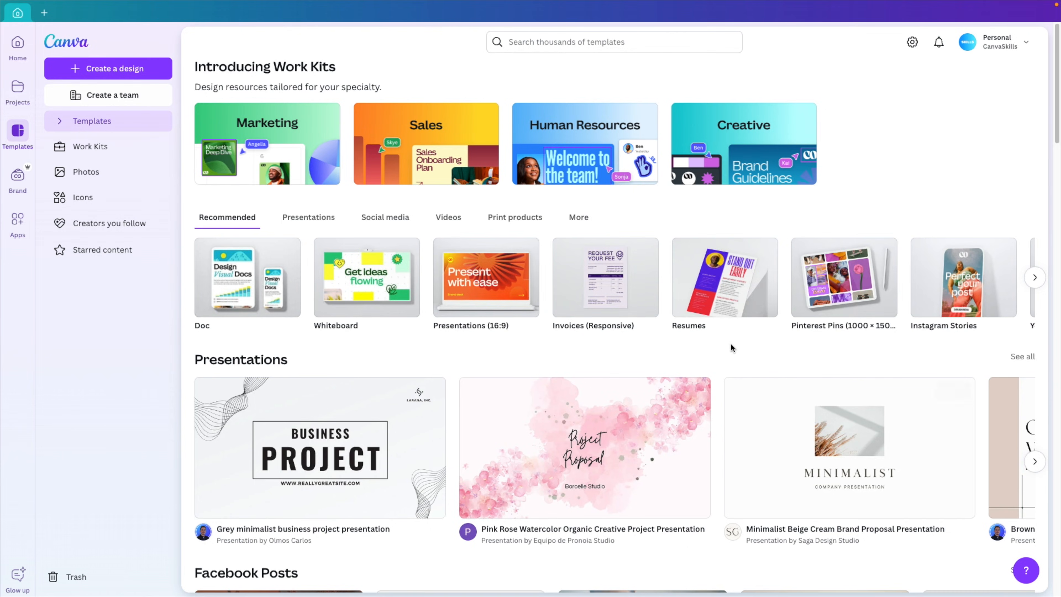
pyautogui.click(114, 69)
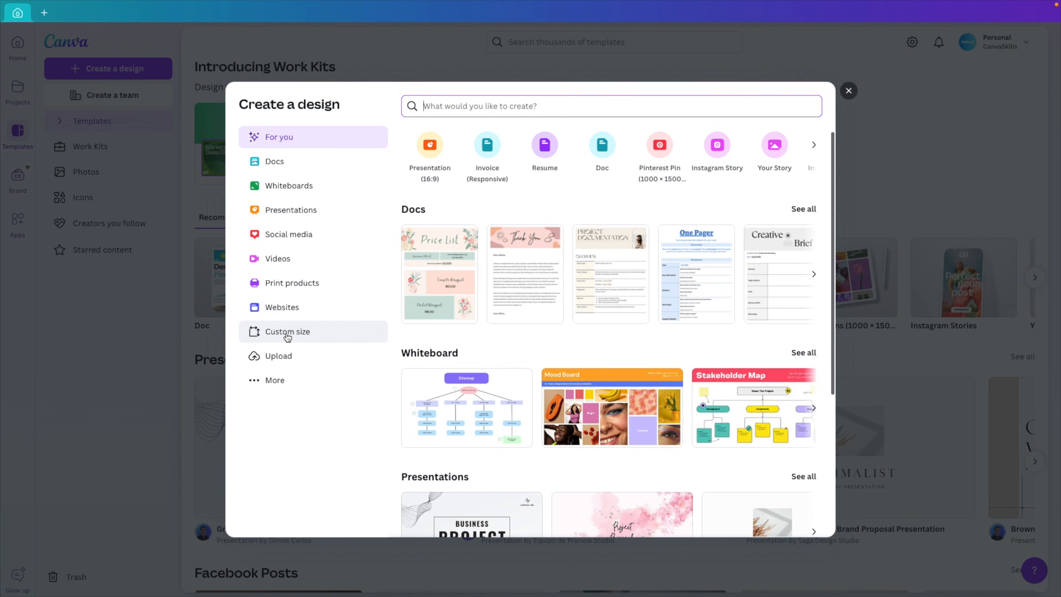
pyautogui.click(287, 331)
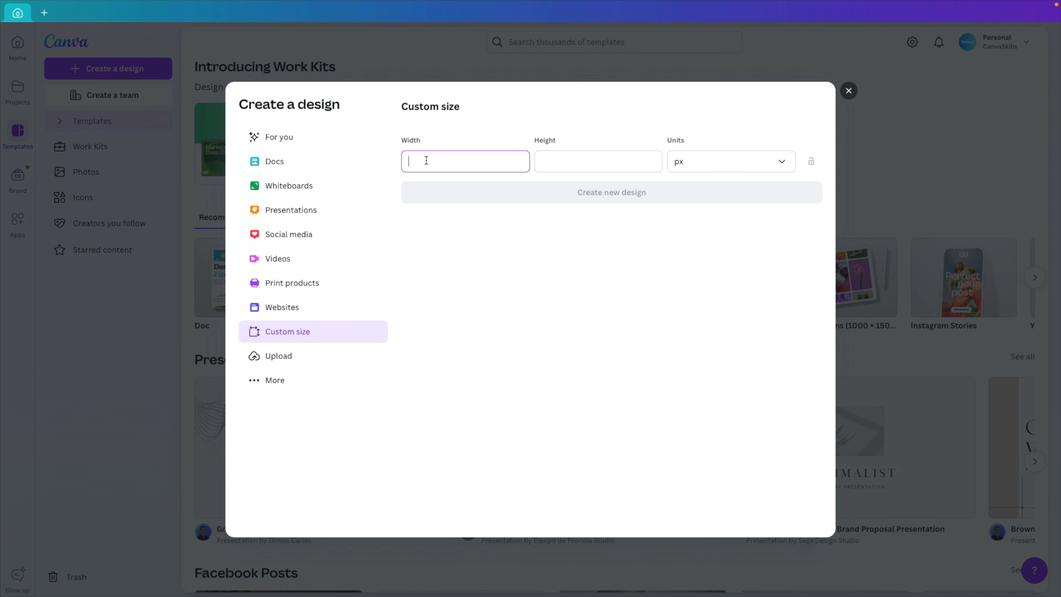
pyautogui.write('1920')
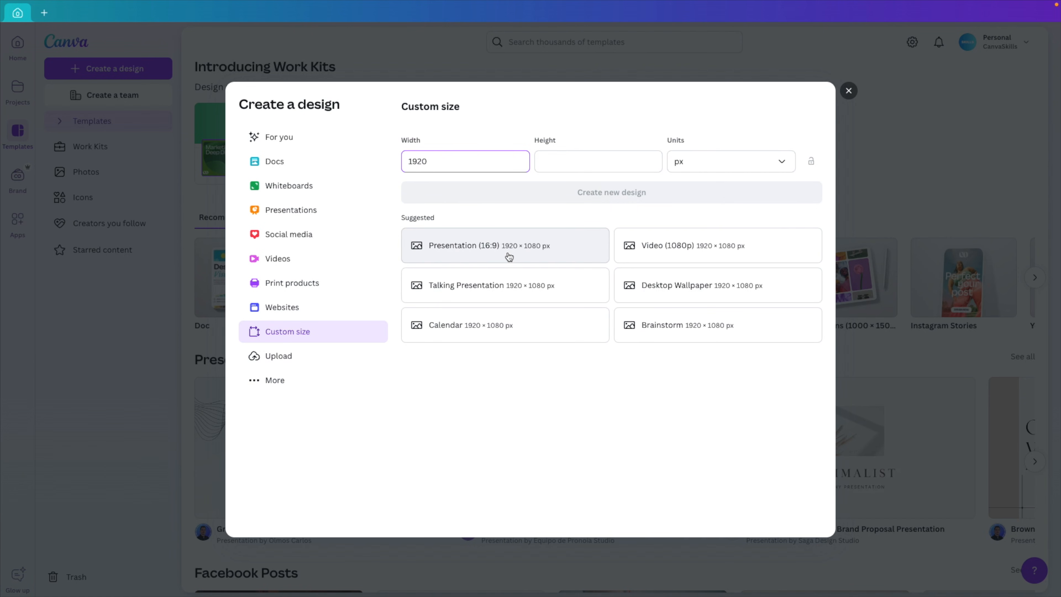
pyautogui.moveTo(536, 253)
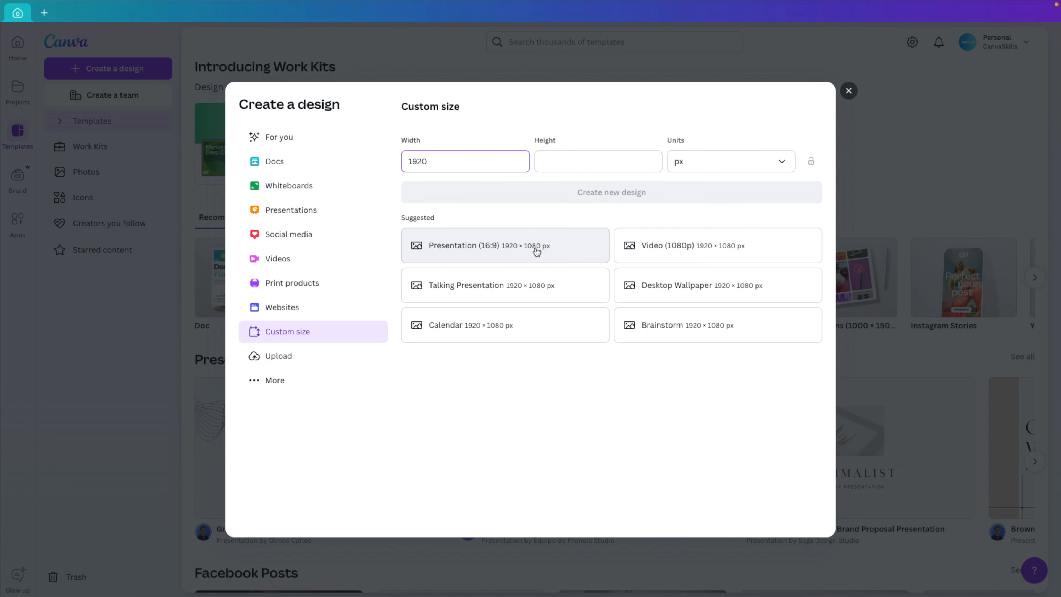
pyautogui.click(597, 160)
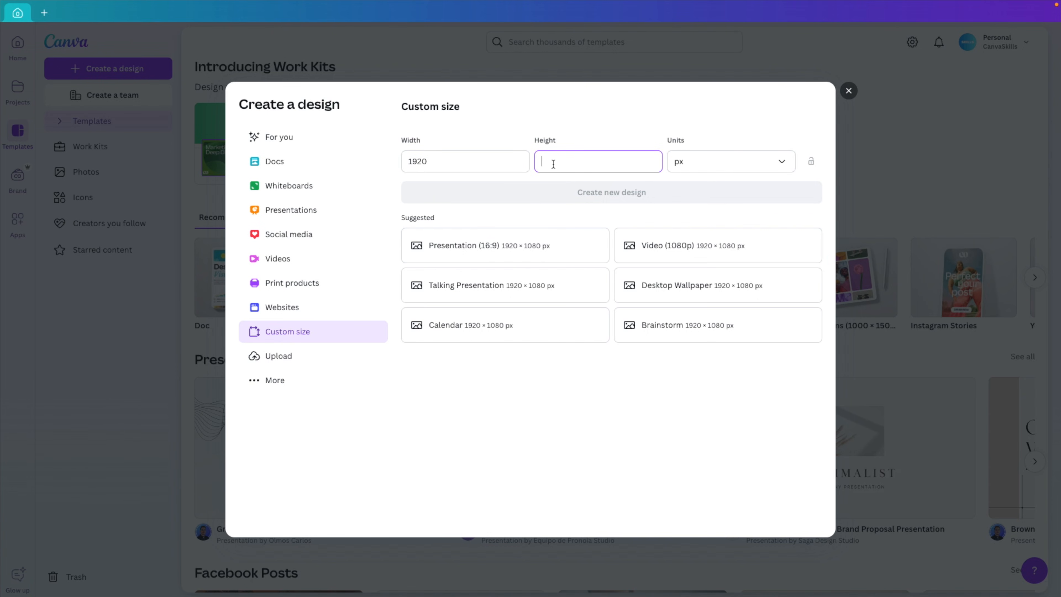
pyautogui.write('3240')
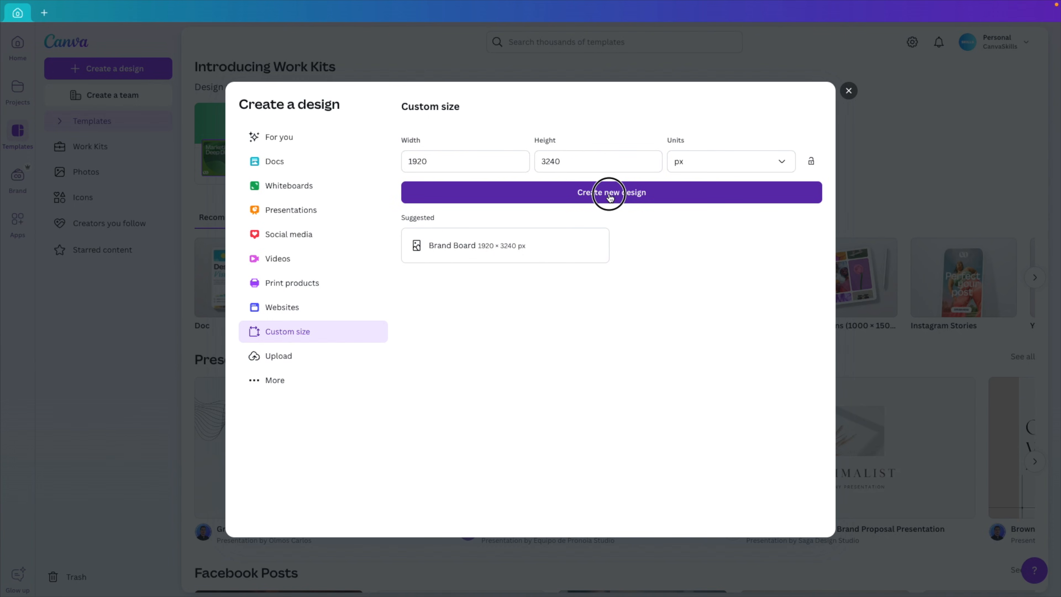
pyautogui.click(609, 193)
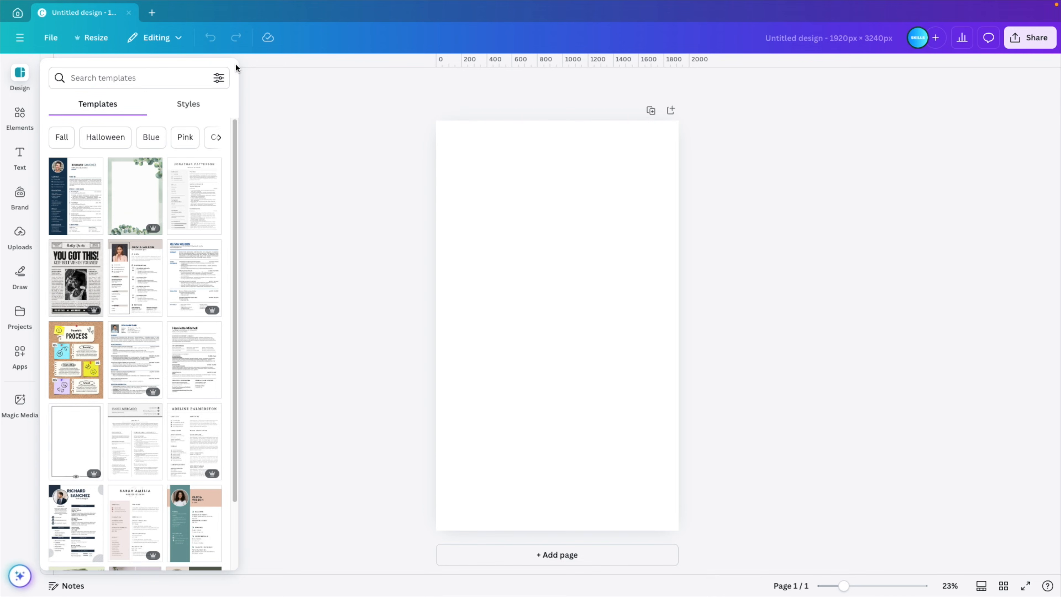
# Place the uploaded ocean cargo-ship image and stretch it to fill the whole page.
pyautogui.click(557, 325)
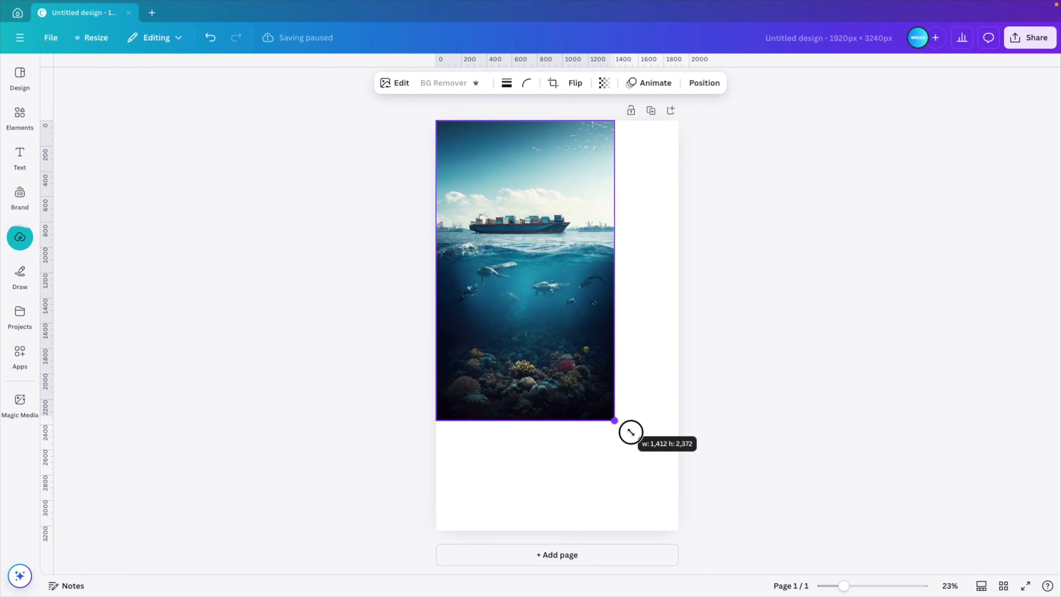
pyautogui.moveTo(614, 420); pyautogui.dragTo(678, 528)
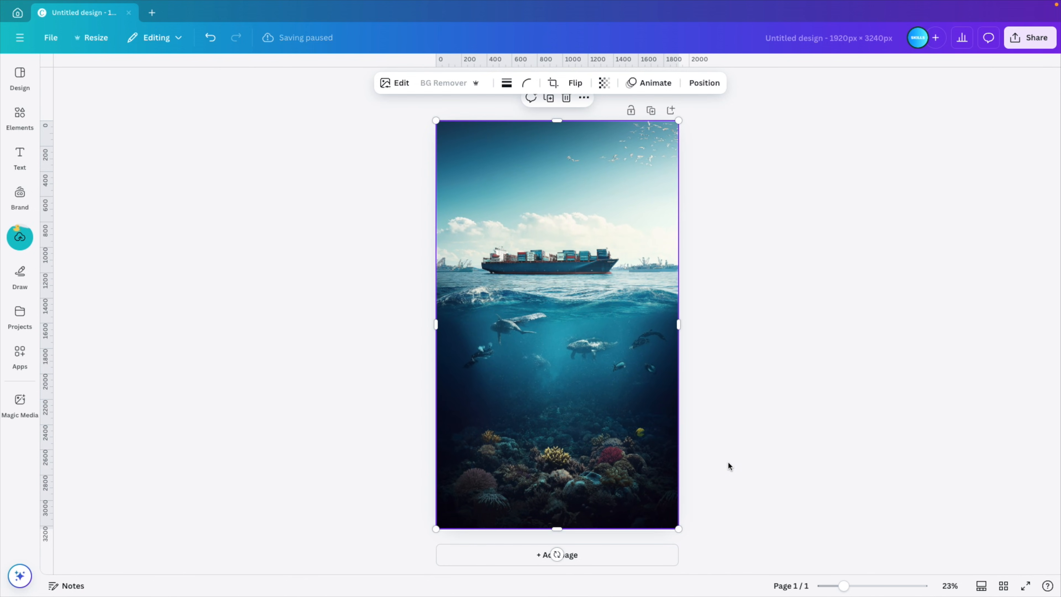
pyautogui.click(739, 438)
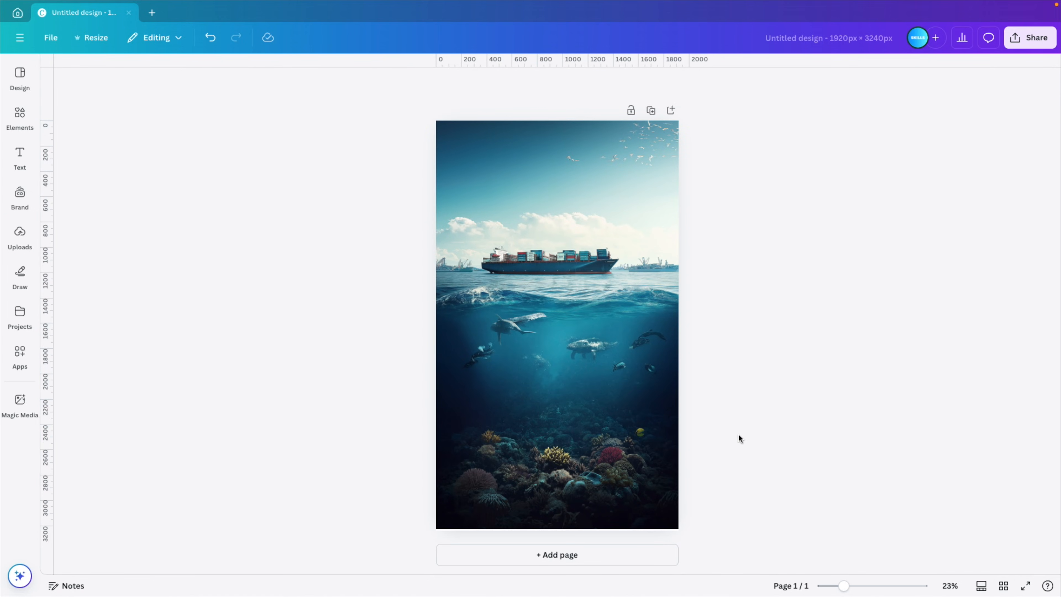
pyautogui.moveTo(142, 72)
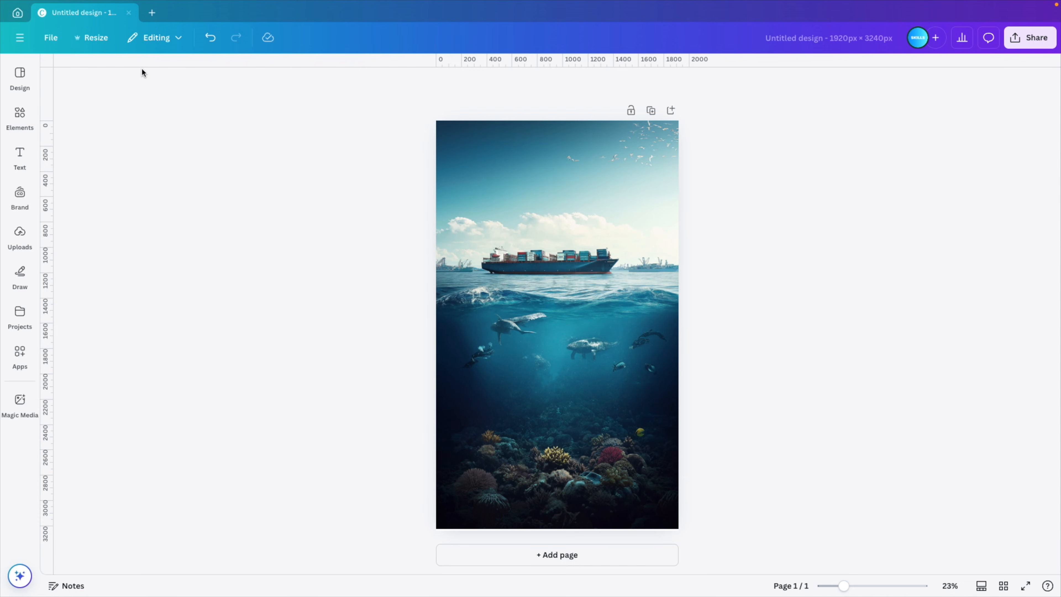
# Add custom guides with 0 columns and 3 rows, splitting the page into three equal rows.
pyautogui.click(51, 37)
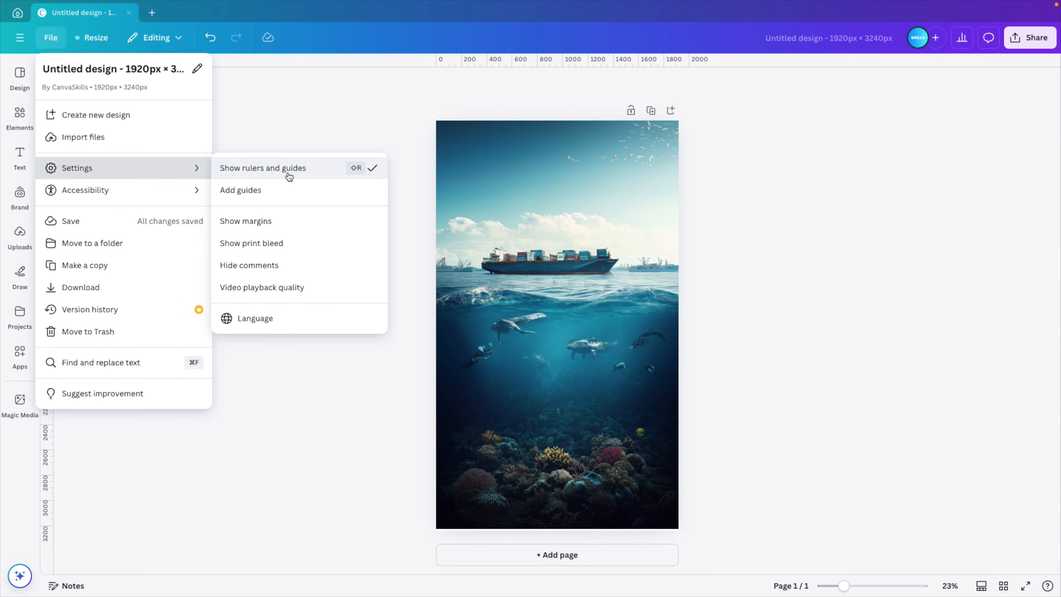
pyautogui.click(240, 190)
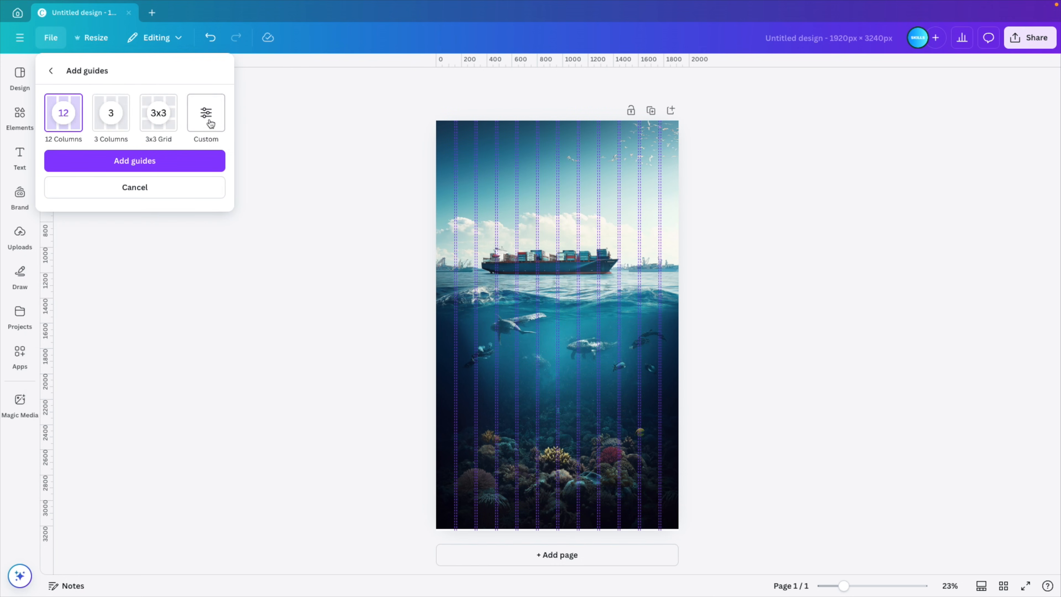
pyautogui.click(206, 113)
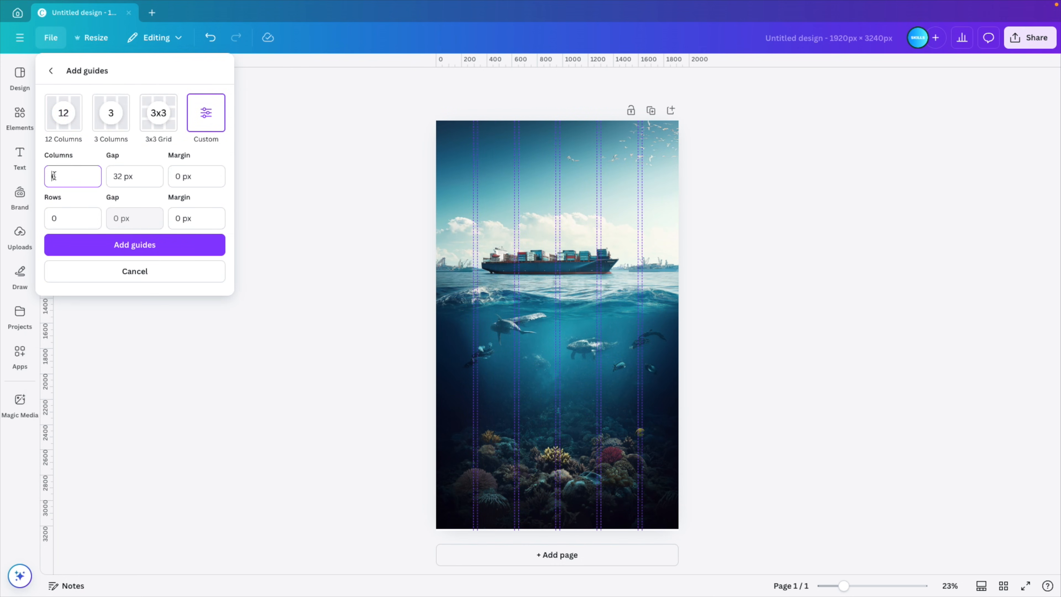
pyautogui.click(72, 217)
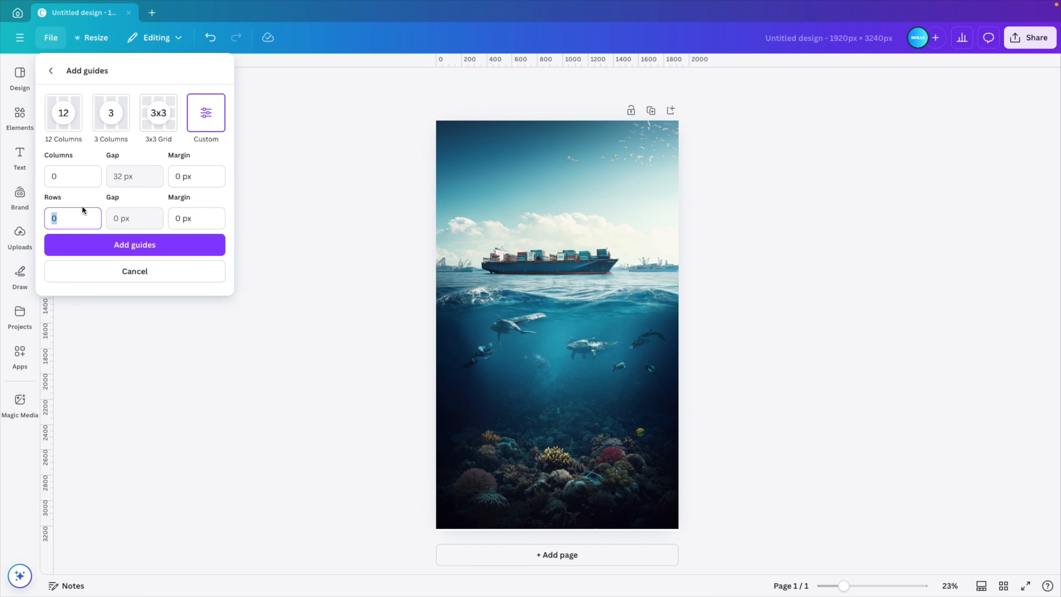
pyautogui.write('3')
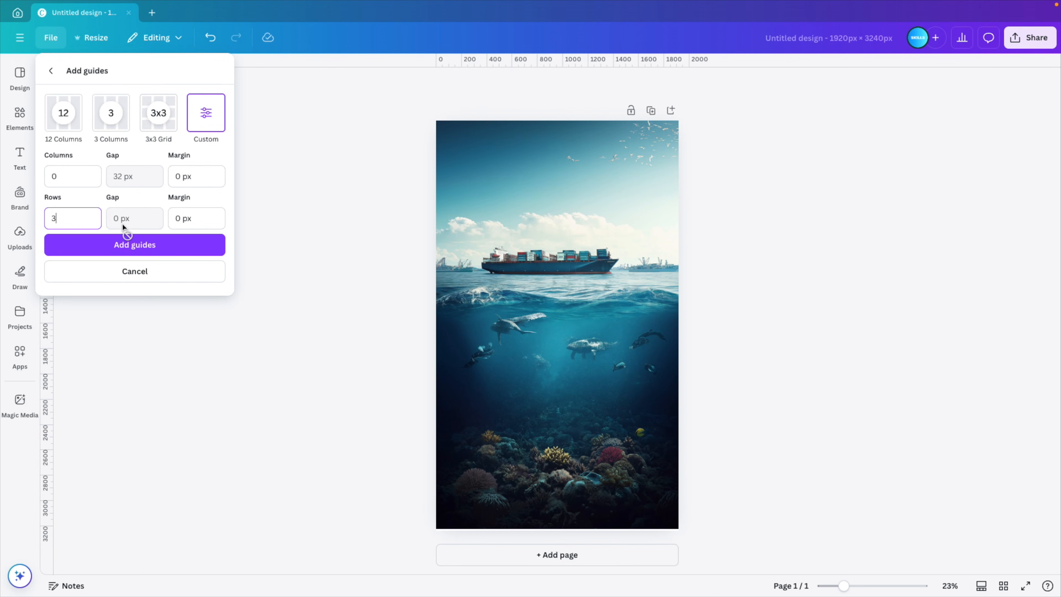
pyautogui.click(134, 244)
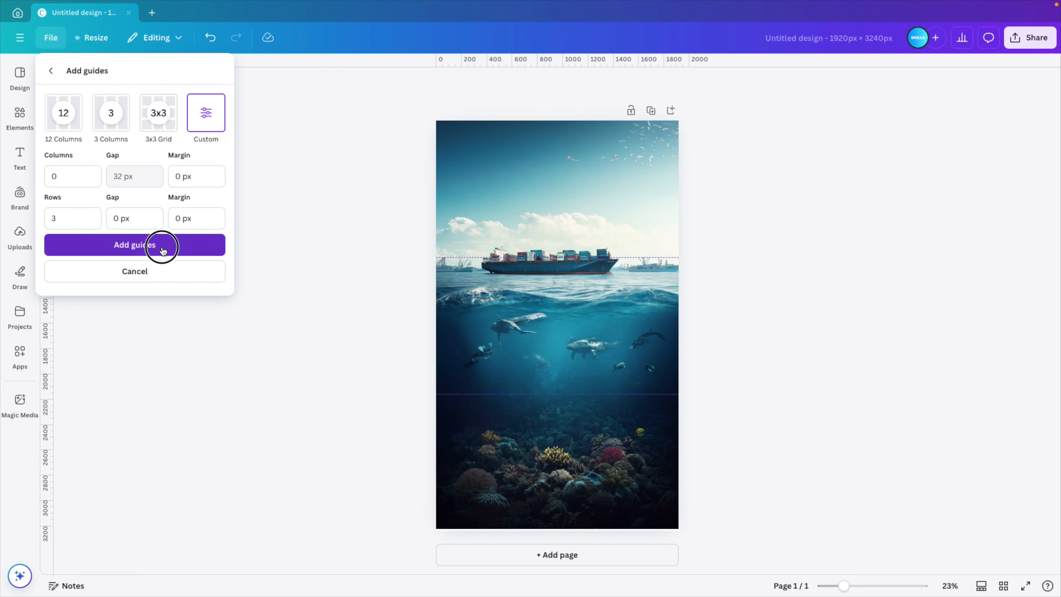
pyautogui.click(134, 244)
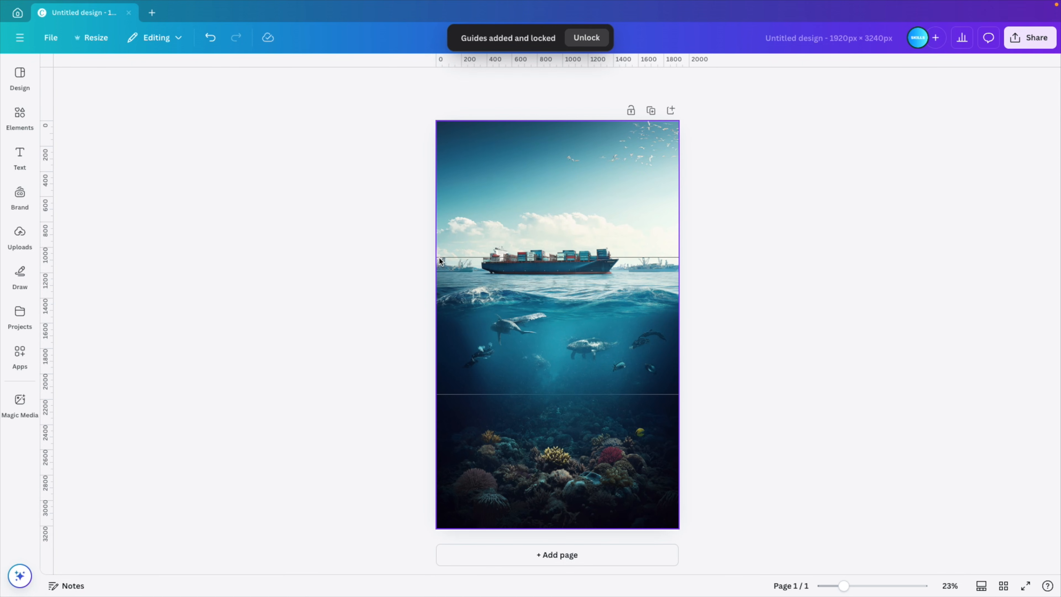
pyautogui.moveTo(520, 206)
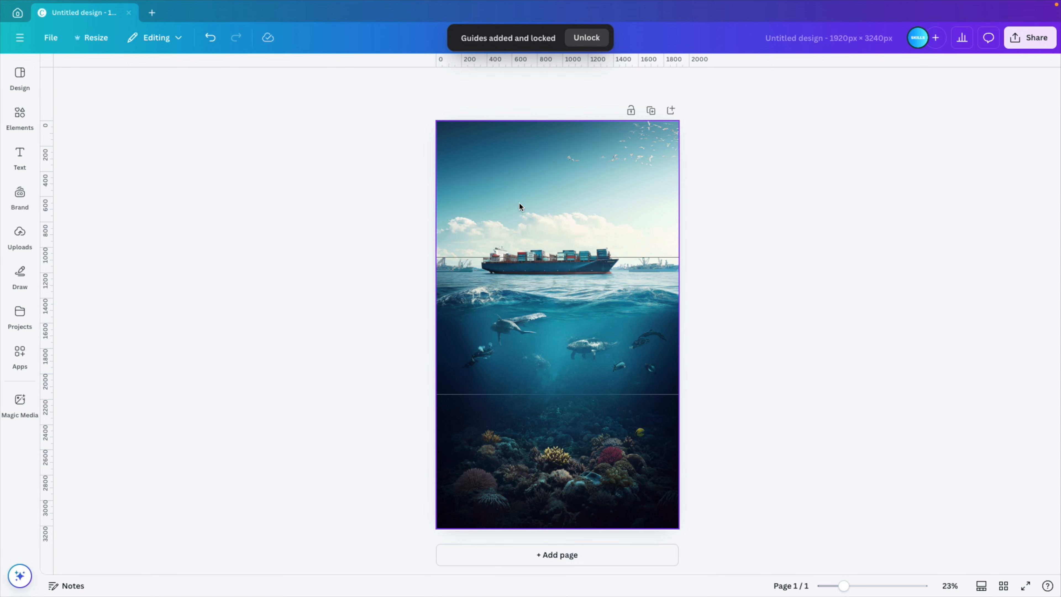
pyautogui.moveTo(578, 471)
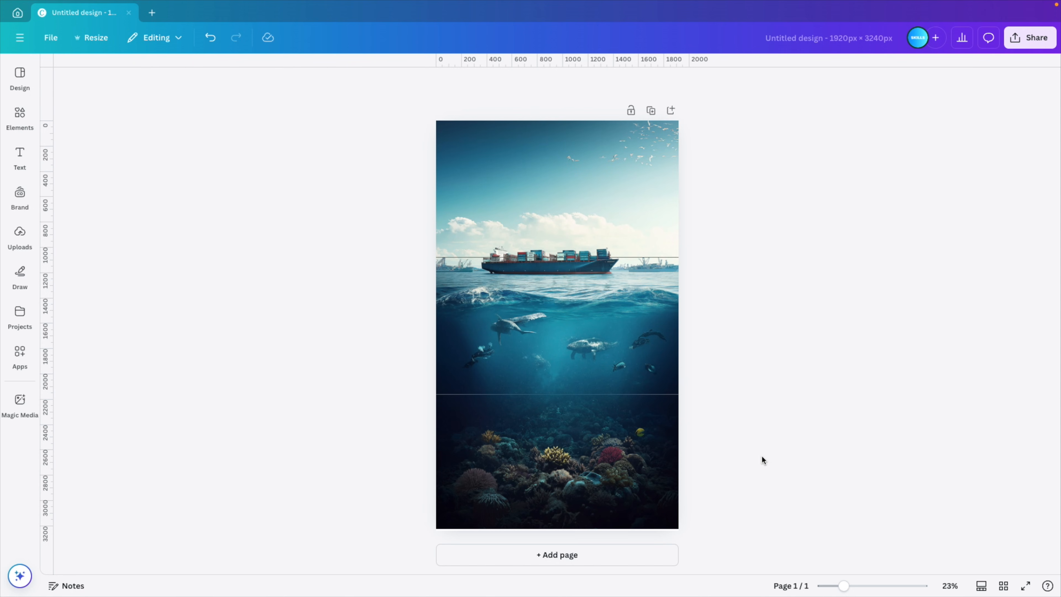
pyautogui.click(556, 324)
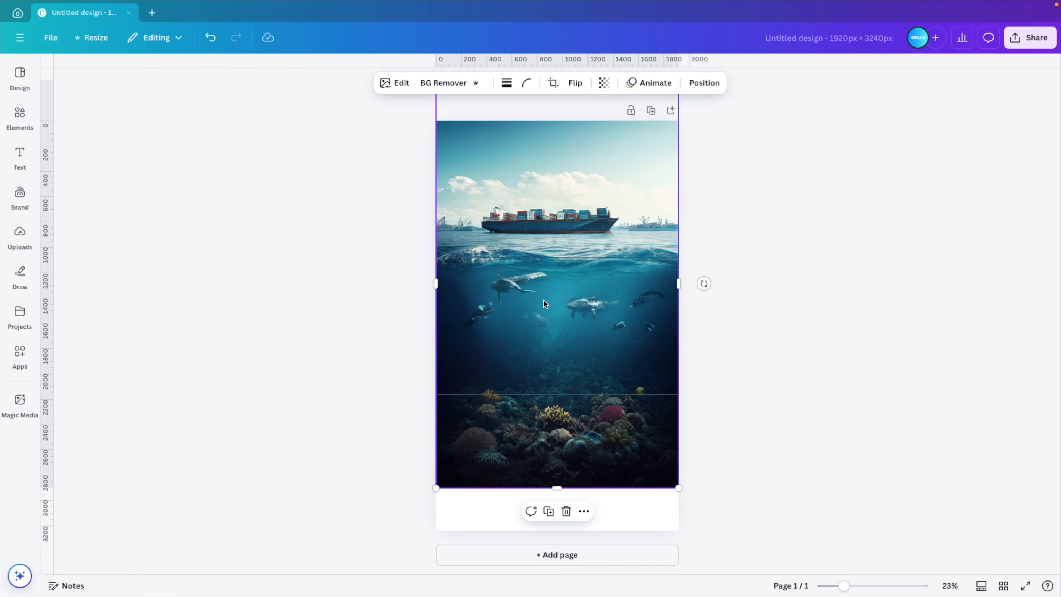
pyautogui.moveTo(568, 471)
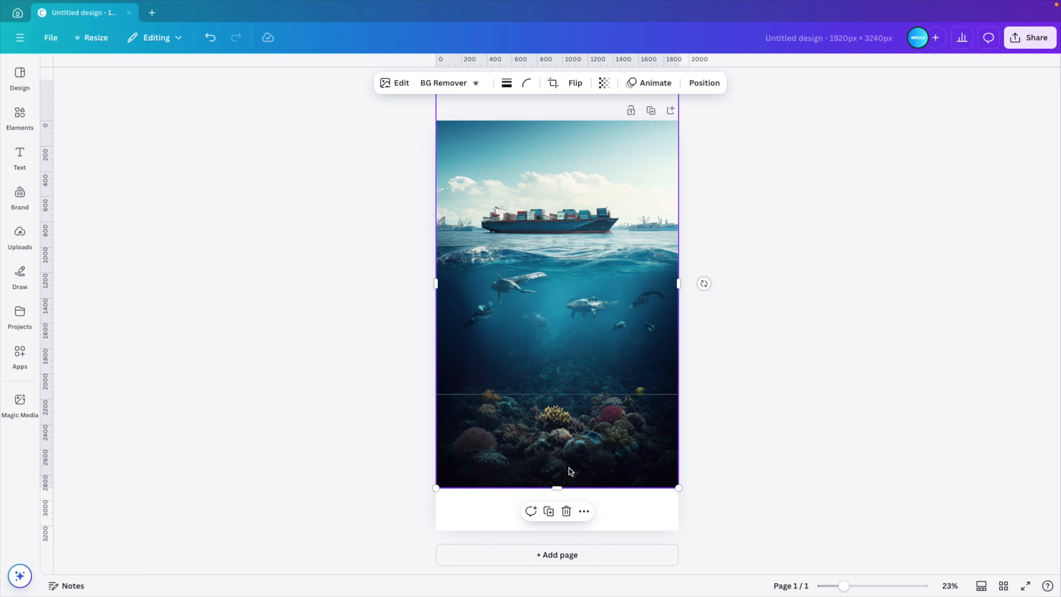
pyautogui.moveTo(642, 447)
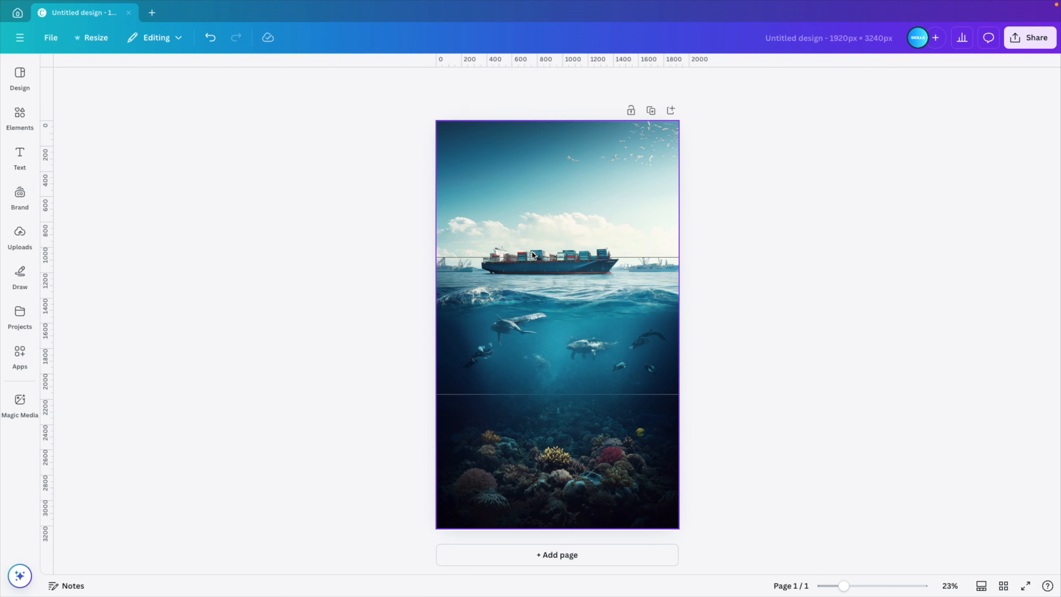
pyautogui.moveTo(559, 165)
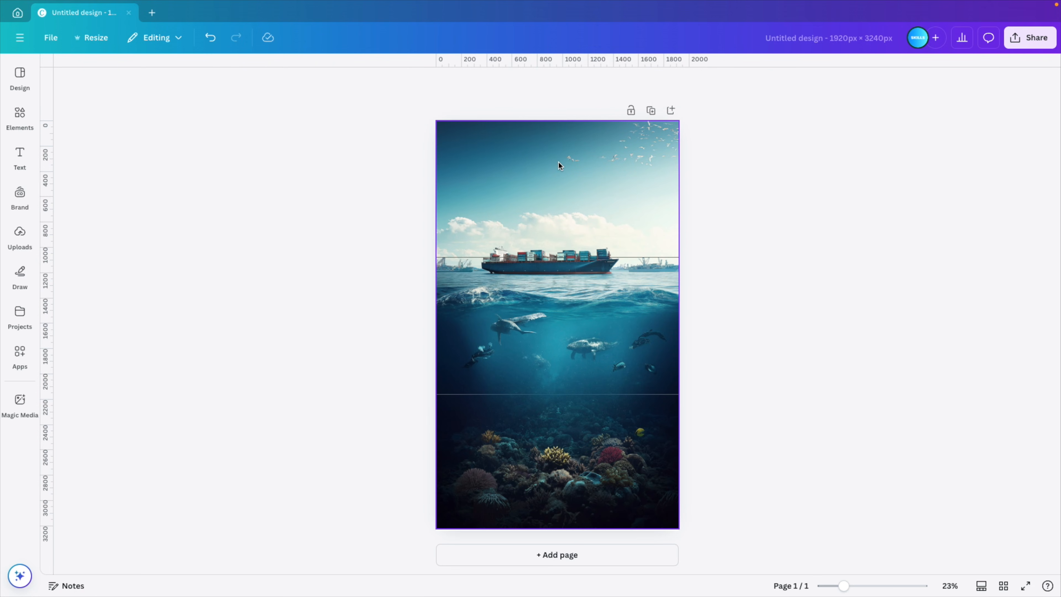
pyautogui.moveTo(617, 266)
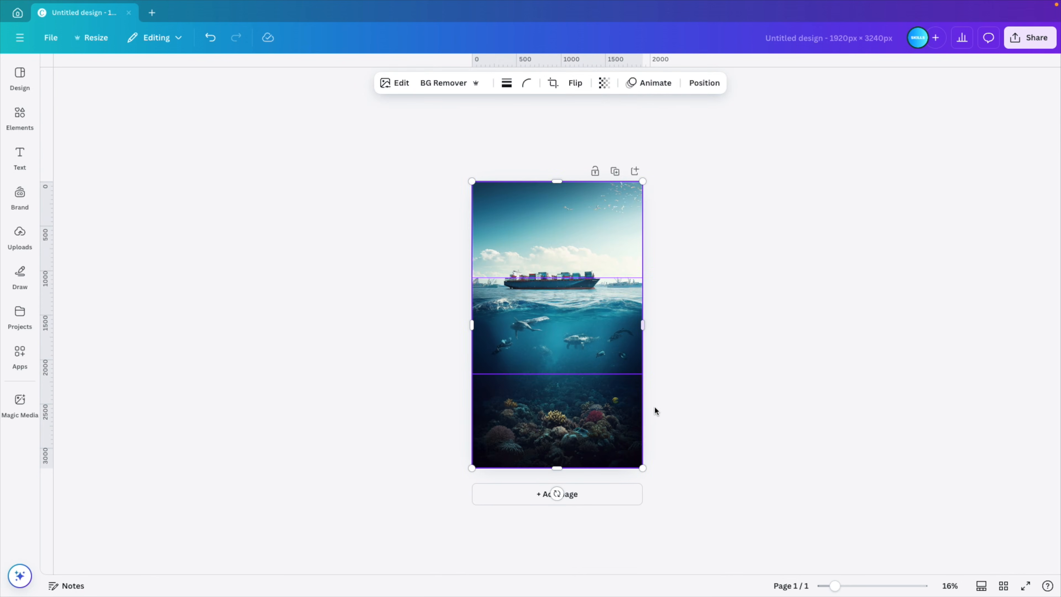
pyautogui.moveTo(641, 181); pyautogui.dragTo(636, 222)
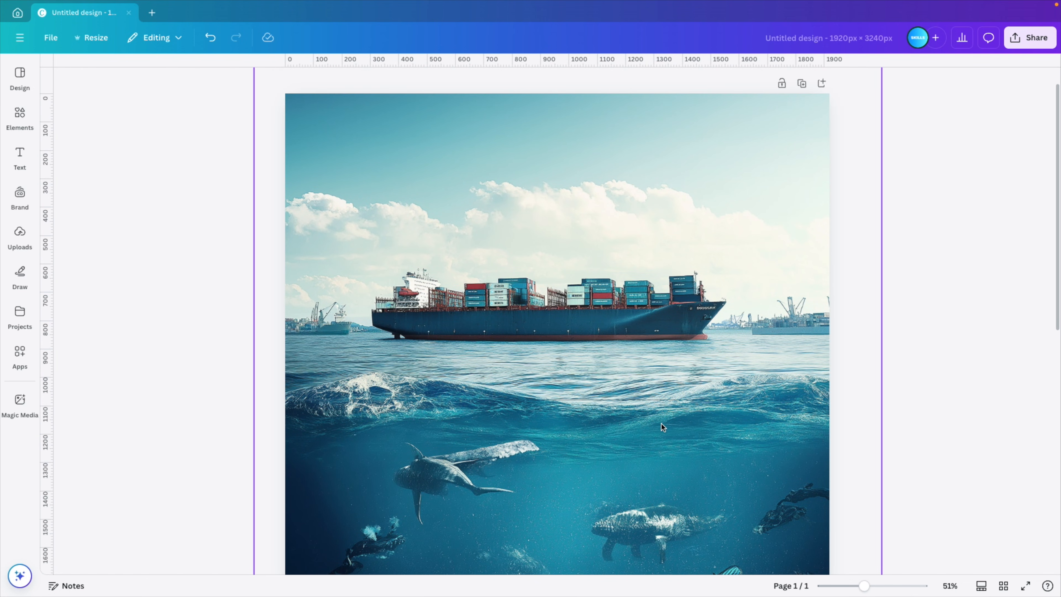
pyautogui.moveTo(590, 314)
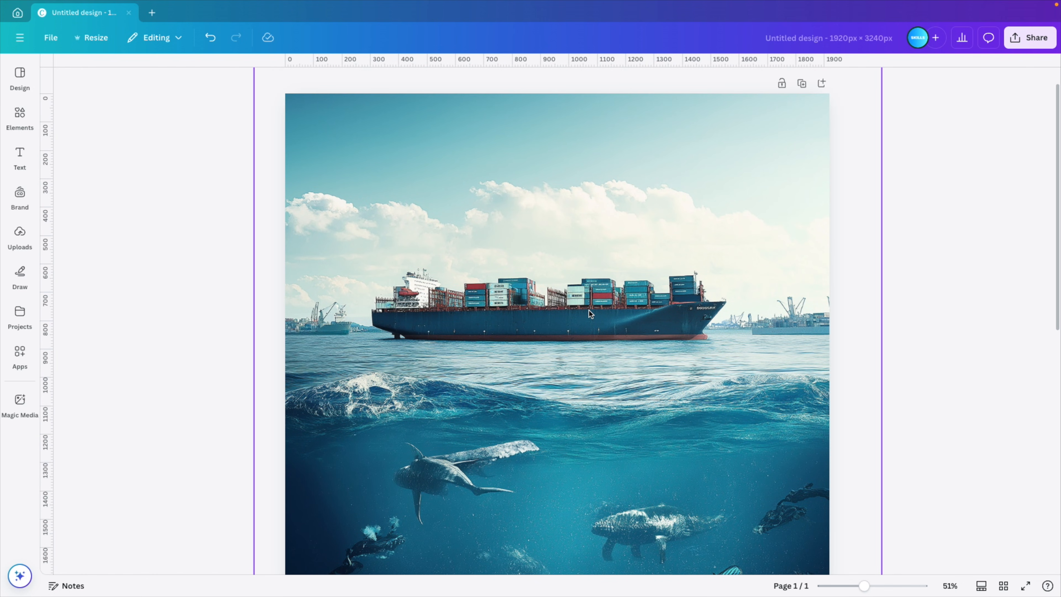
pyautogui.scroll(-3)
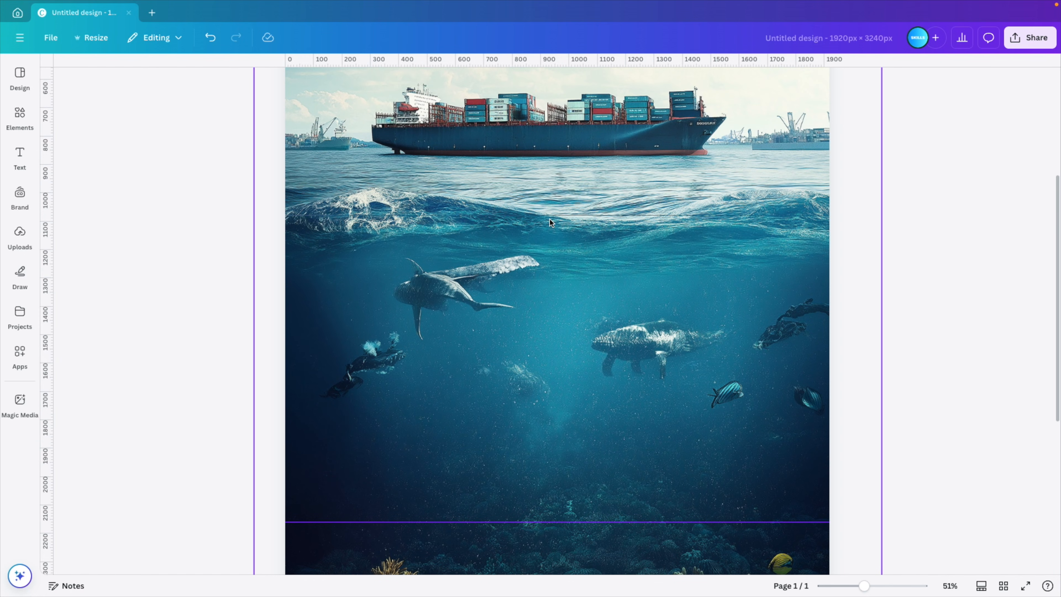
pyautogui.moveTo(697, 381)
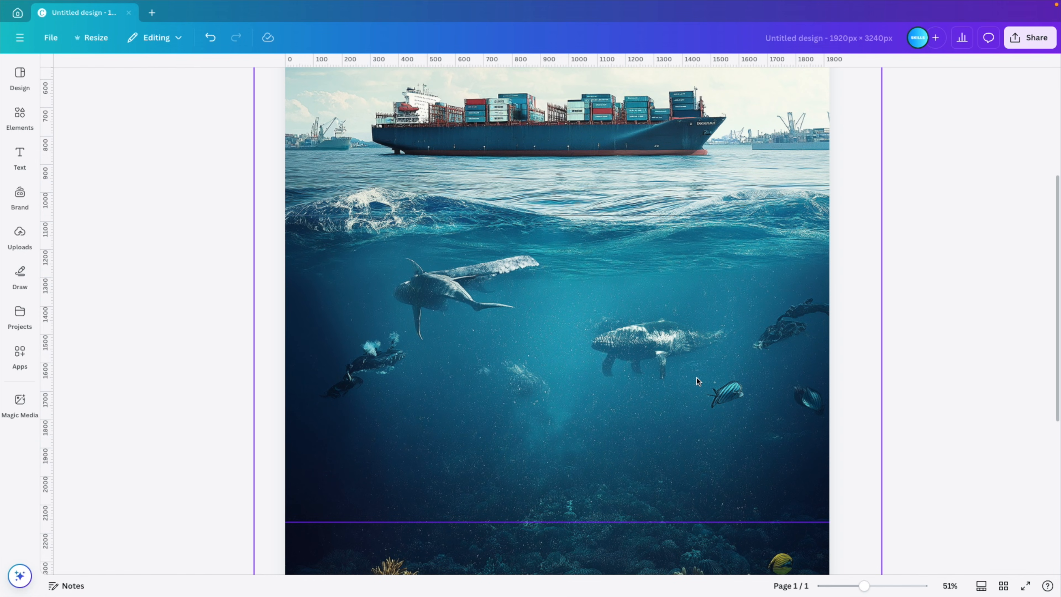
pyautogui.scroll(-3)
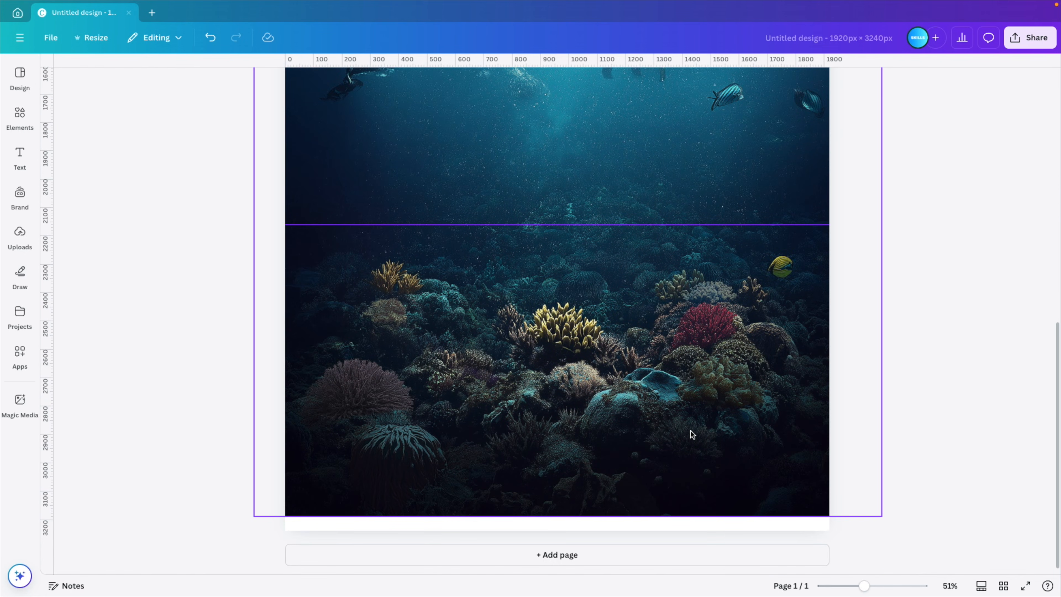
pyautogui.scroll(3)
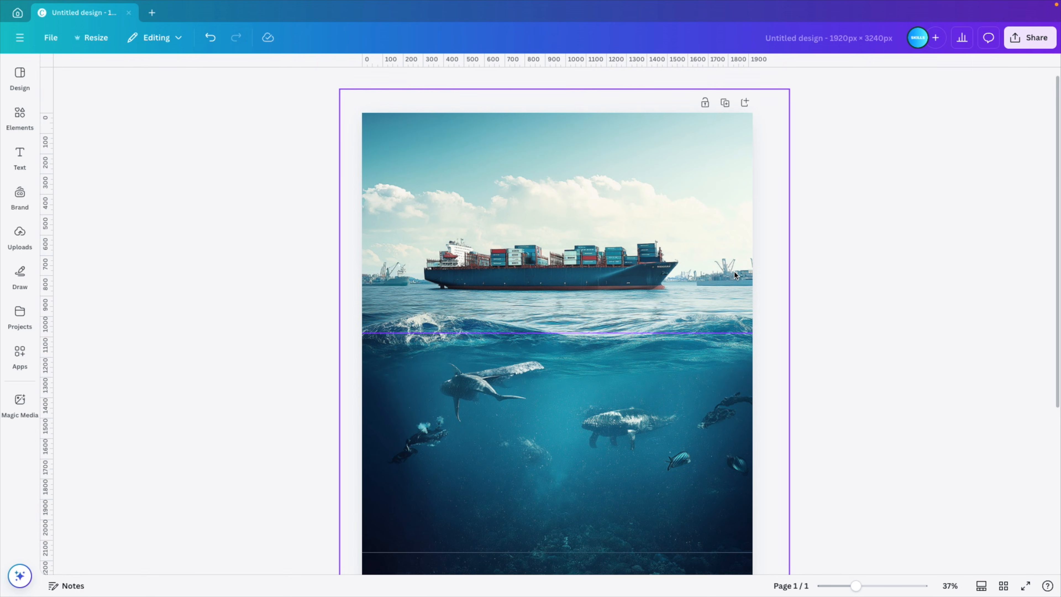
pyautogui.moveTo(712, 318)
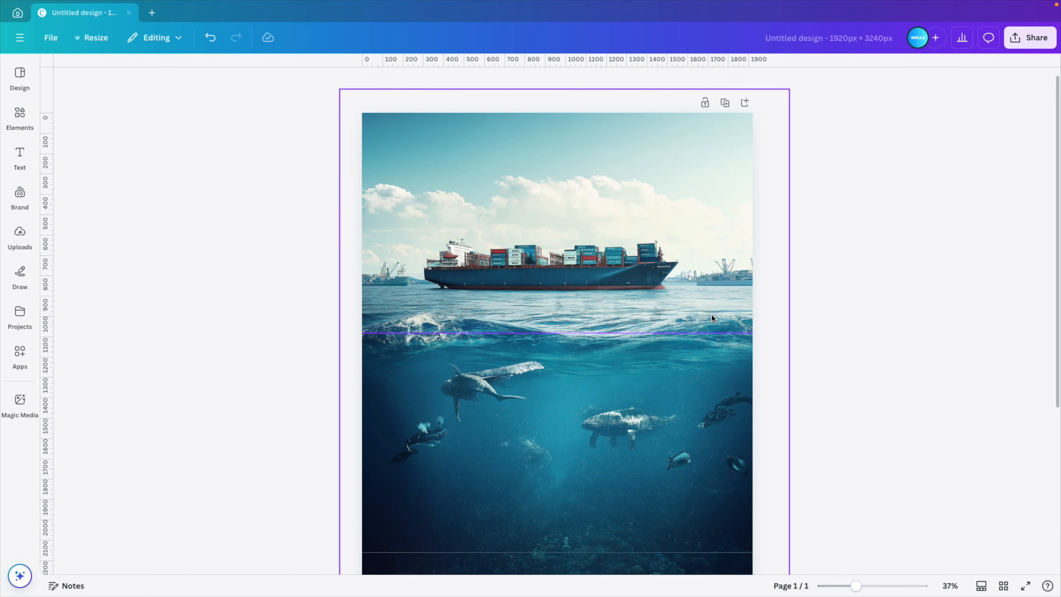
pyautogui.moveTo(611, 253)
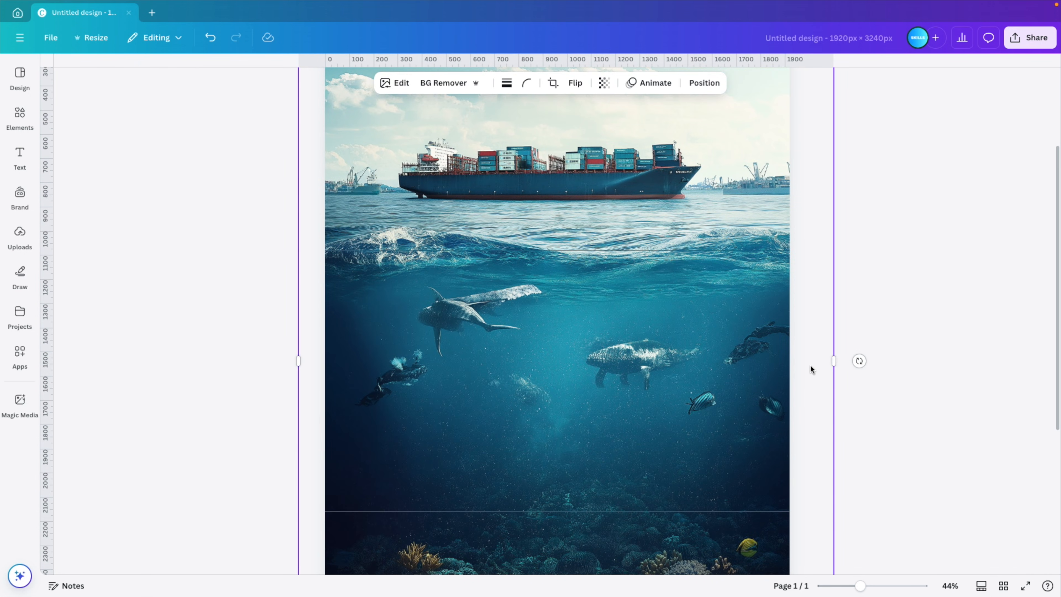
pyautogui.moveTo(384, 415)
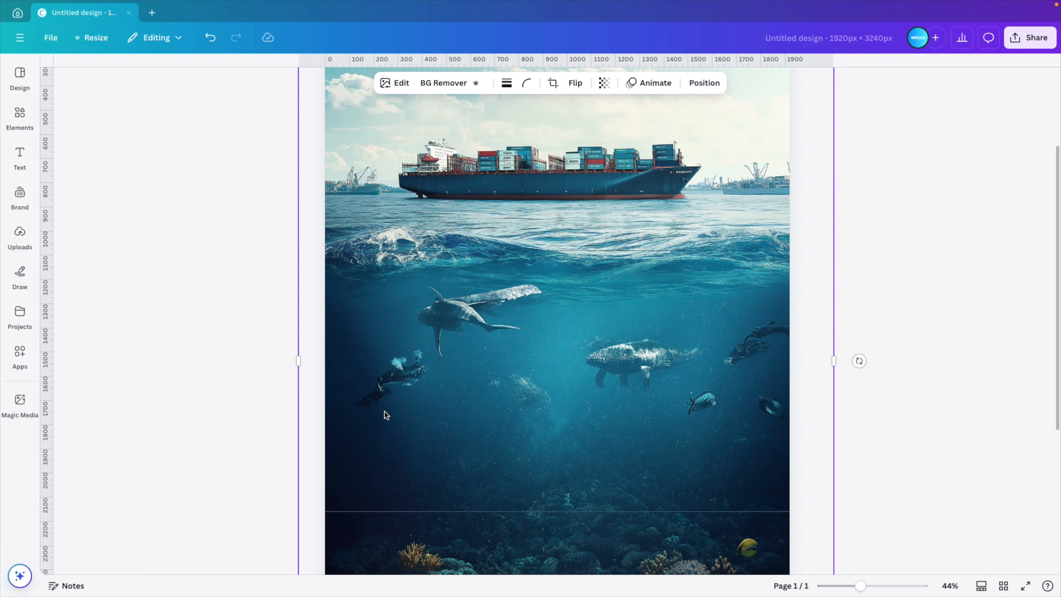
pyautogui.moveTo(697, 407)
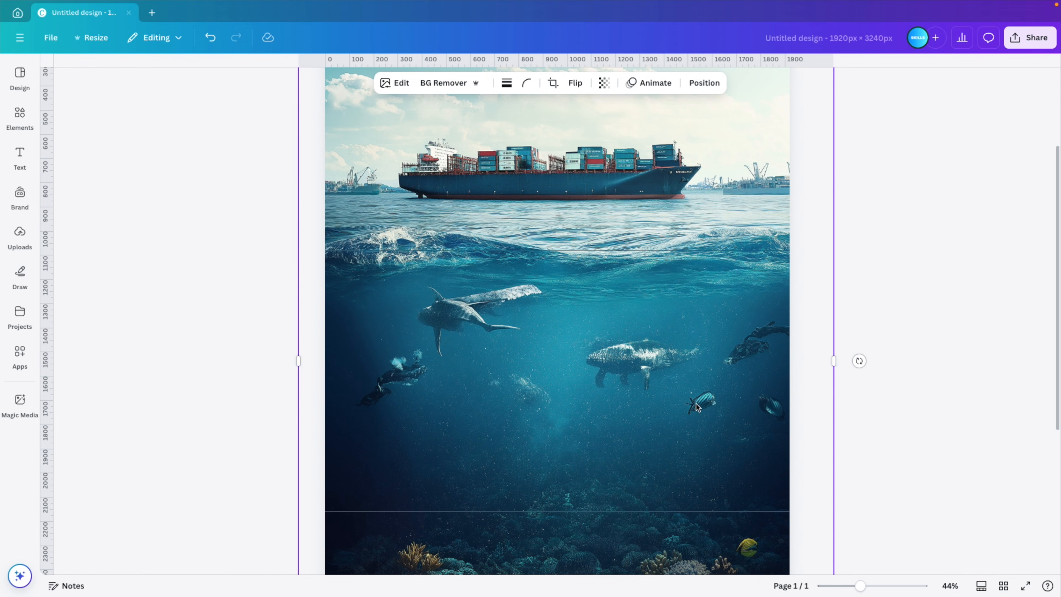
pyautogui.moveTo(690, 406)
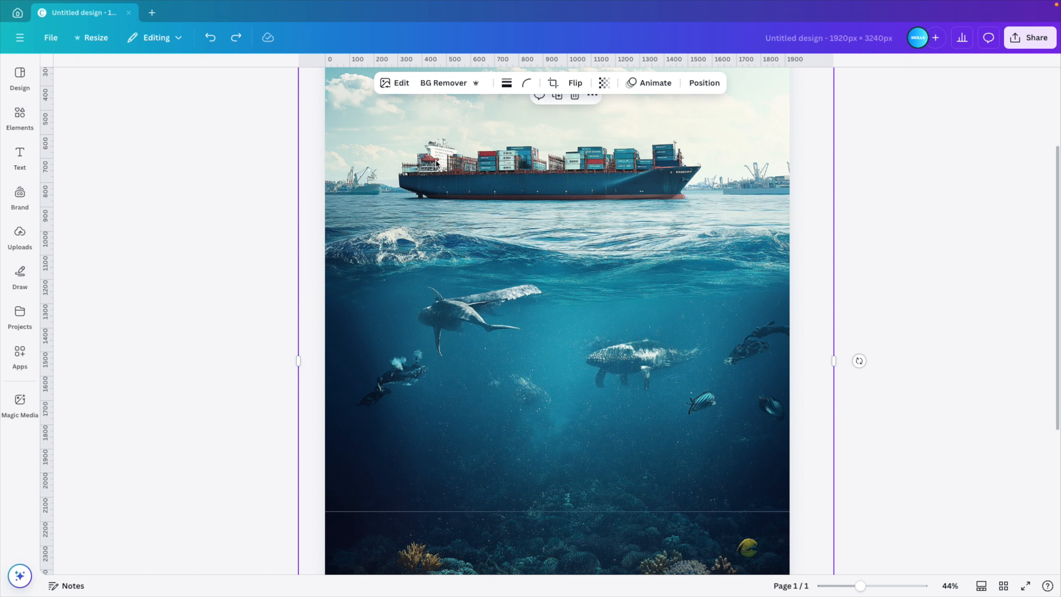
# With Magic Eraser, brush over the divers and stray creatures and erase them.
pyautogui.click(401, 83)
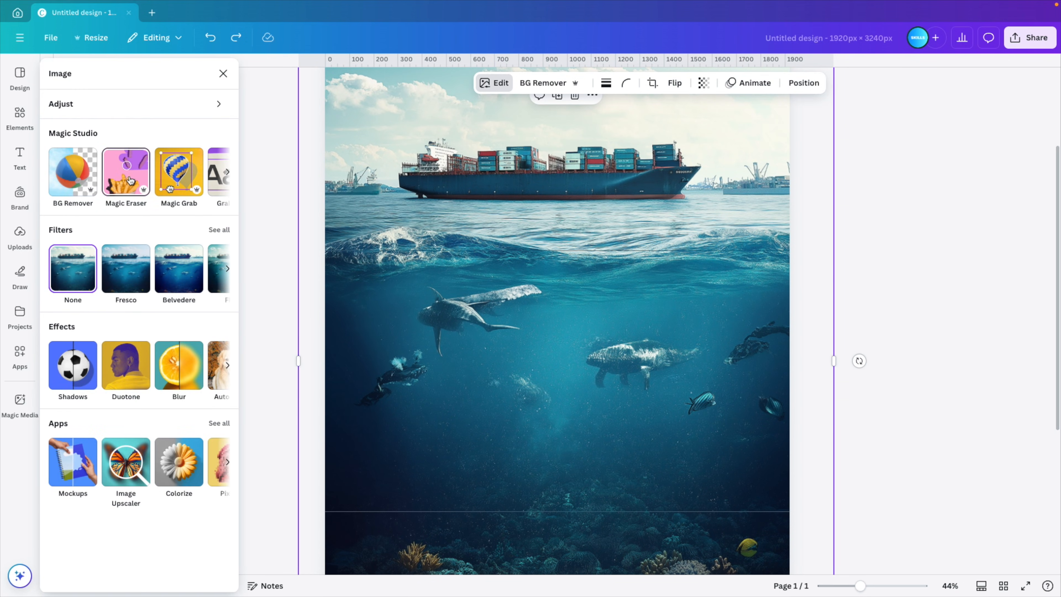
pyautogui.click(126, 172)
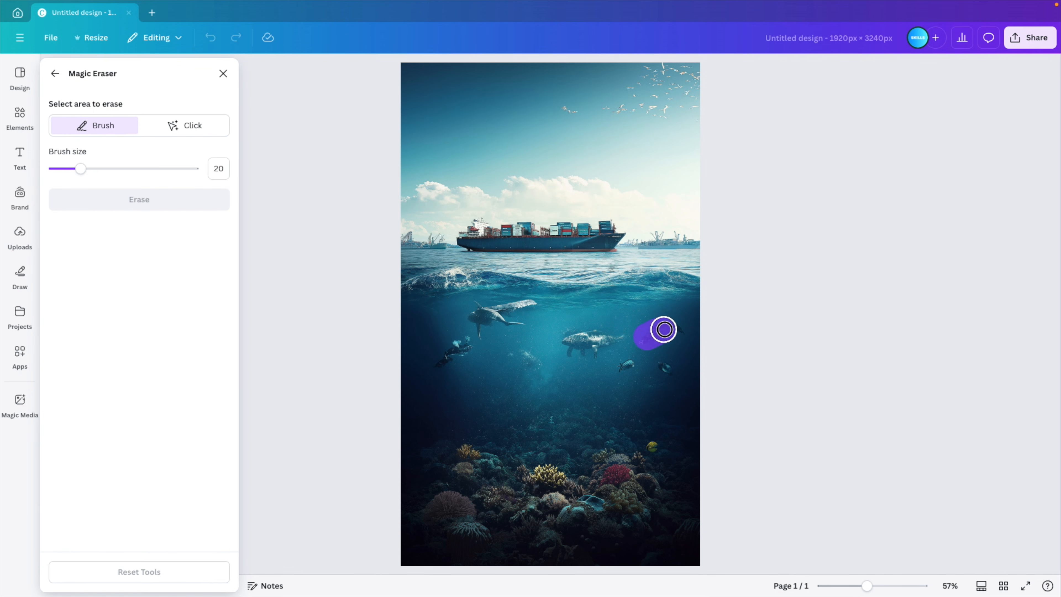
pyautogui.moveTo(663, 330); pyautogui.dragTo(526, 357)
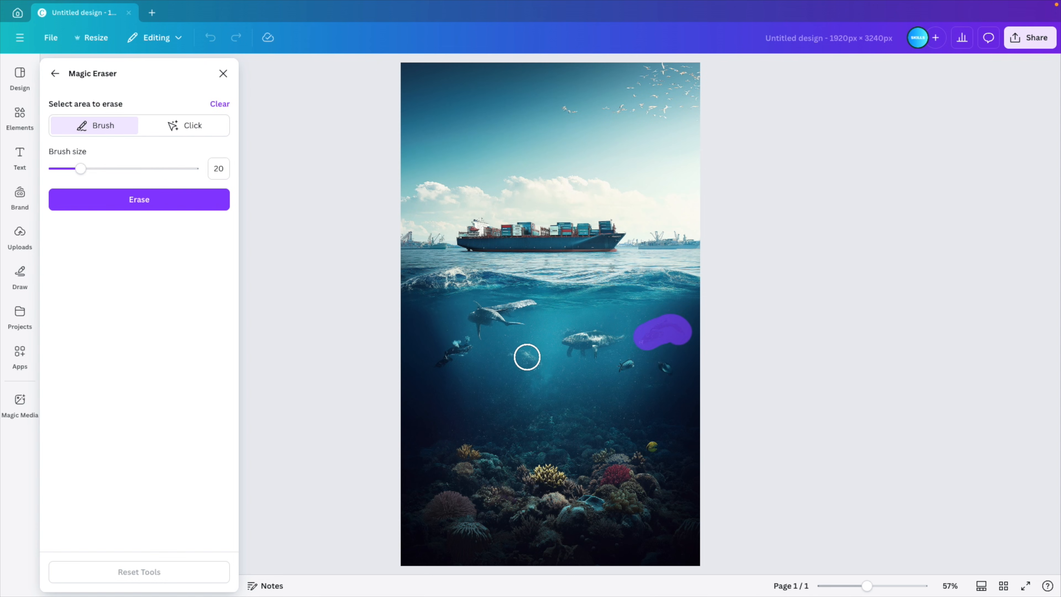
pyautogui.moveTo(80, 168); pyautogui.dragTo(60, 169)
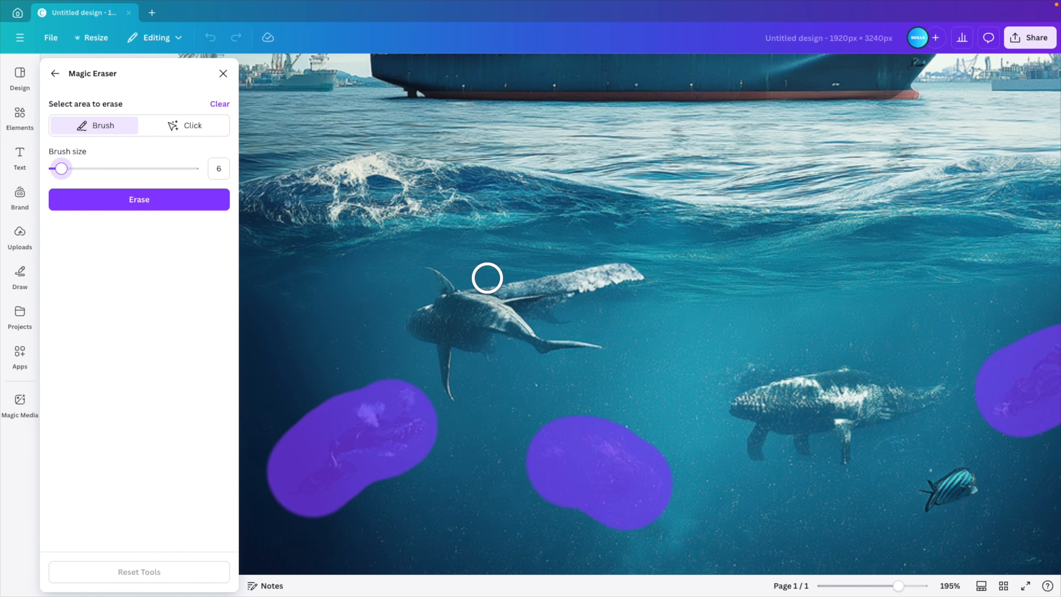
pyautogui.click(496, 281)
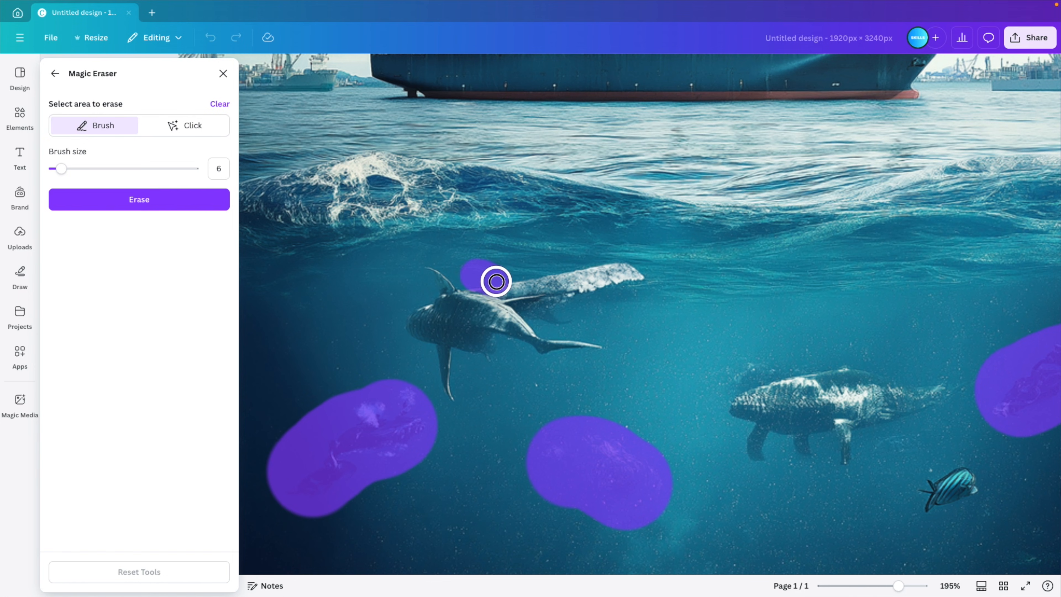
pyautogui.moveTo(495, 281); pyautogui.dragTo(553, 318)
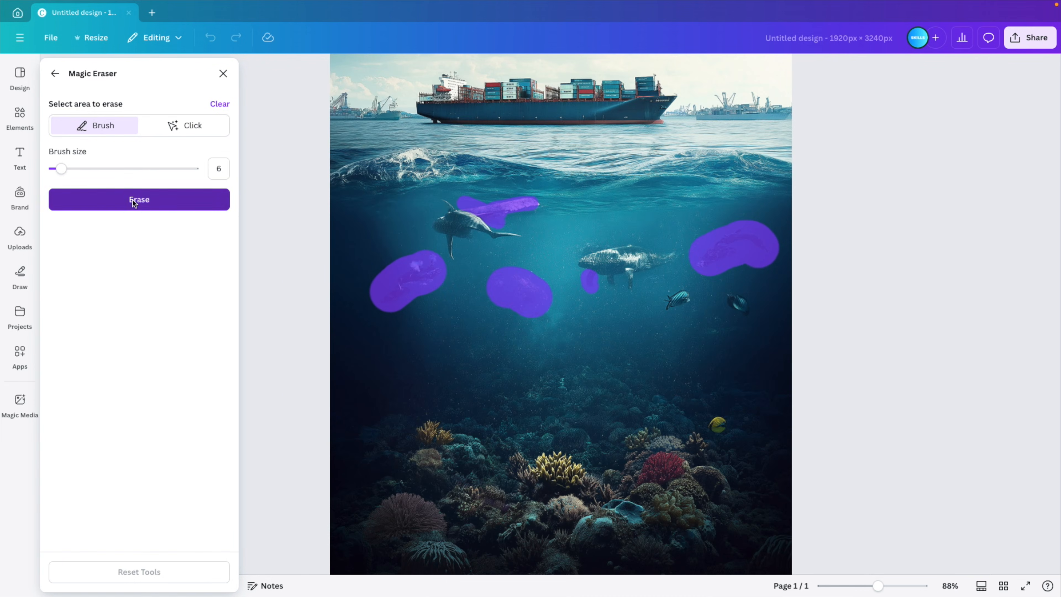
pyautogui.click(139, 199)
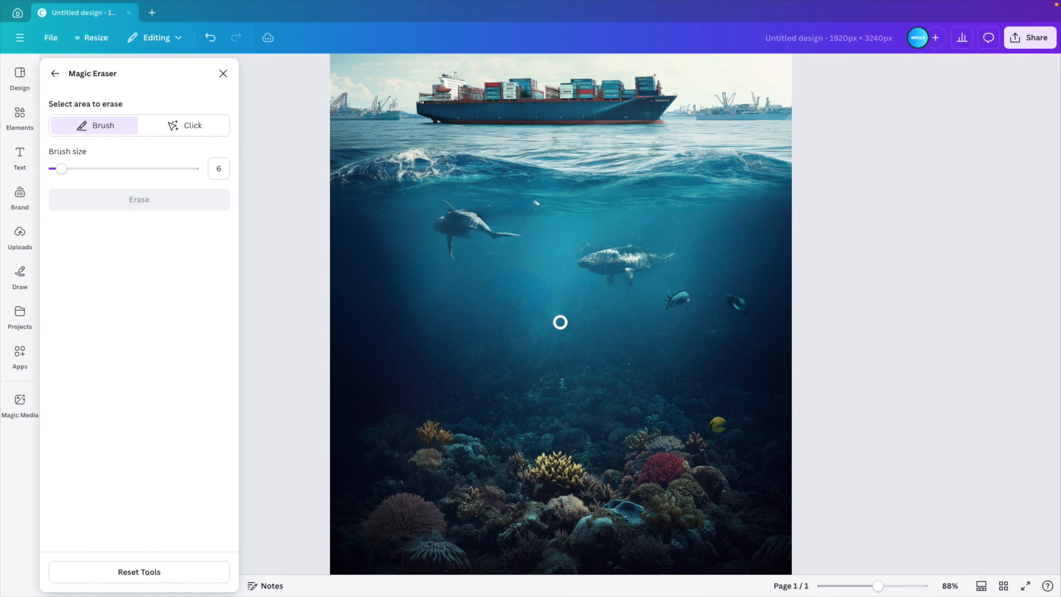
# Erase a leftover spot near the whales and return to the design.
pyautogui.click(560, 322)
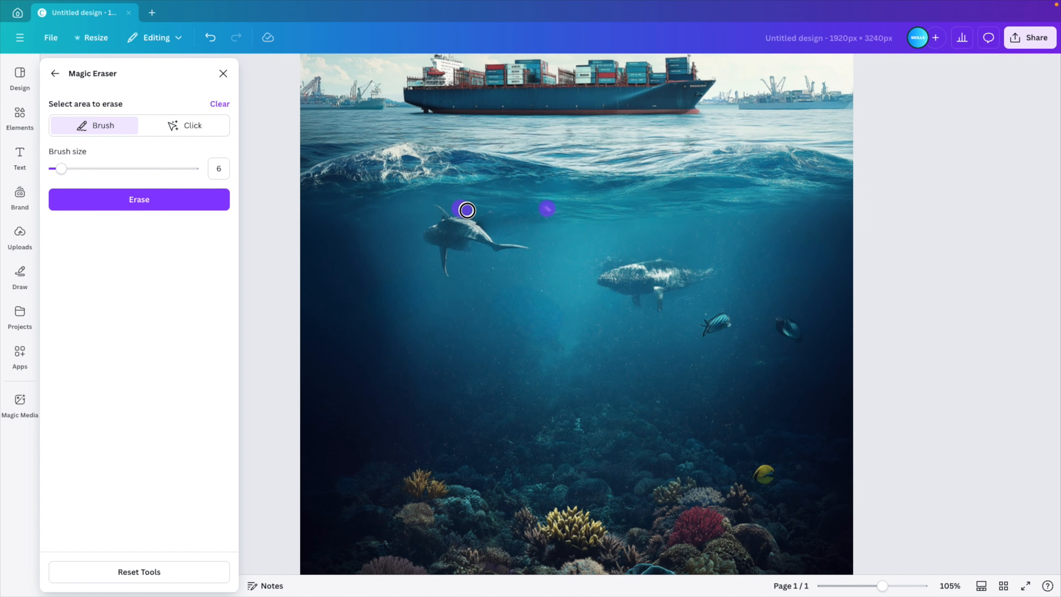
pyautogui.click(138, 199)
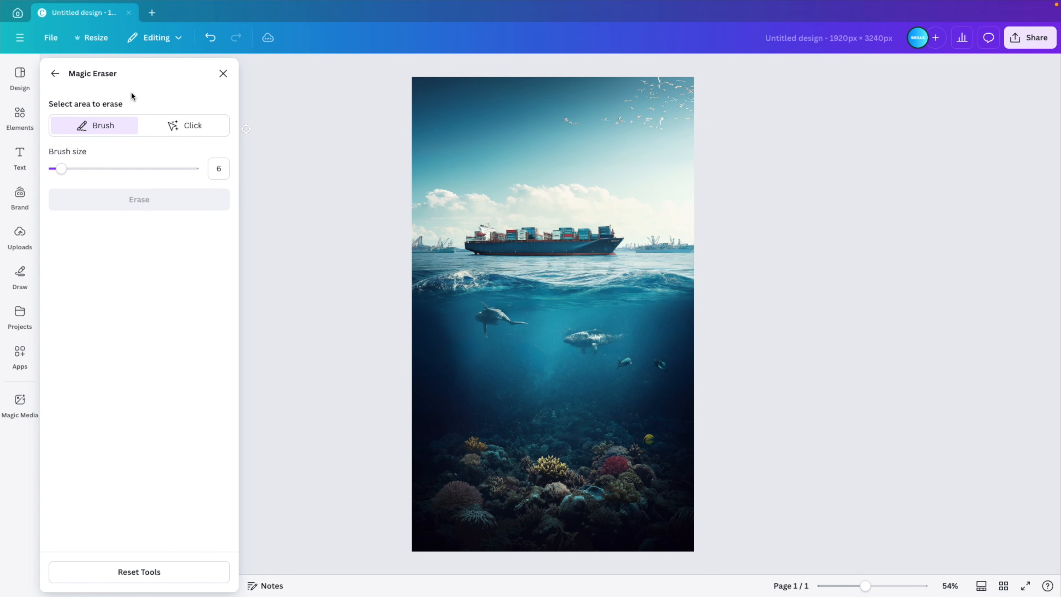
pyautogui.click(223, 73)
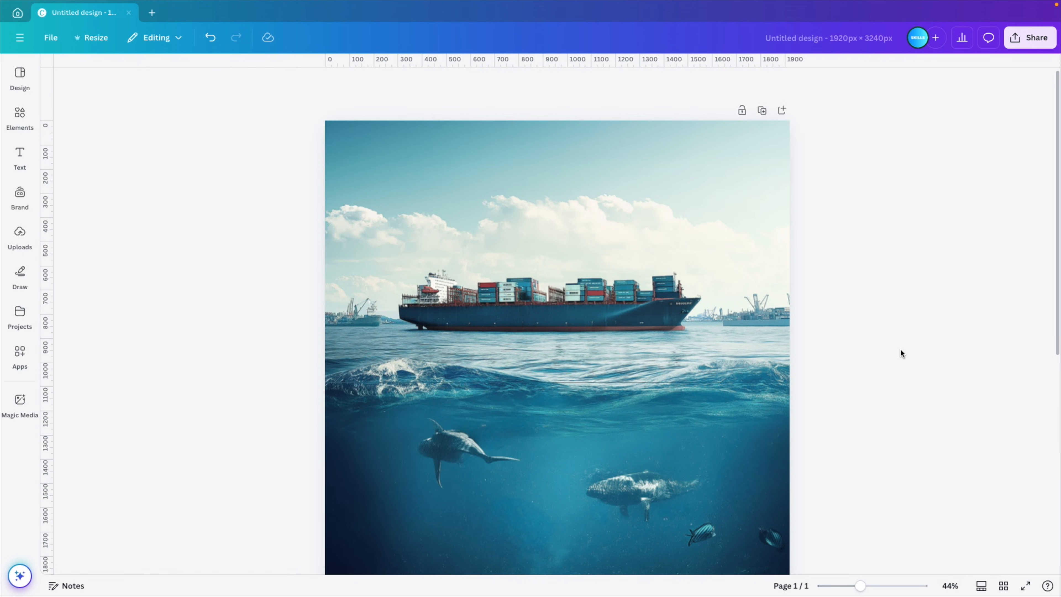
pyautogui.scroll(-3)
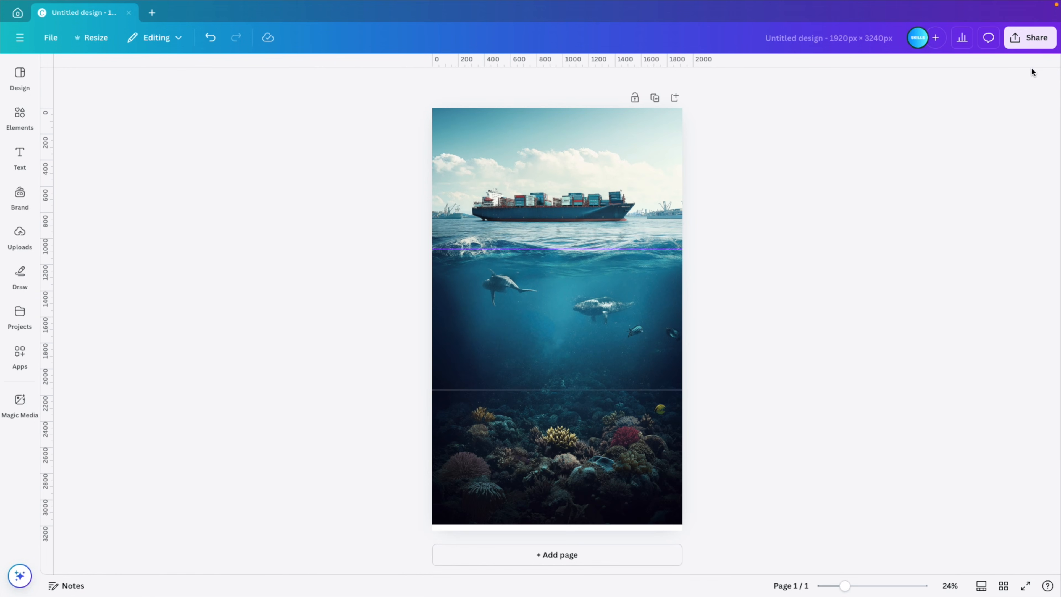
# Download the design as a PNG at 2.5× size (4,800 × 8,100 px).
pyautogui.click(1028, 37)
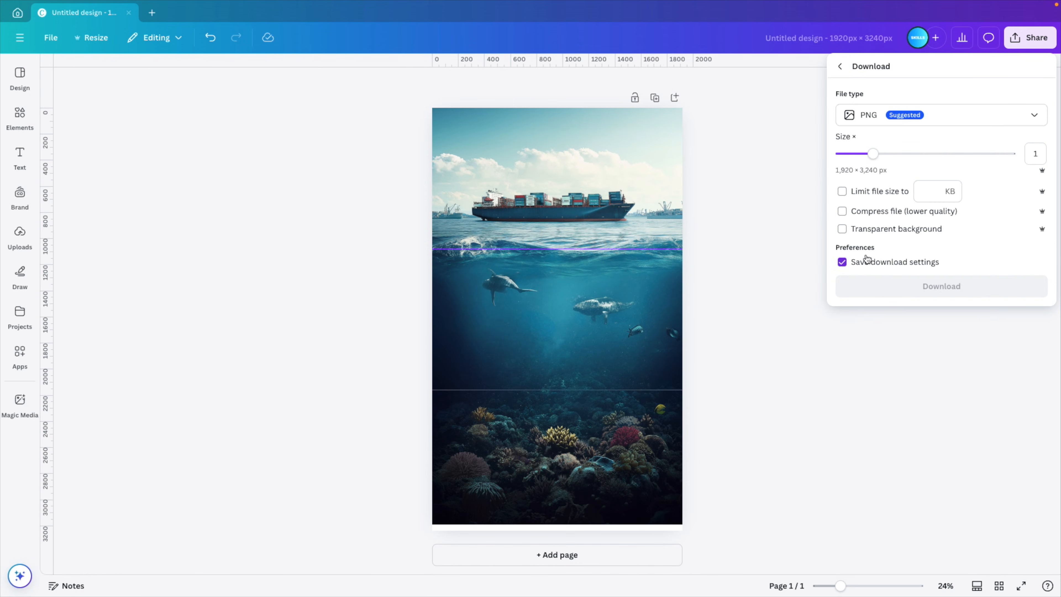
pyautogui.click(873, 154)
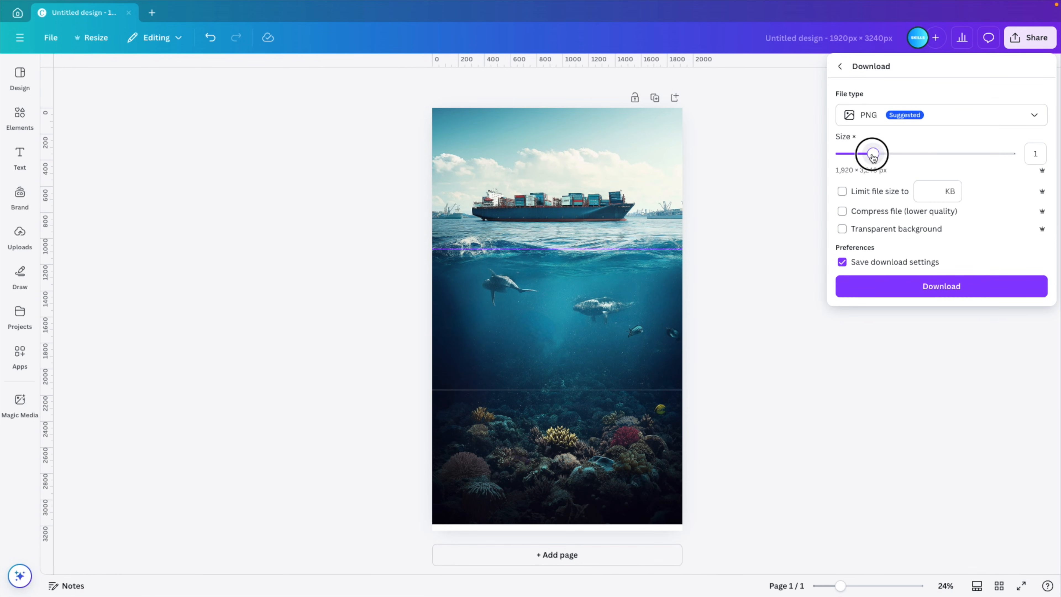
pyautogui.moveTo(871, 154); pyautogui.dragTo(972, 153)
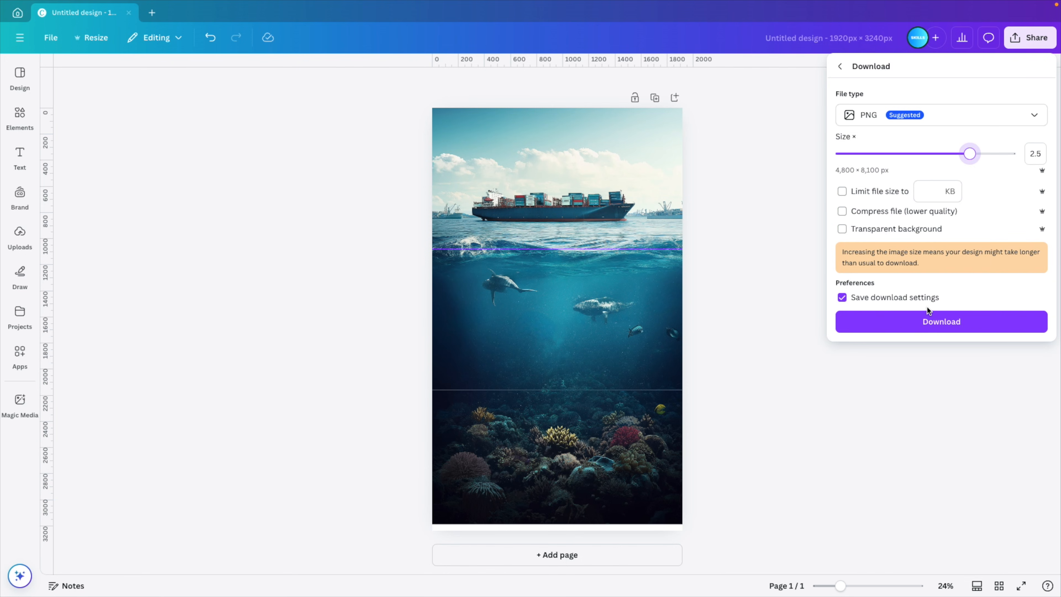
pyautogui.moveTo(956, 326)
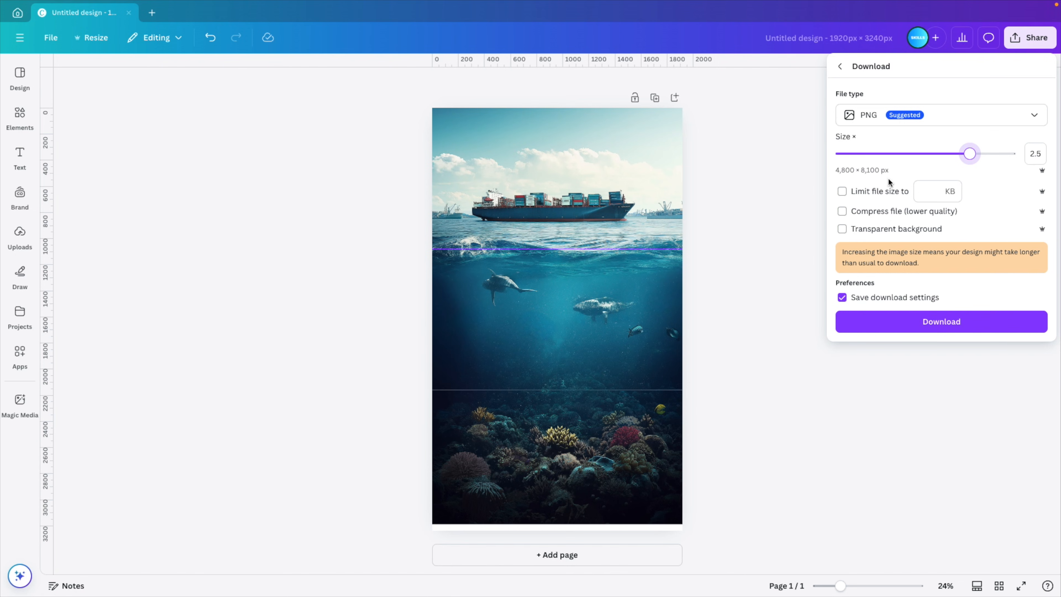
pyautogui.click(939, 321)
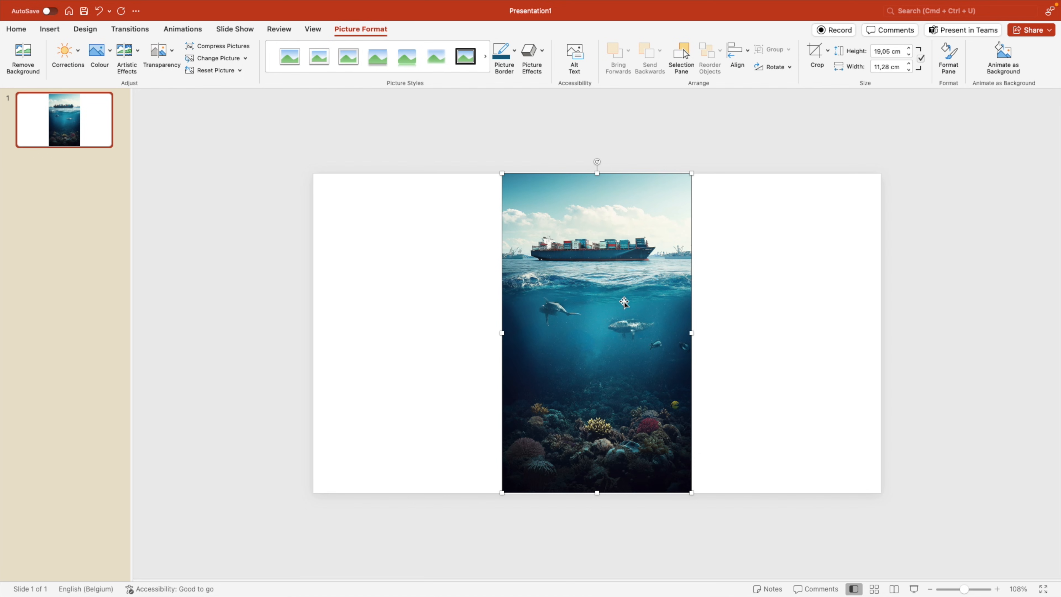
# Align the ocean picture to the slide's top-left corner and enlarge it to the full slide width.
pyautogui.moveTo(624, 301); pyautogui.dragTo(592, 274)
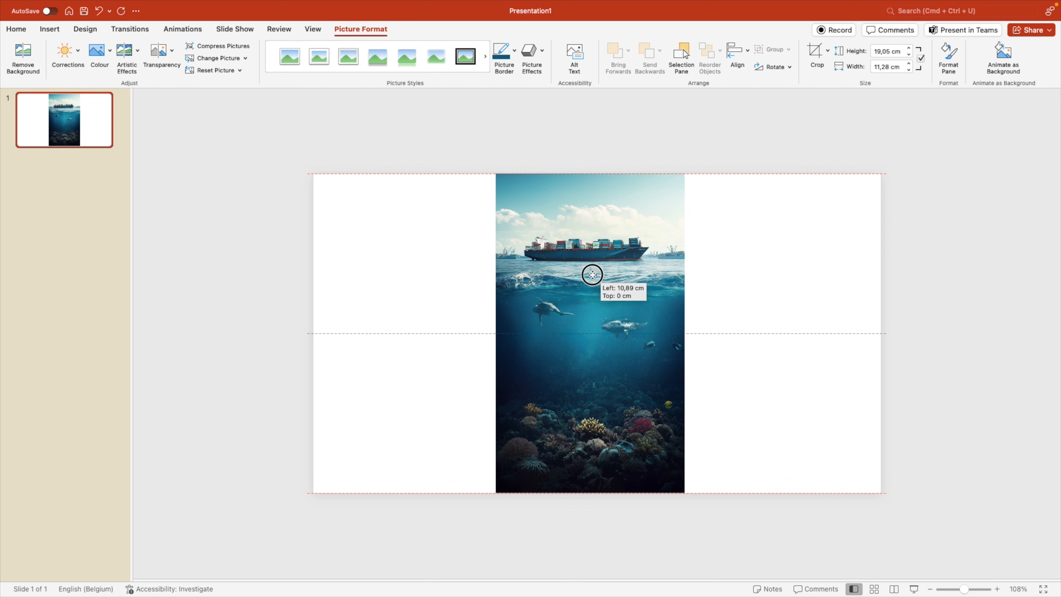
pyautogui.moveTo(591, 275); pyautogui.dragTo(407, 271)
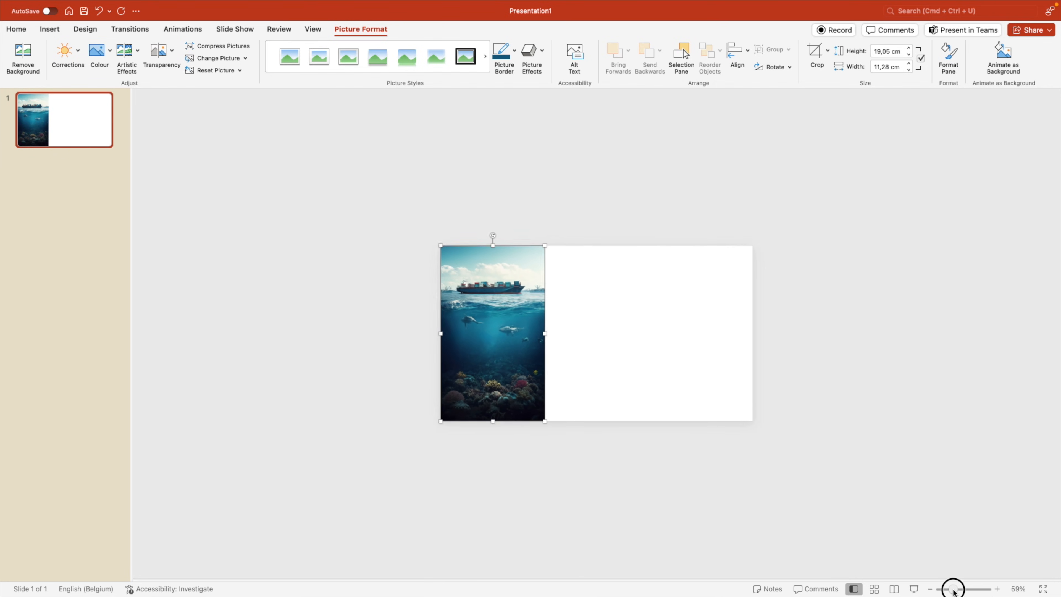
pyautogui.moveTo(545, 419); pyautogui.dragTo(675, 485)
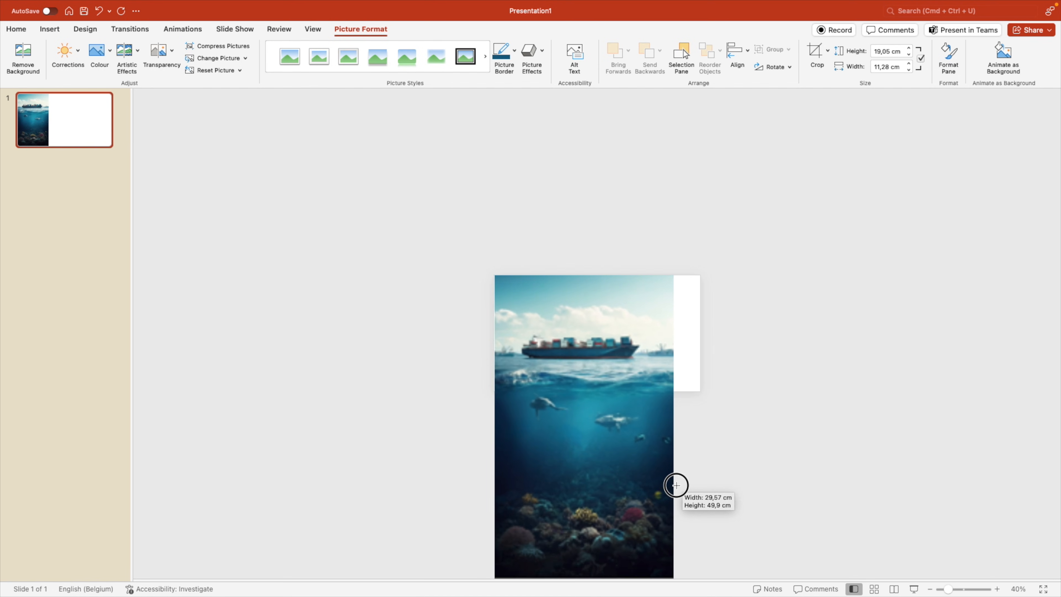
pyautogui.moveTo(675, 485); pyautogui.dragTo(700, 449)
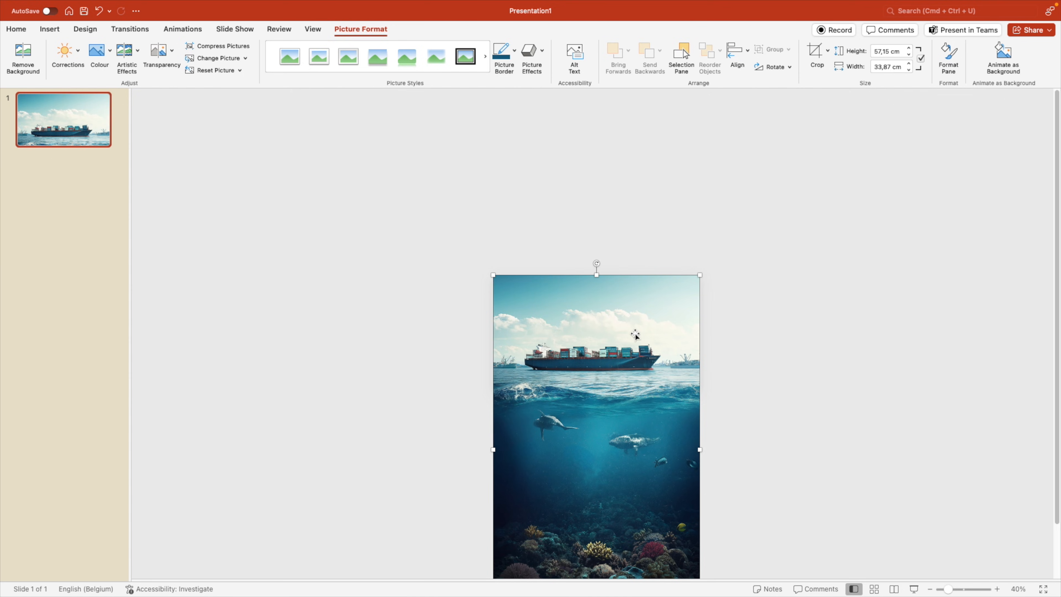
# Crop the ocean picture to the slide so only the cargo ship on the sea shows.
pyautogui.rightClick(636, 334)
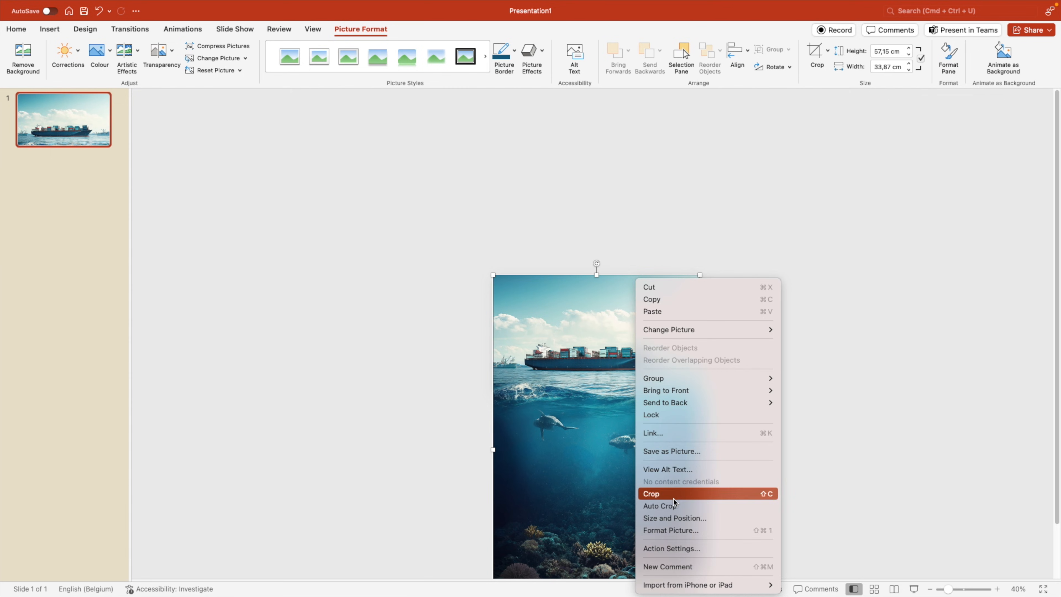
pyautogui.click(651, 494)
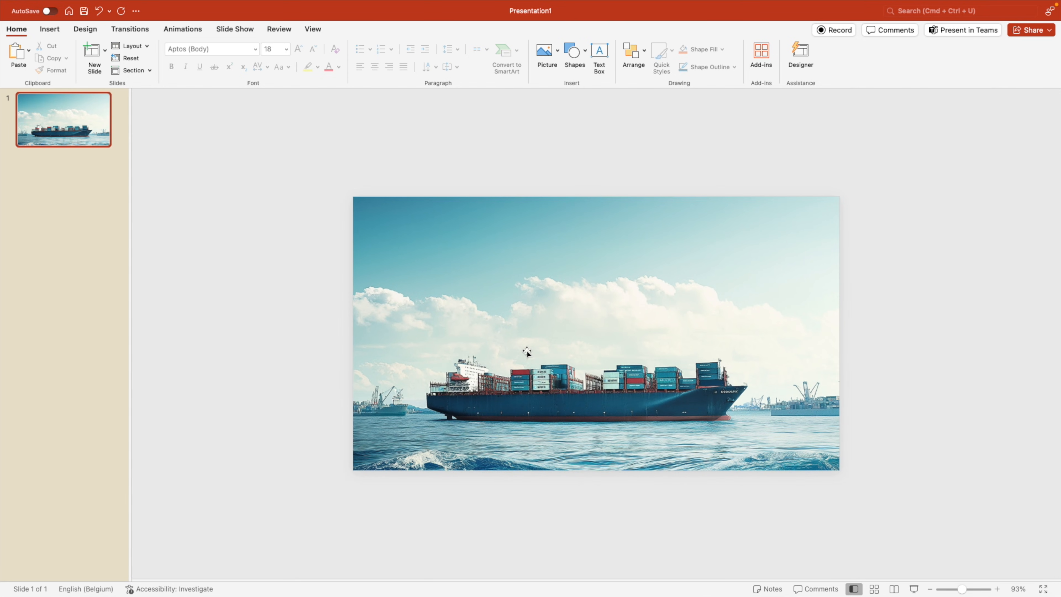
pyautogui.moveTo(518, 346)
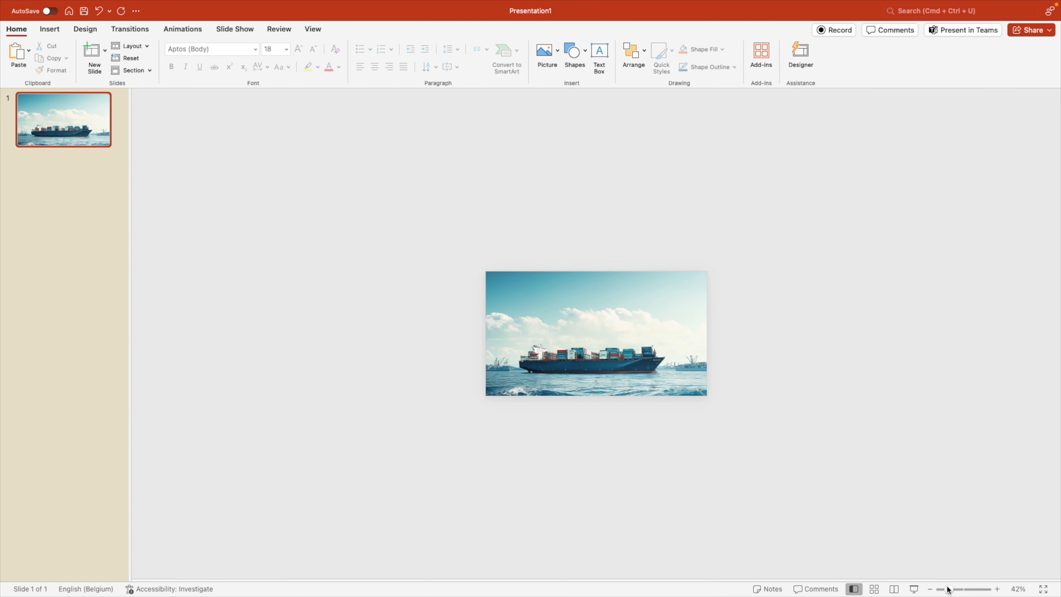
# Duplicate the picture beside the slide and crop the copy to the underwater sharks area.
pyautogui.moveTo(595, 332); pyautogui.dragTo(648, 350)
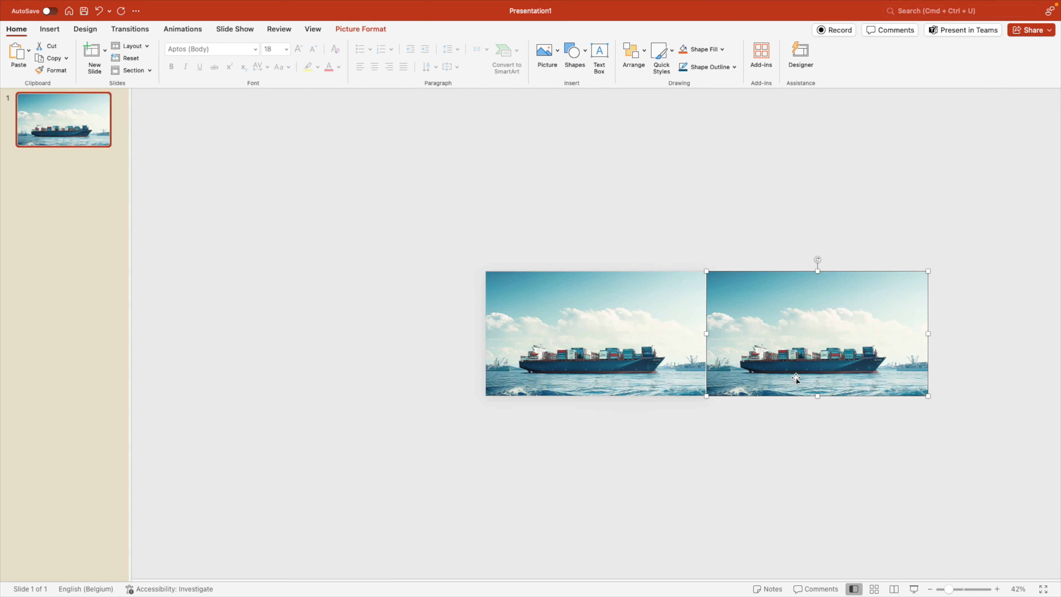
pyautogui.rightClick(795, 378)
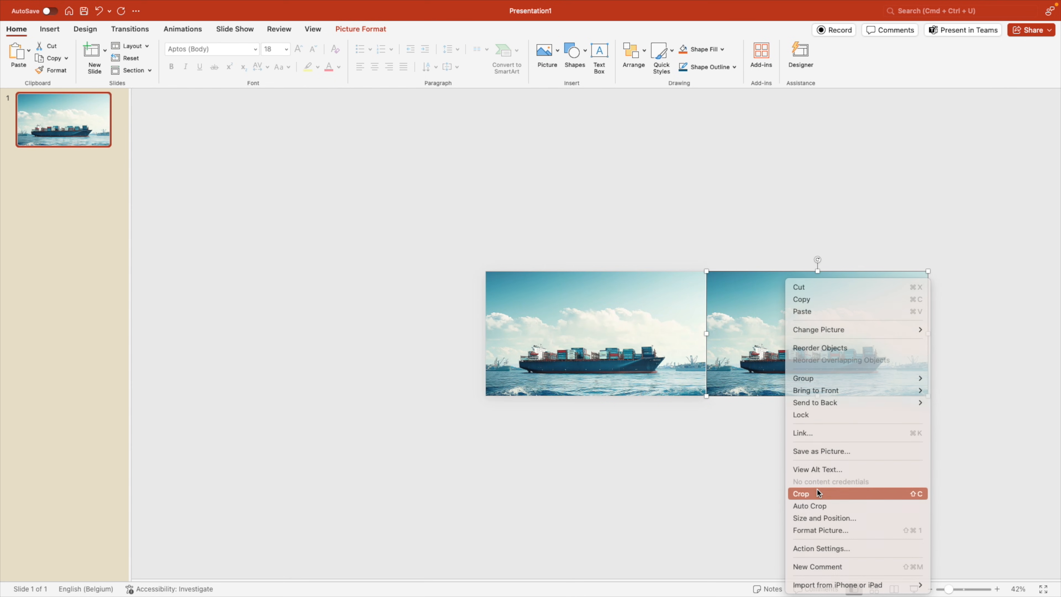
pyautogui.click(800, 493)
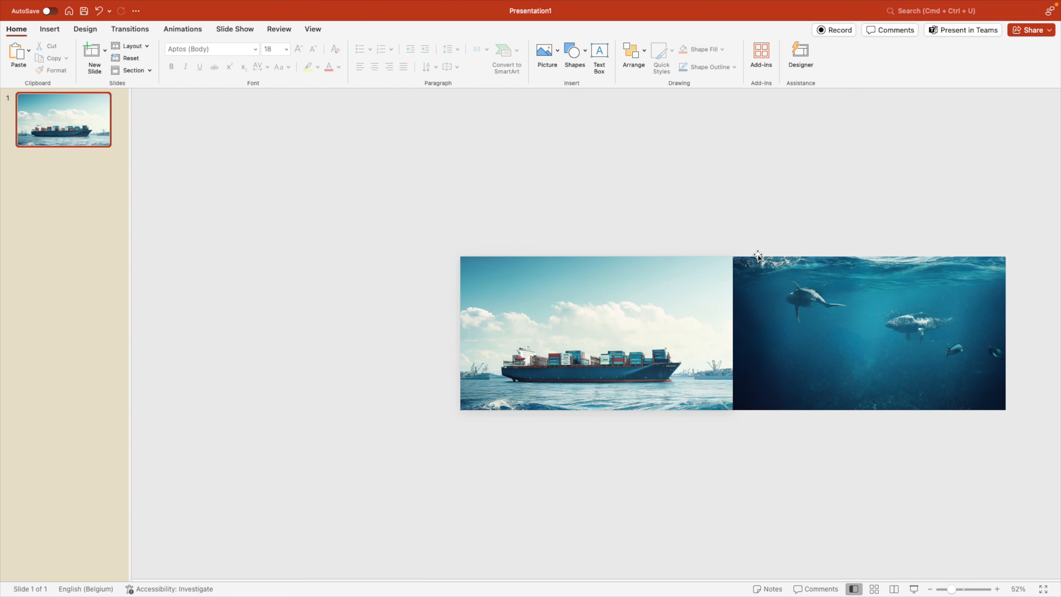
pyautogui.moveTo(814, 413)
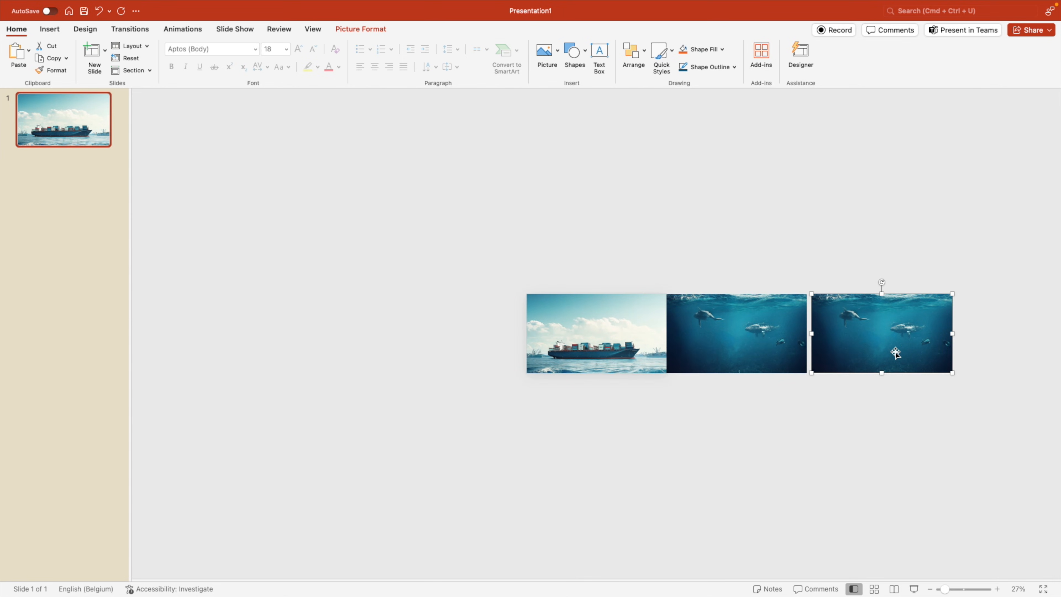
# Crop the third copy so it frames the coral reef seabed.
pyautogui.rightClick(882, 332)
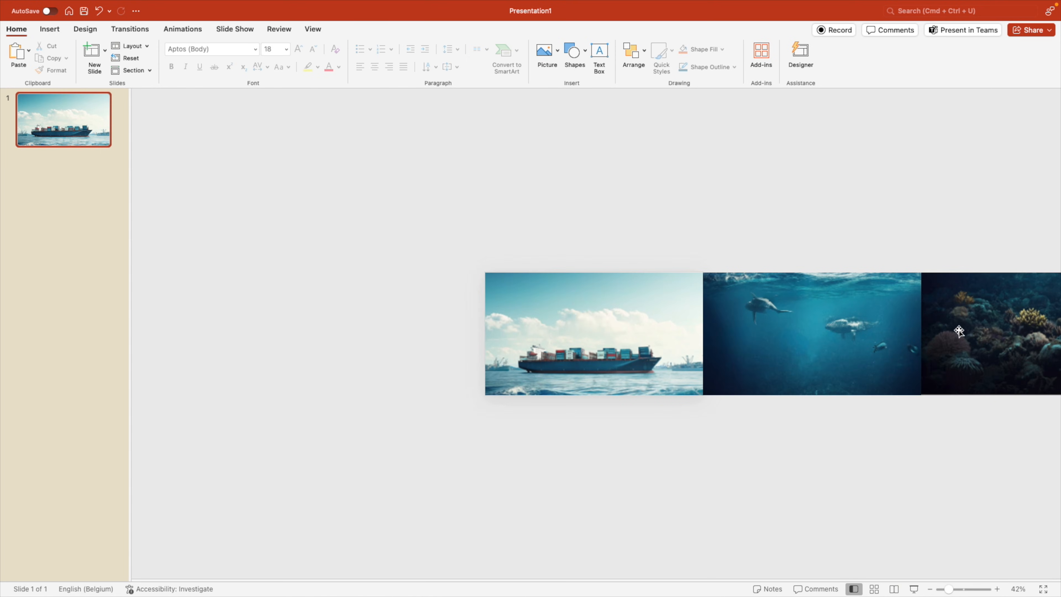
pyautogui.moveTo(959, 331); pyautogui.dragTo(758, 435)
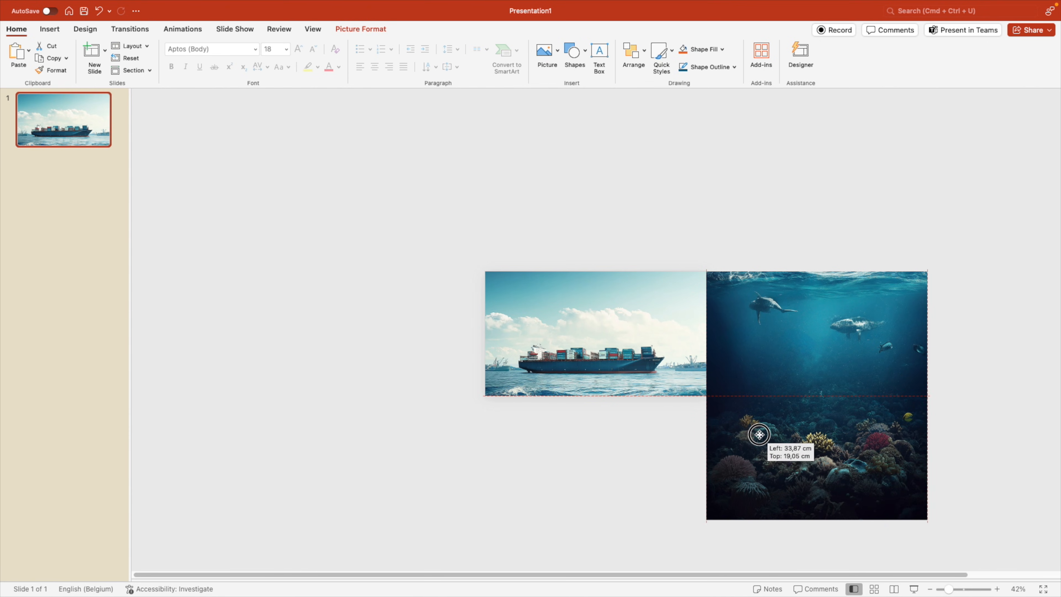
pyautogui.moveTo(757, 434); pyautogui.dragTo(877, 444)
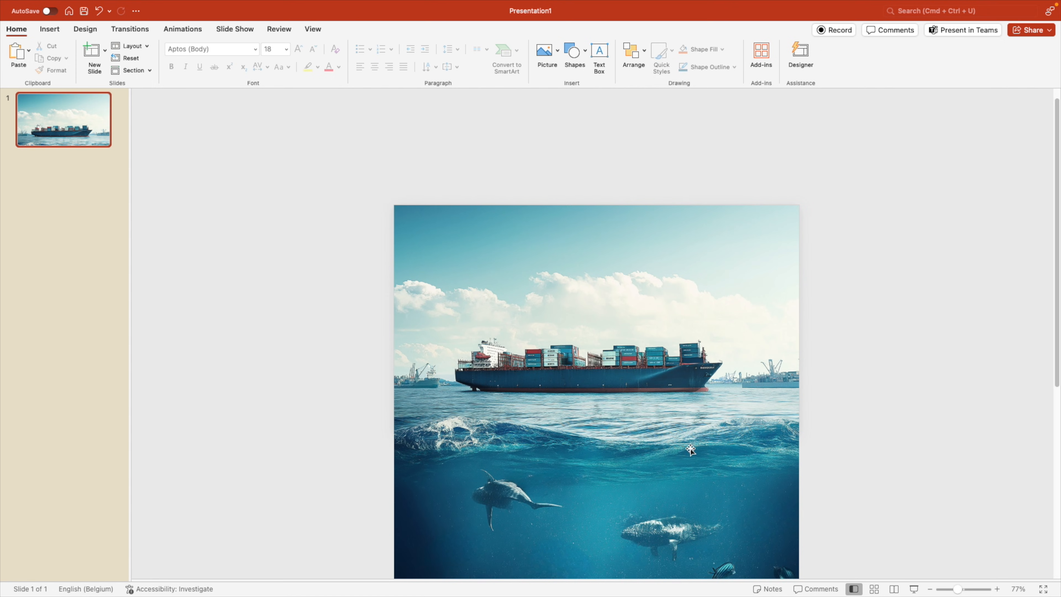
pyautogui.scroll(-3)
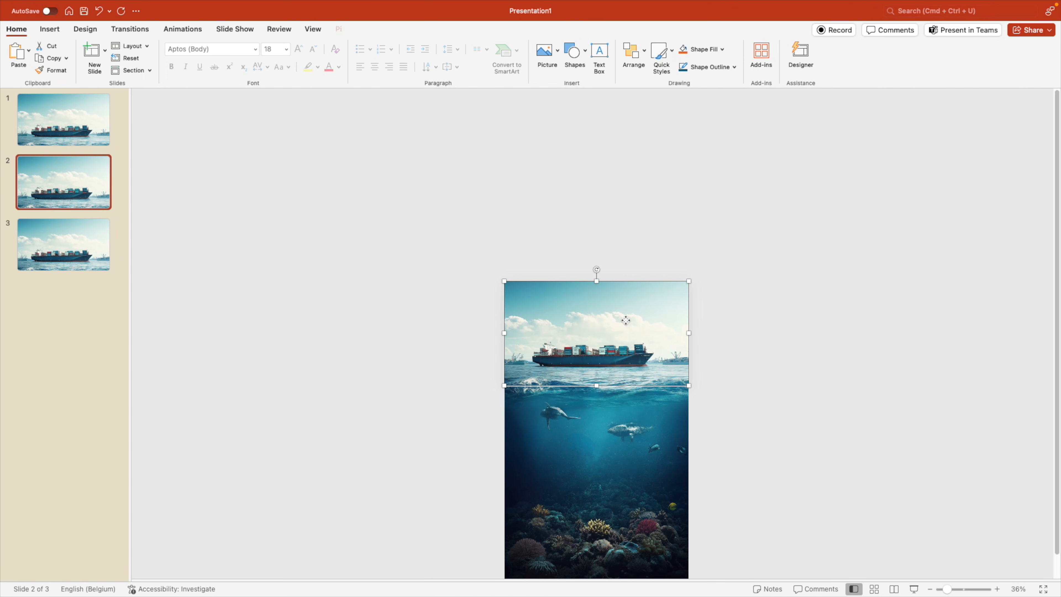
# Fill slide 2 with the underwater picture and check the ship, underwater and reef slides.
pyautogui.click(63, 120)
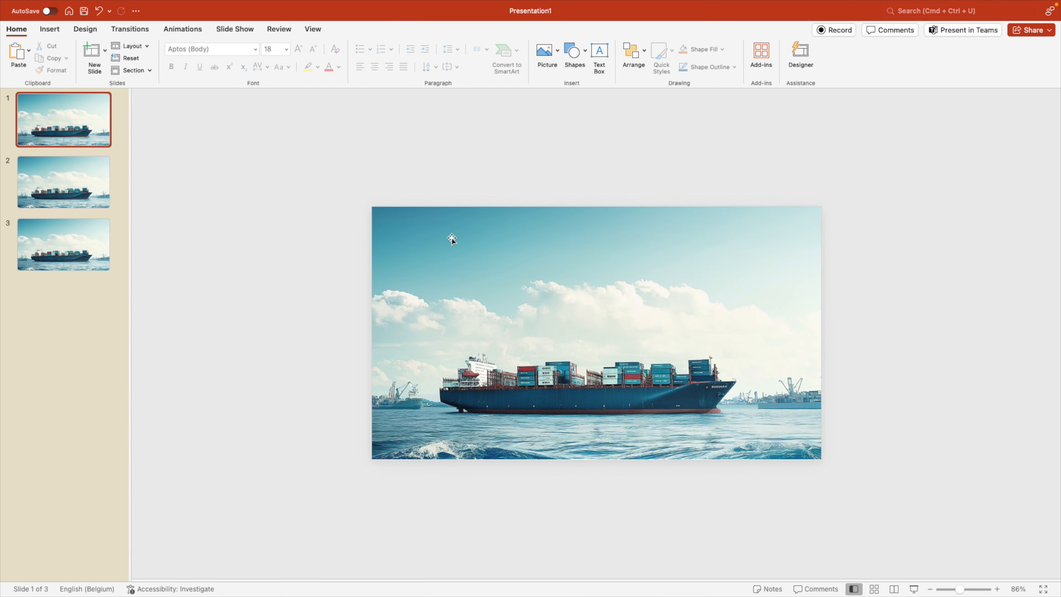
pyautogui.click(63, 181)
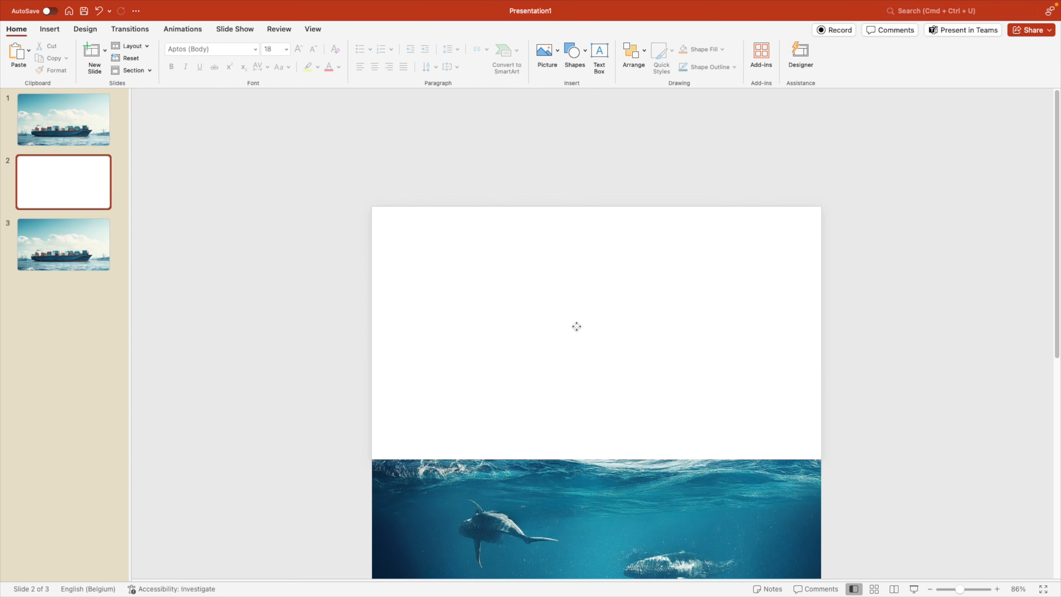
pyautogui.moveTo(576, 326); pyautogui.dragTo(629, 357)
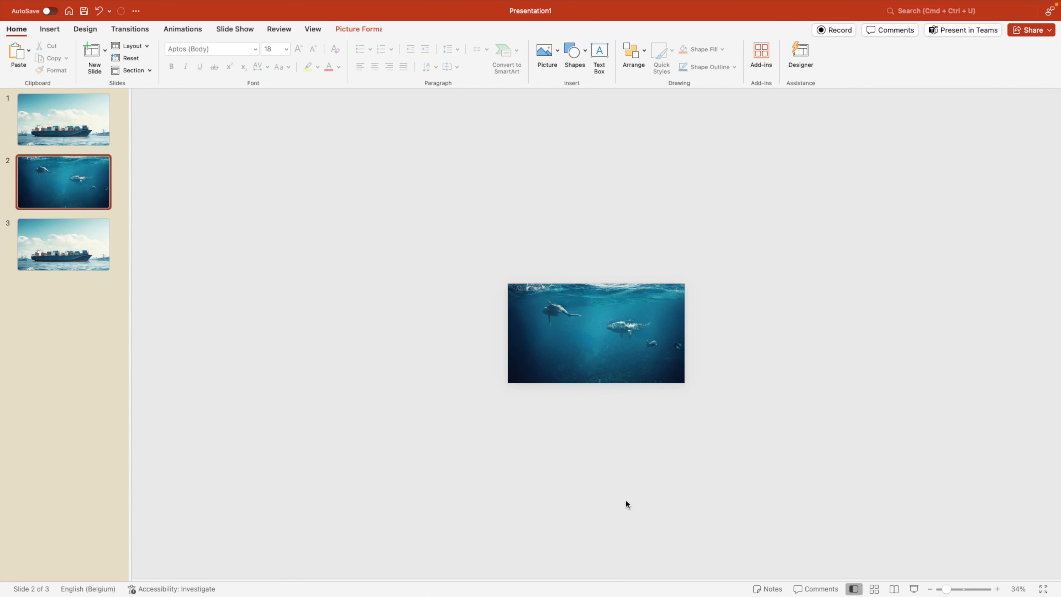
pyautogui.click(63, 244)
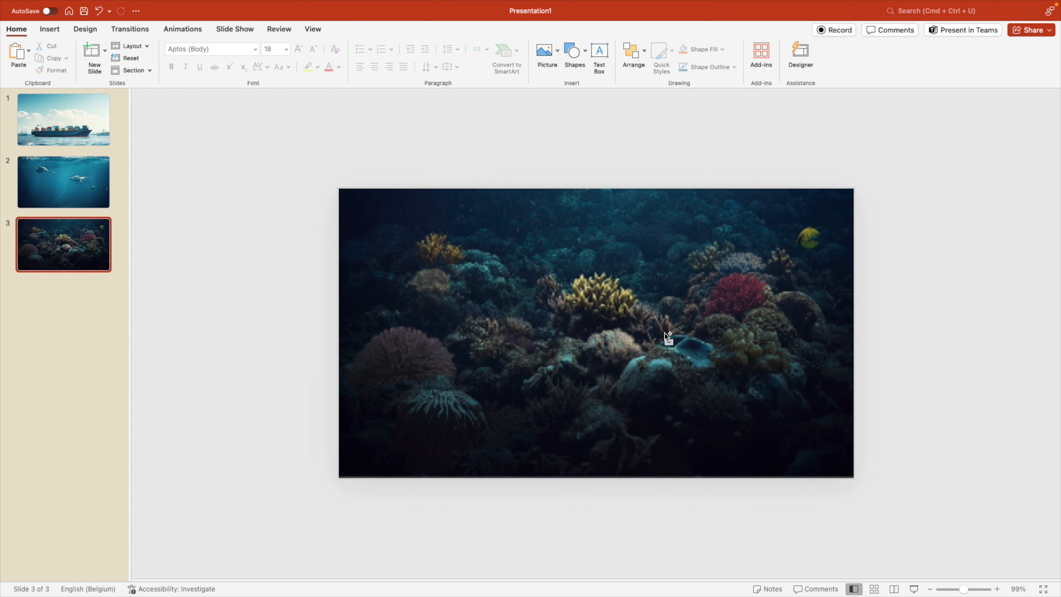
pyautogui.click(63, 120)
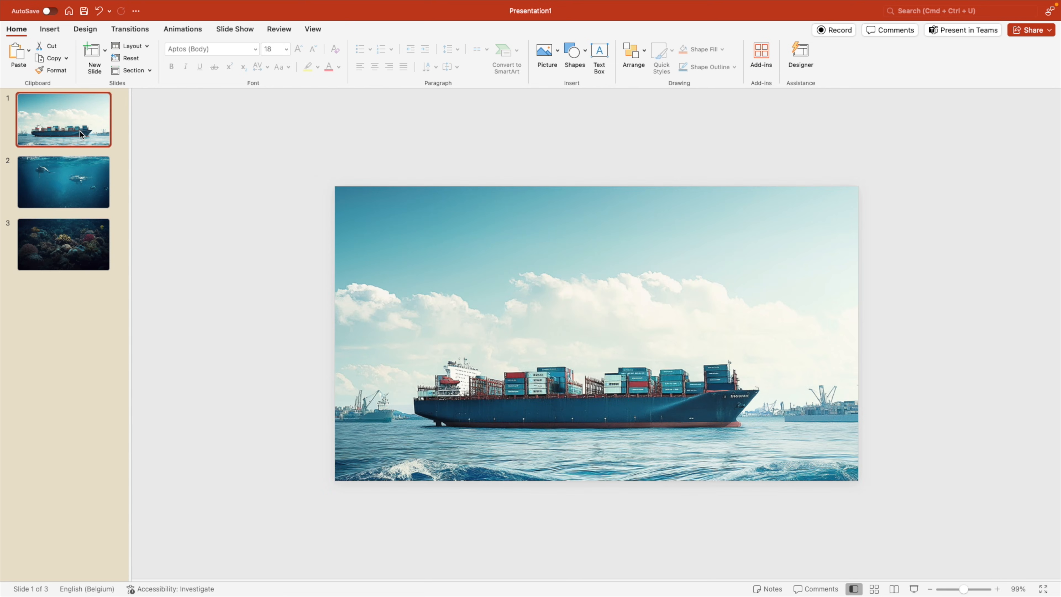
pyautogui.click(62, 244)
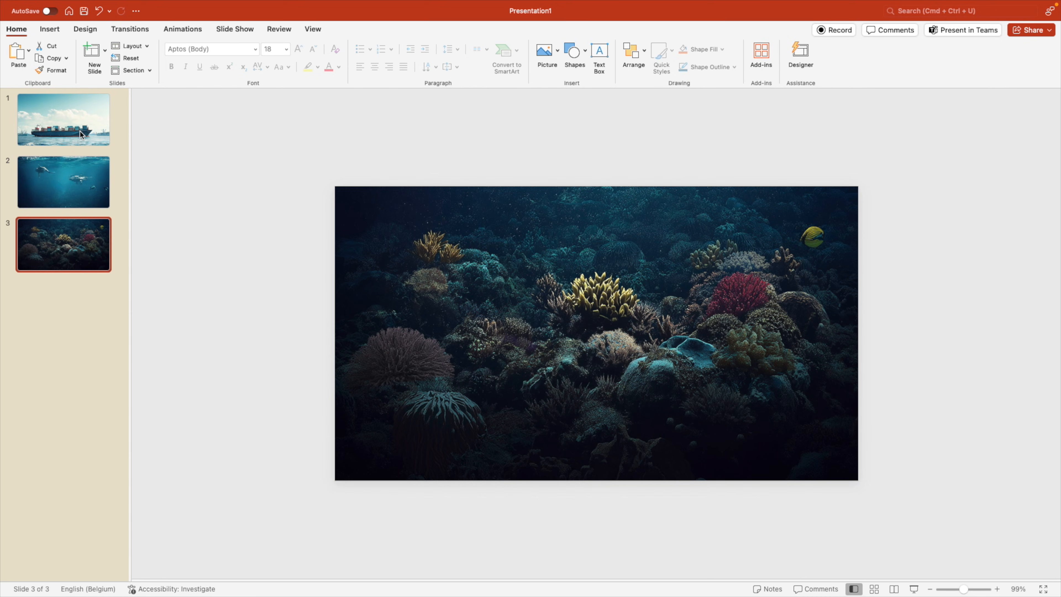
pyautogui.click(63, 119)
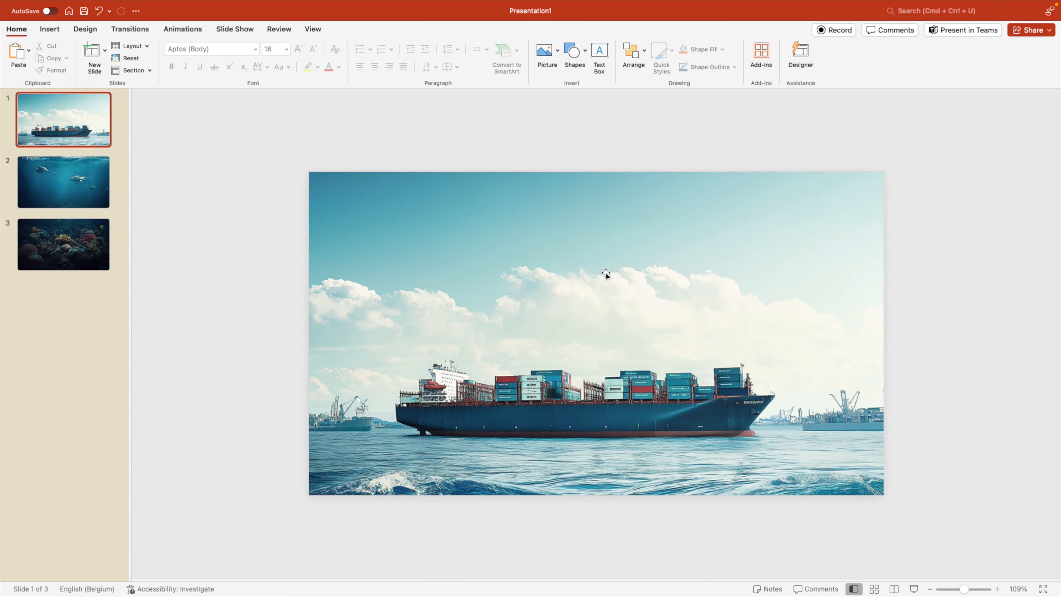
pyautogui.moveTo(601, 156)
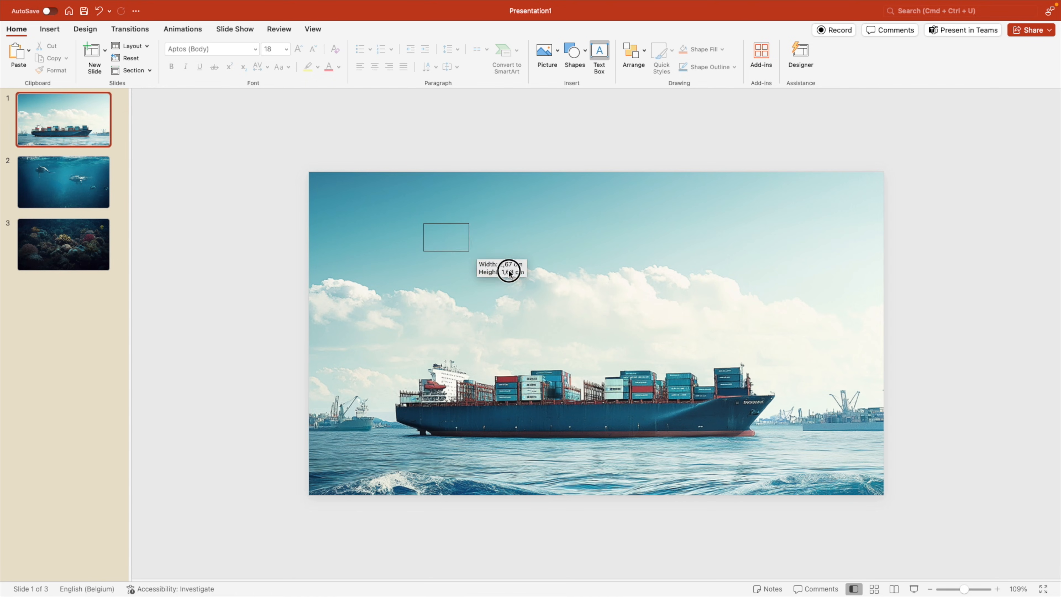
# Add a 'Marine' title text box set in the Boucherie Block font.
pyautogui.write('Marine')
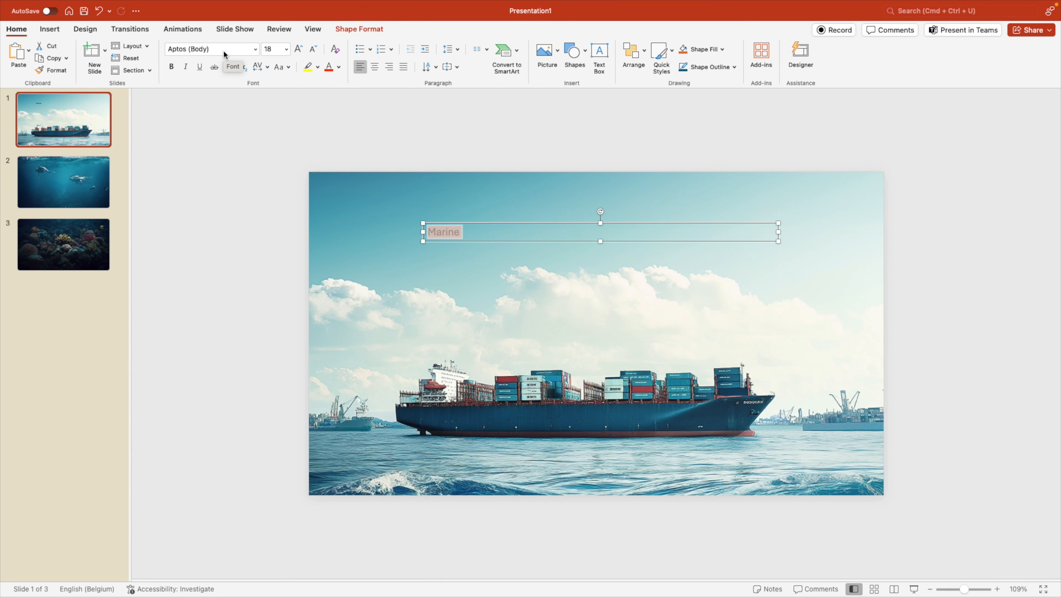
pyautogui.click(210, 49)
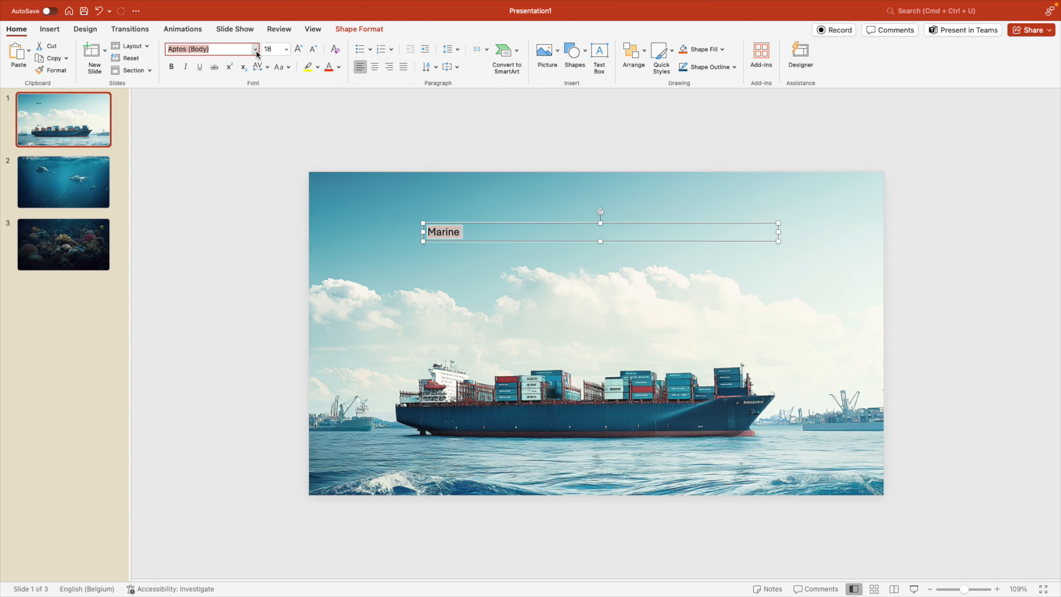
pyautogui.click(255, 49)
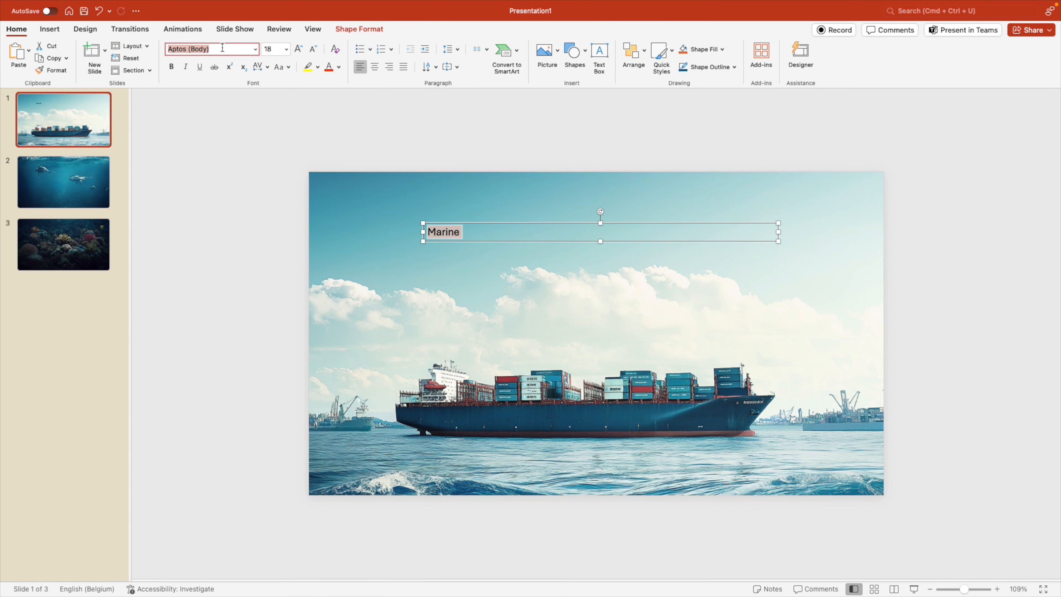
pyautogui.write('Boucherie Block')
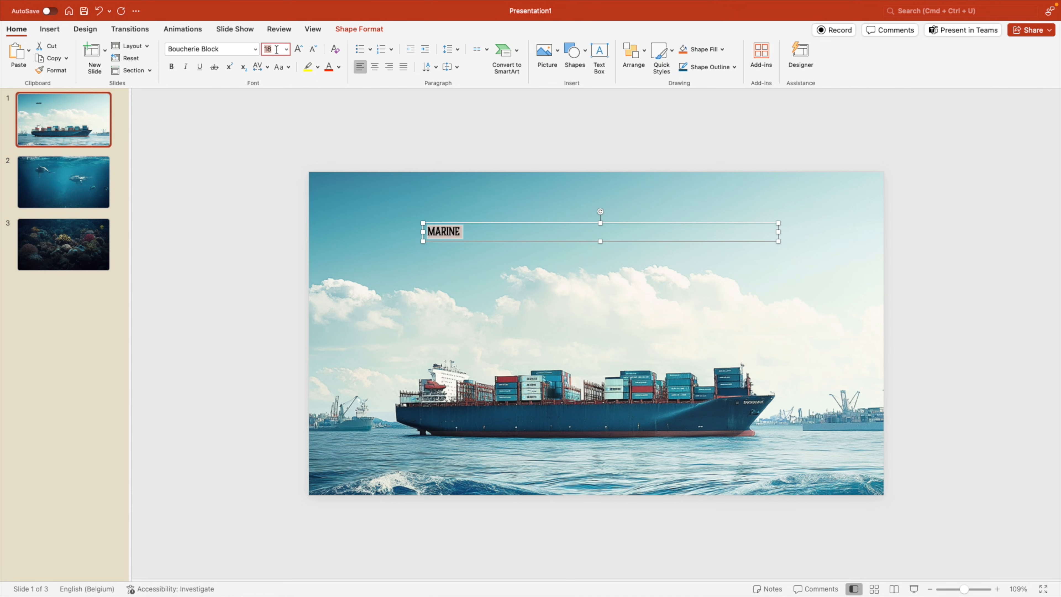
# Set the MARINE title to size 200, centre it and move it up into the sky above the ship.
pyautogui.write('100')
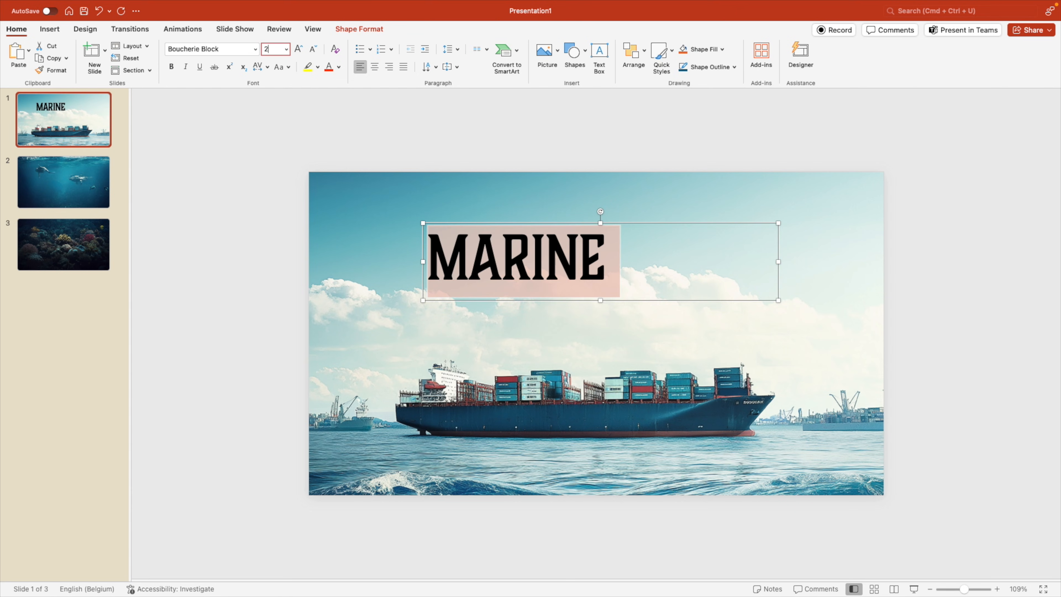
pyautogui.write('200')
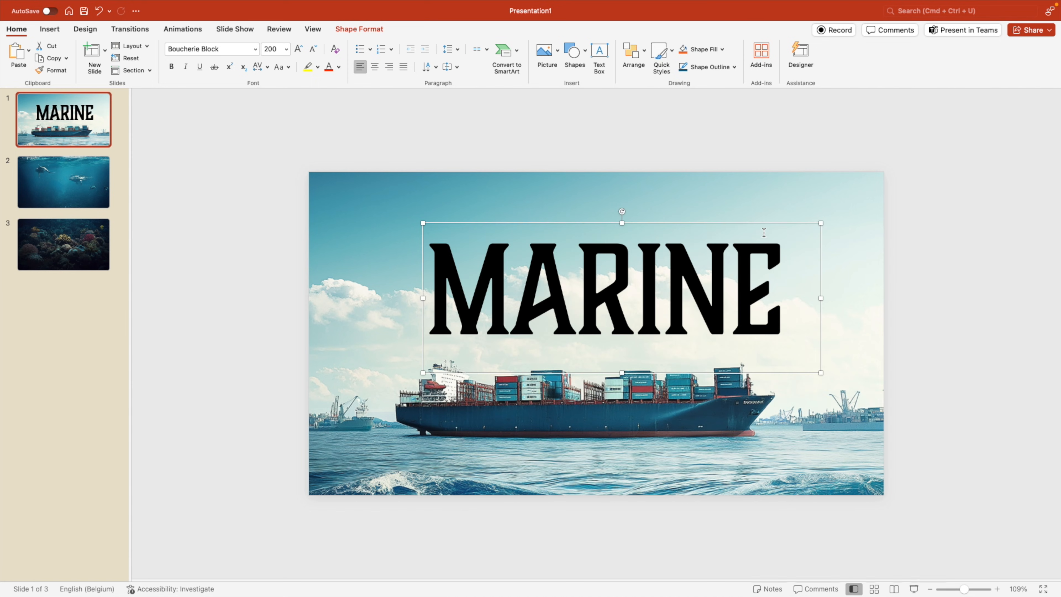
pyautogui.click(374, 66)
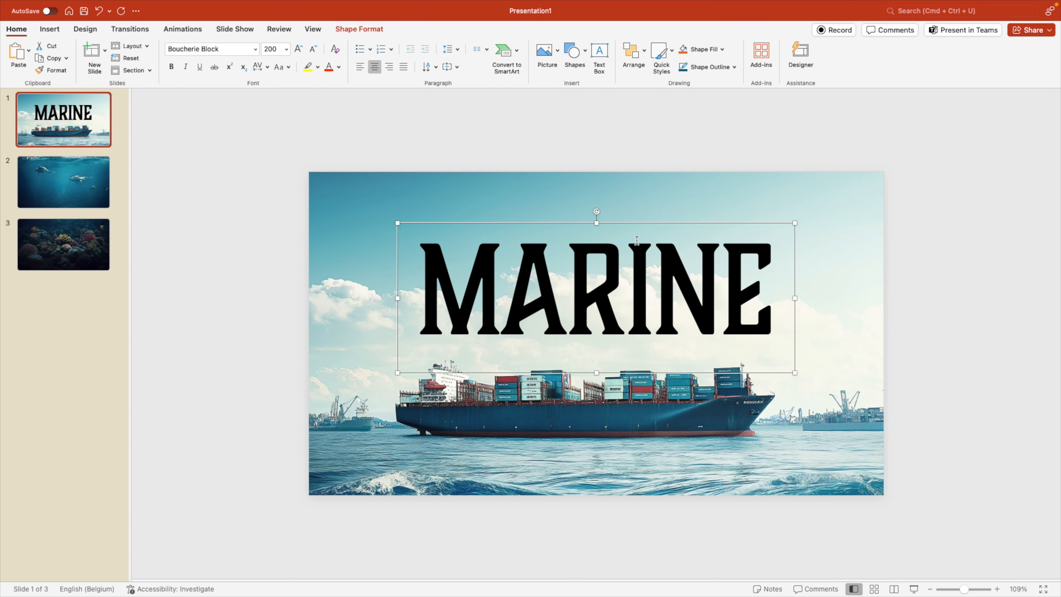
pyautogui.click(172, 66)
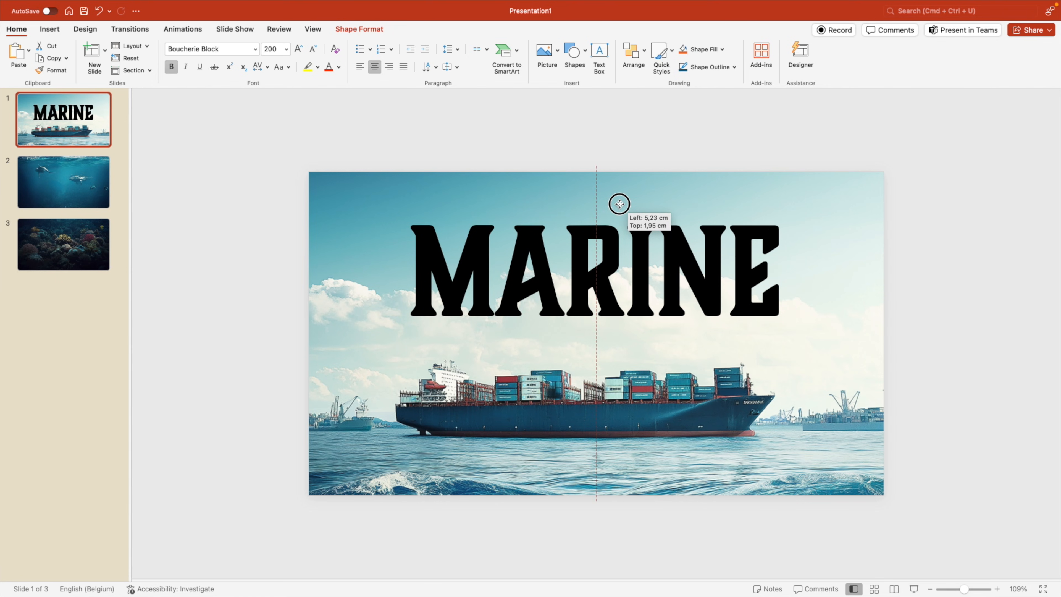
pyautogui.click(339, 66)
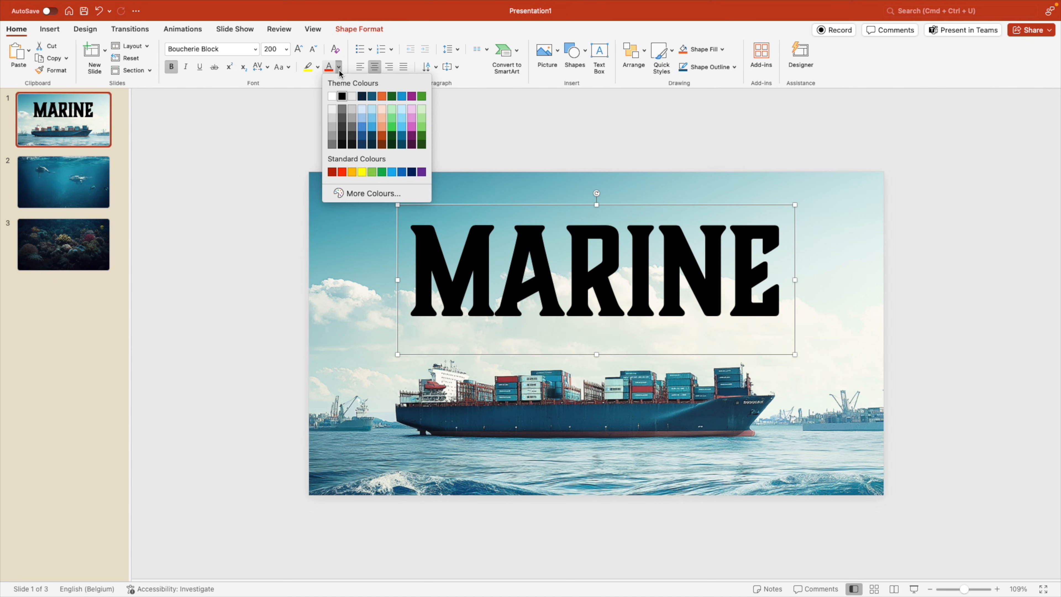
# Recolour the MARINE title to a dark navy blue from the More Colours picker.
pyautogui.click(372, 193)
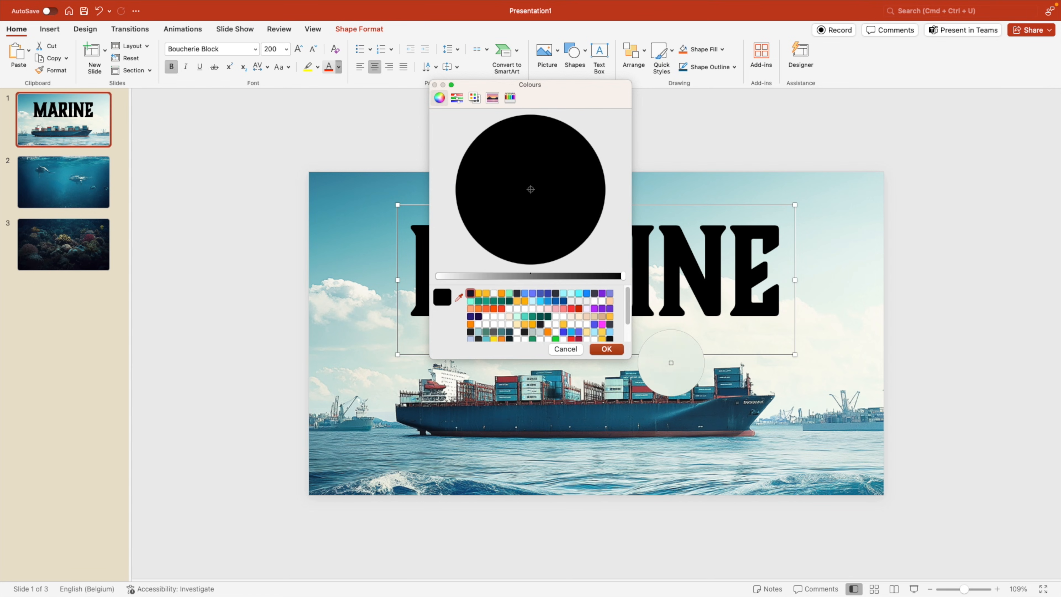
pyautogui.moveTo(670, 363); pyautogui.dragTo(706, 418)
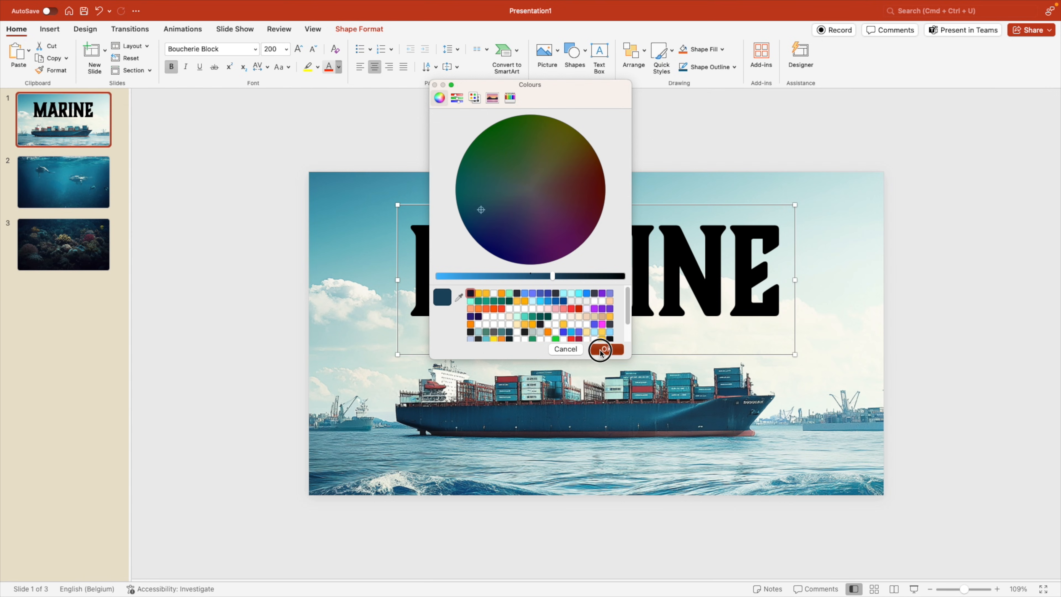
pyautogui.click(602, 350)
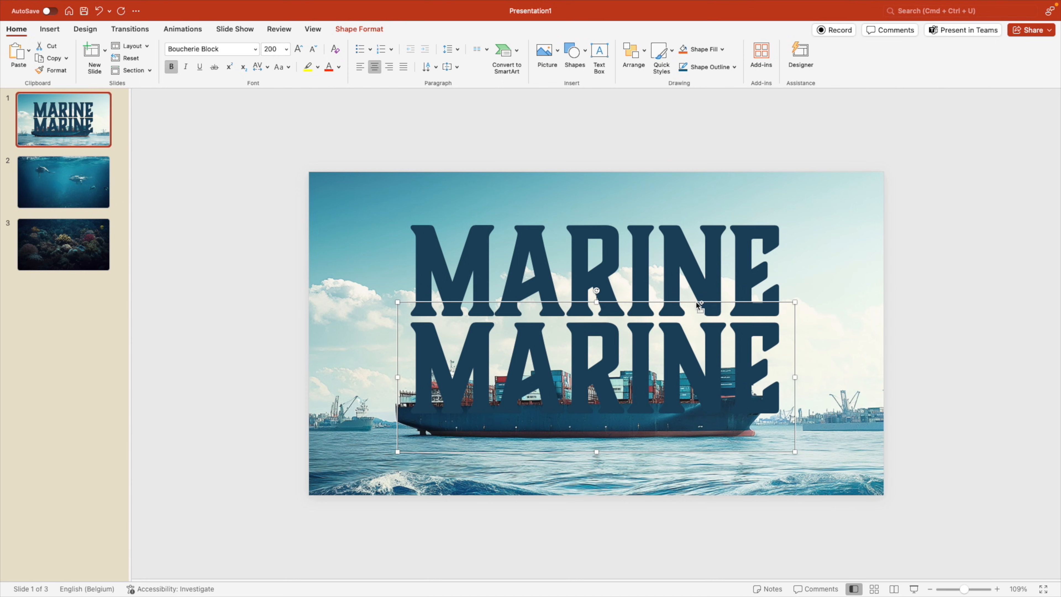
# Replace the duplicated title's text with 'UNVEILING THE LAYERS OF LIFE' at a smaller font size.
pyautogui.write('75')
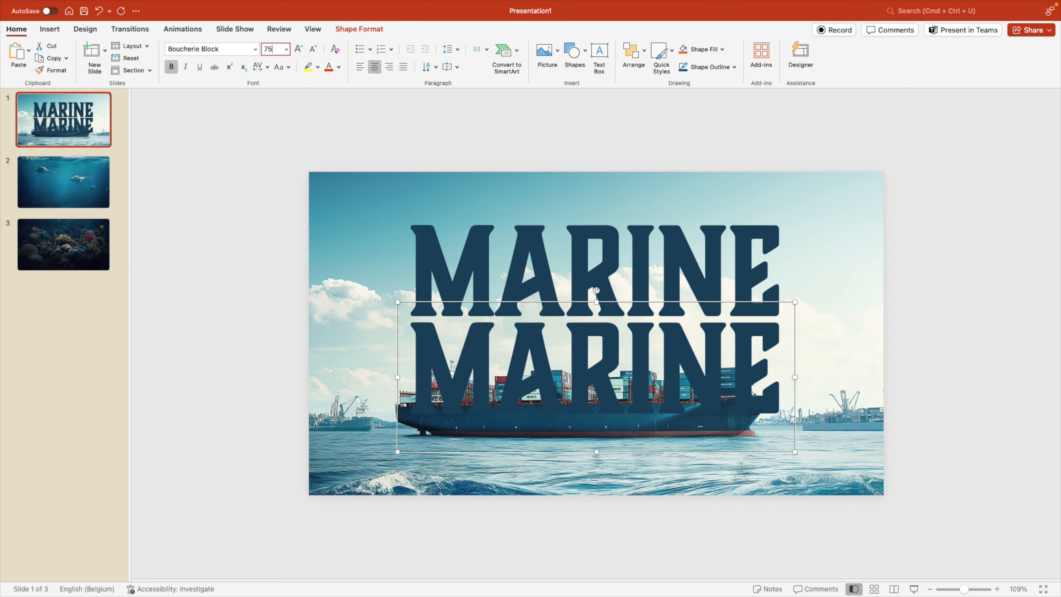
pyautogui.moveTo(595, 379); pyautogui.dragTo(642, 318)
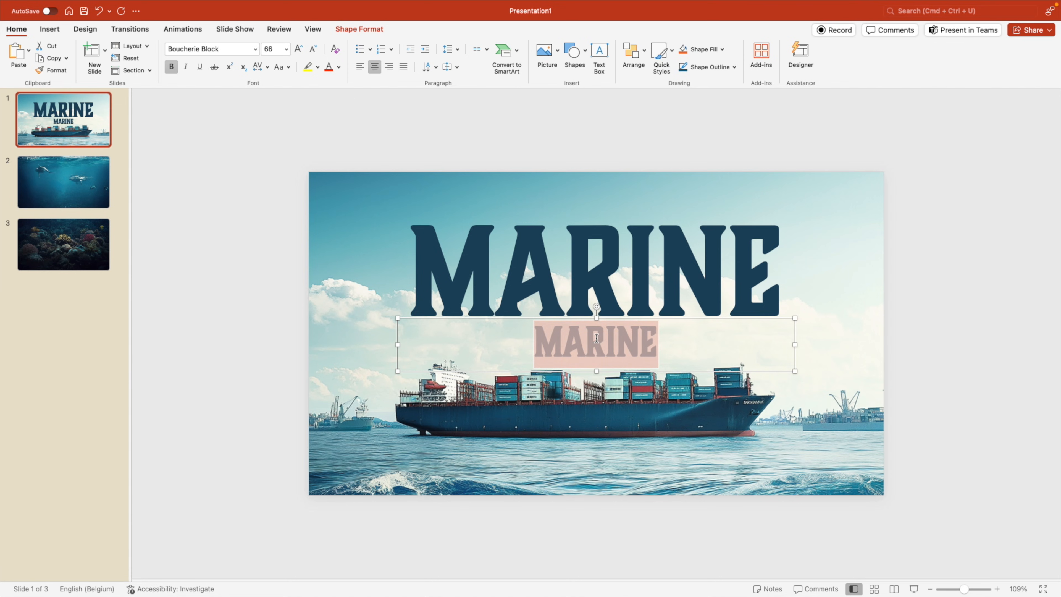
pyautogui.write('UNVEILING T')
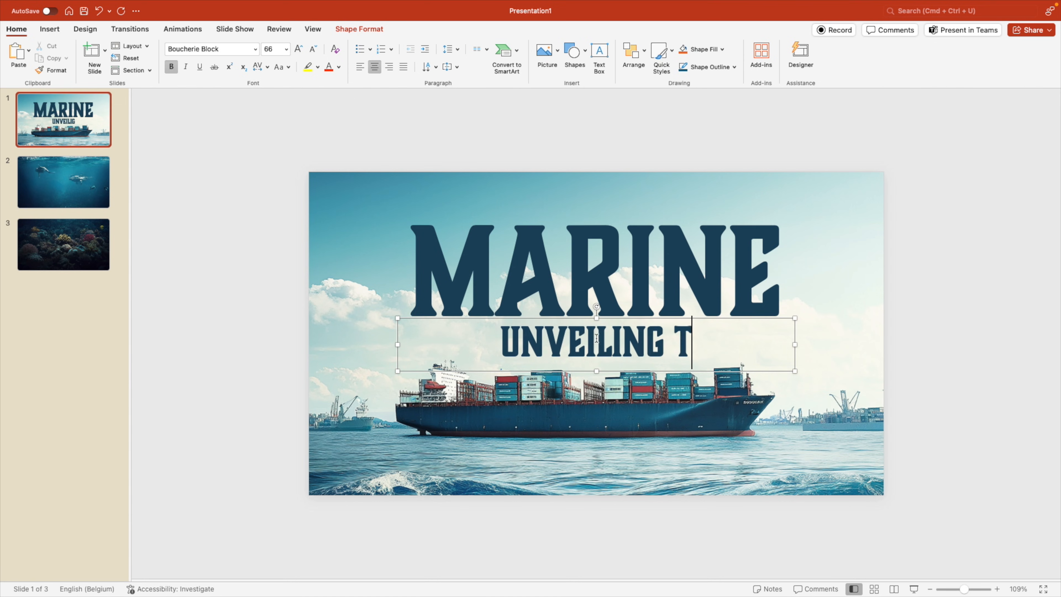
pyautogui.write('HE LAYERS OF T')
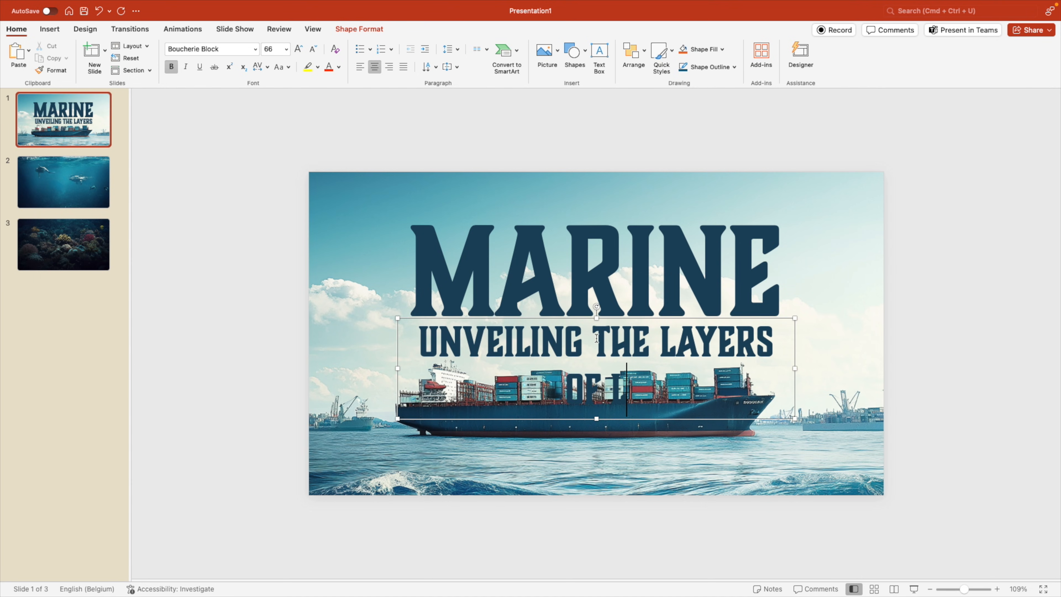
# Enlarge the subtitle with Increase Font Size until it spans the MARINE title's width.
pyautogui.click(313, 49)
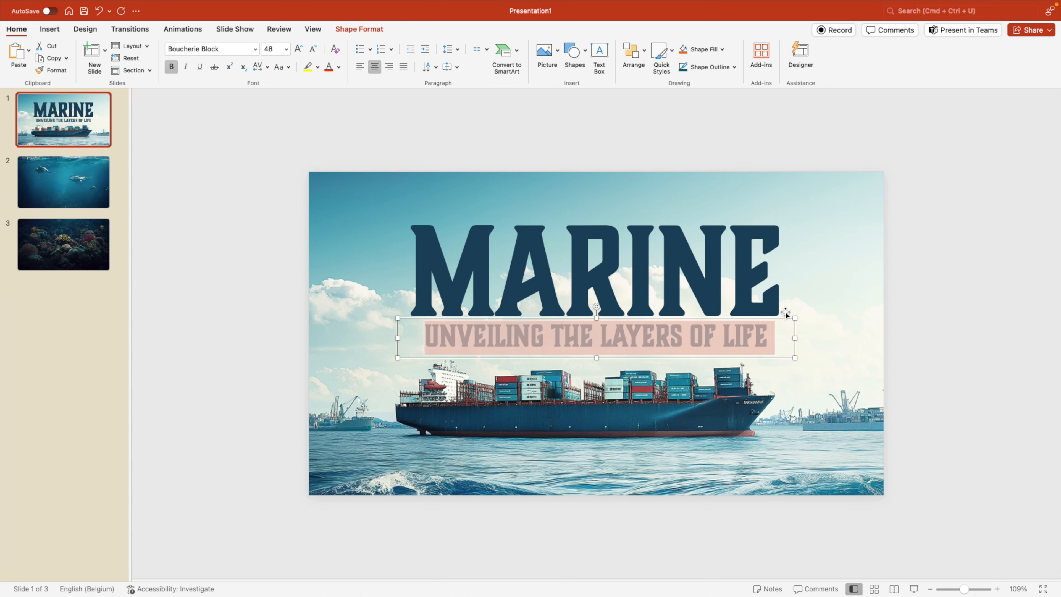
pyautogui.click(298, 49)
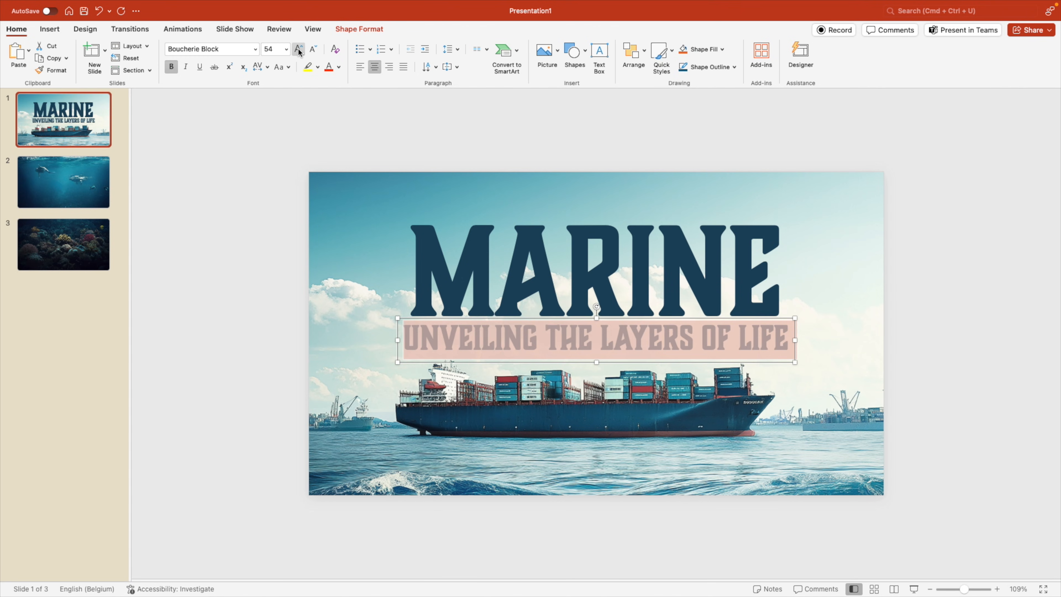
pyautogui.click(298, 48)
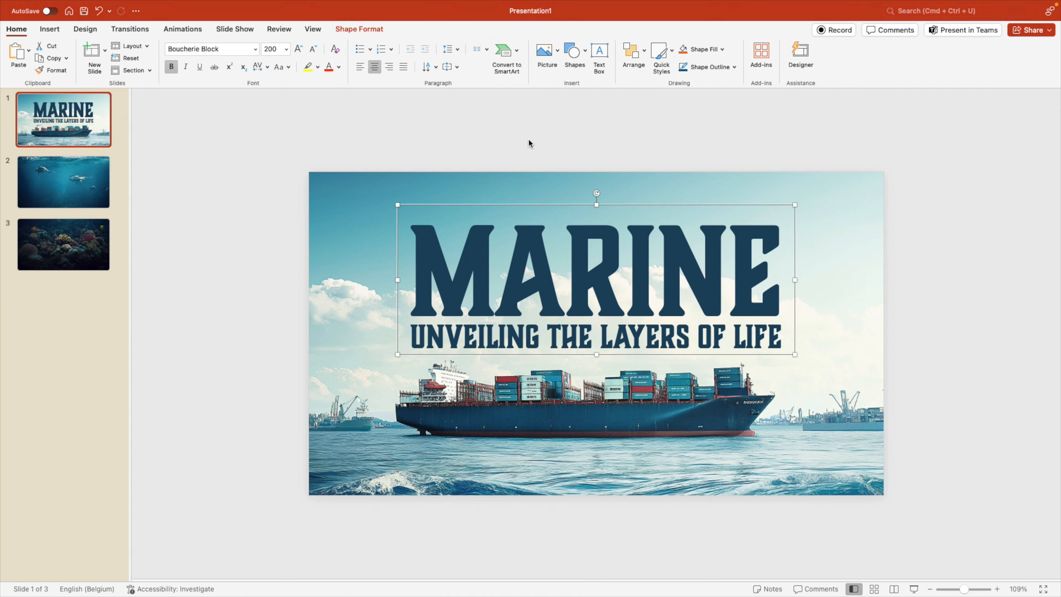
# Recolour the MARINE title to a lighter teal blue via More Colours on the colour wheel.
pyautogui.click(338, 66)
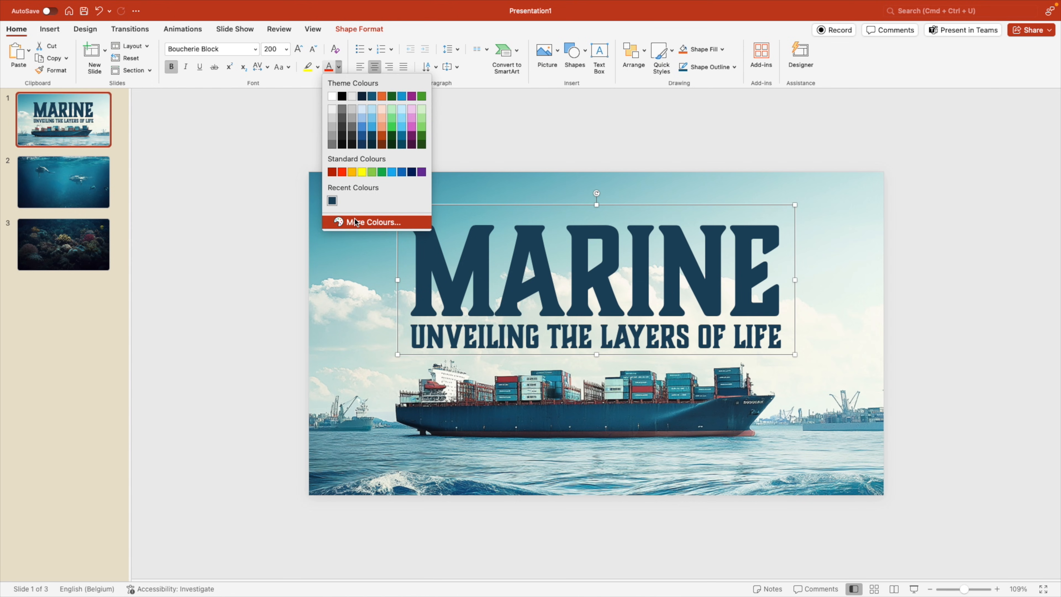
pyautogui.click(374, 222)
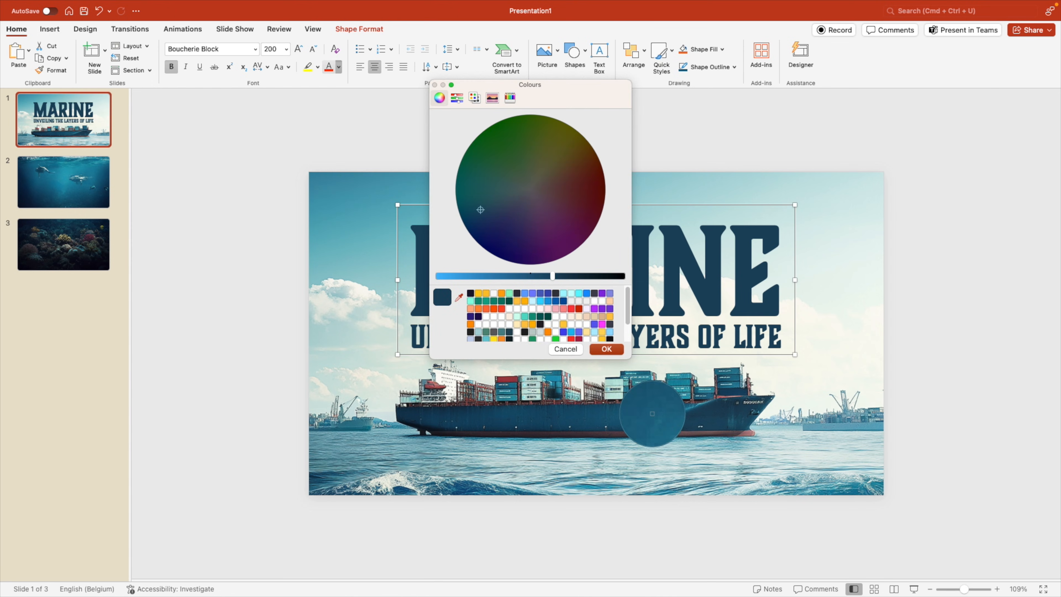
pyautogui.click(474, 205)
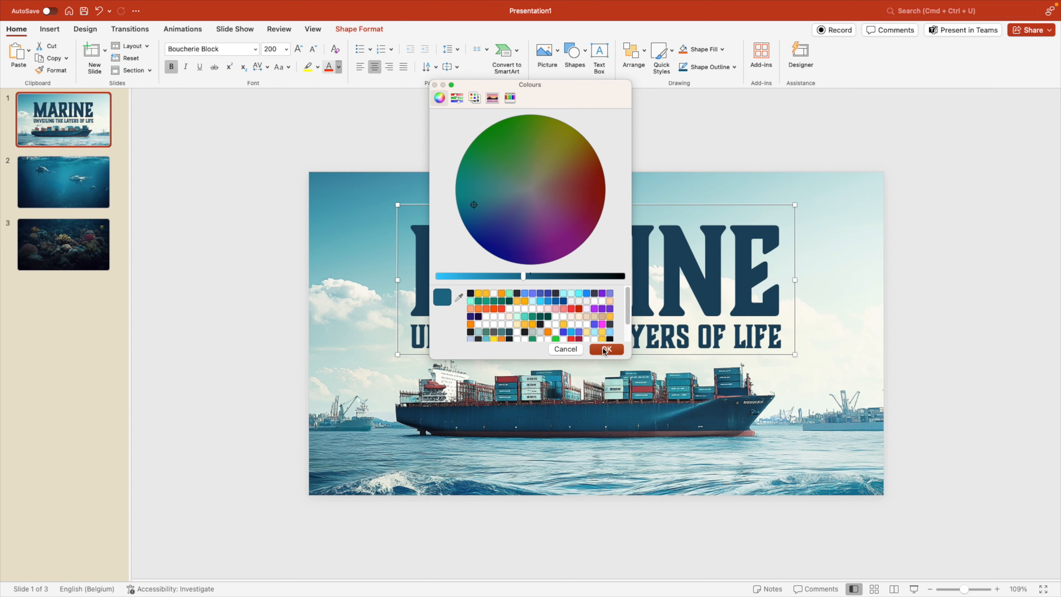
pyautogui.click(604, 349)
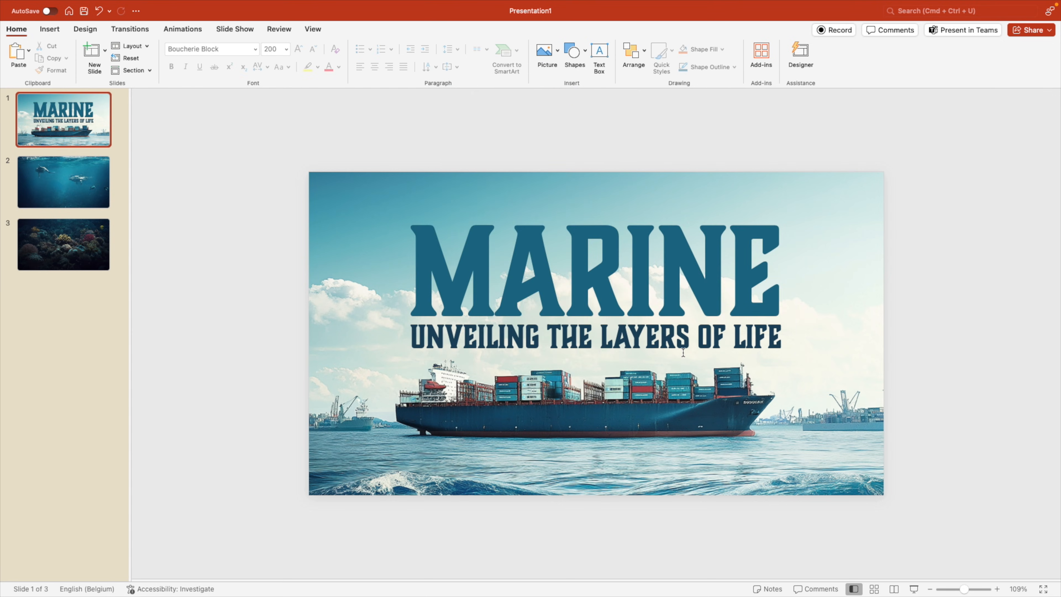
pyautogui.moveTo(669, 249)
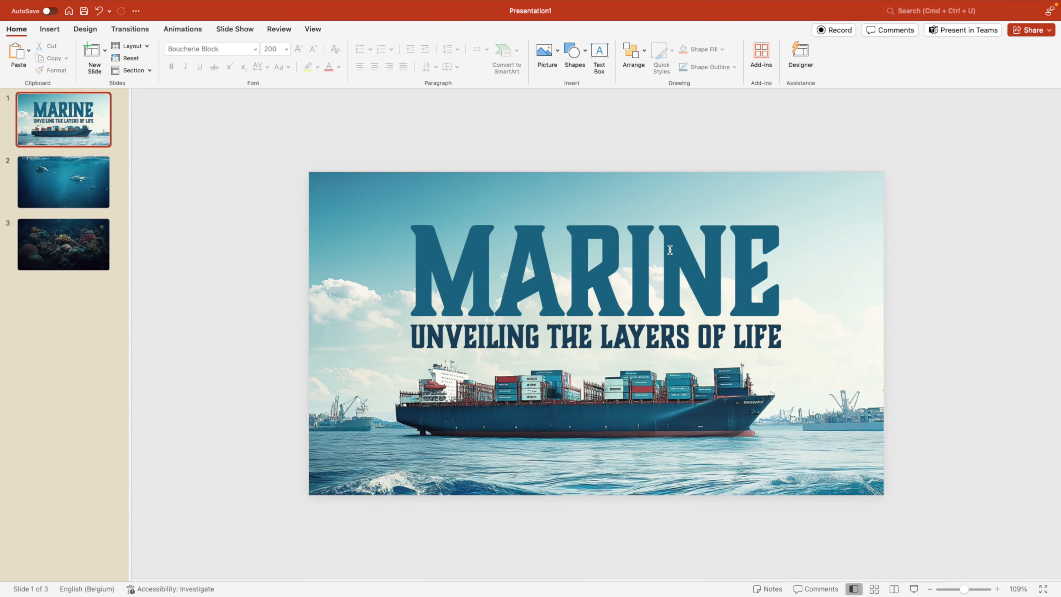
# Add an '01 HUMAN LIFE' heading text box with its ocean-surface paragraph over the ship photo.
pyautogui.click(595, 337)
pyautogui.write('01')
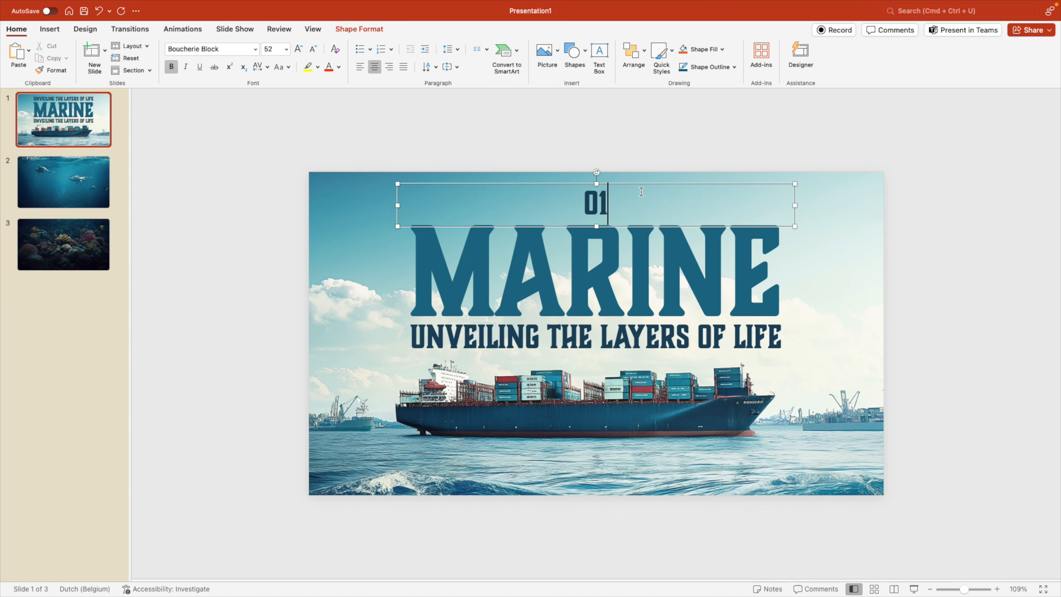
pyautogui.write('HUMAN LIFE')
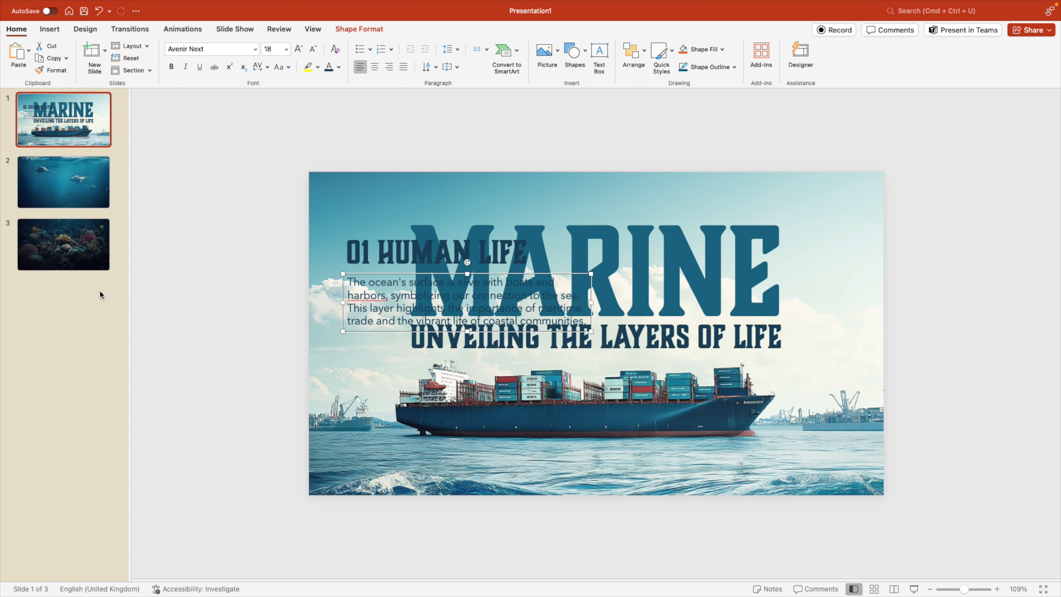
pyautogui.moveTo(446, 445)
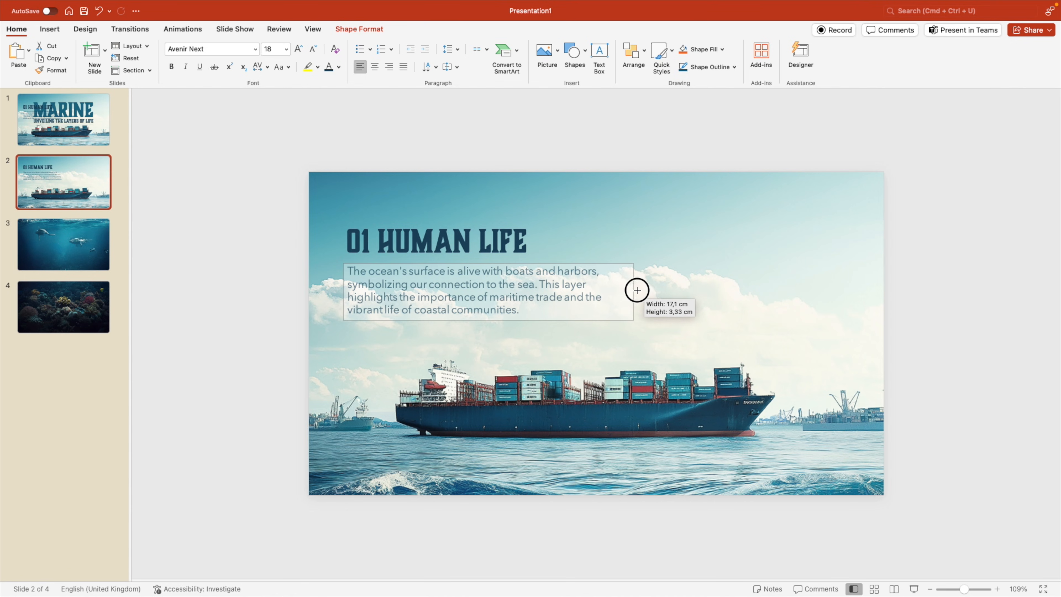
pyautogui.click(311, 52)
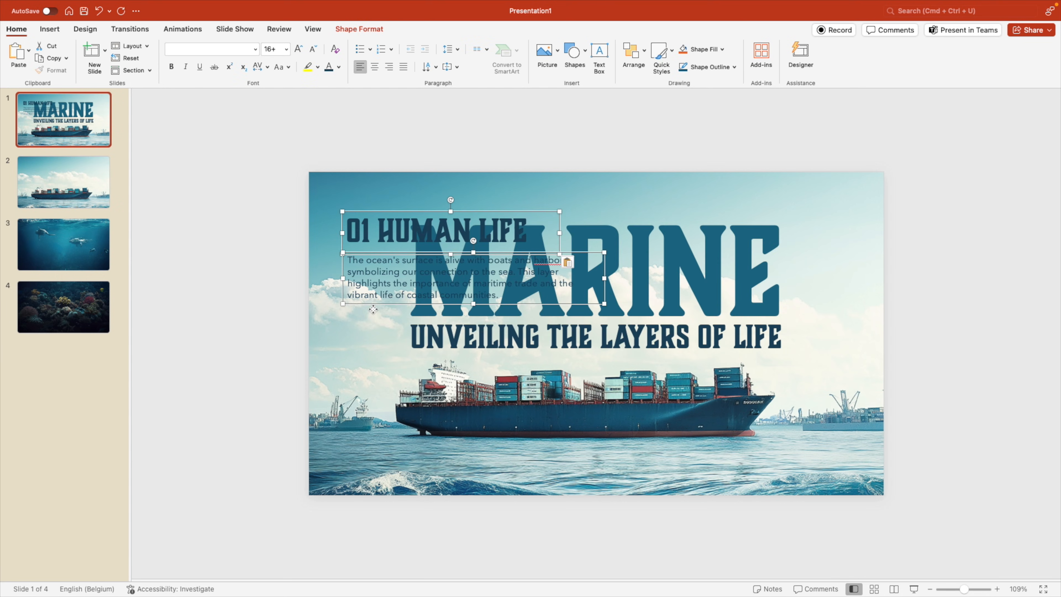
pyautogui.moveTo(867, 238)
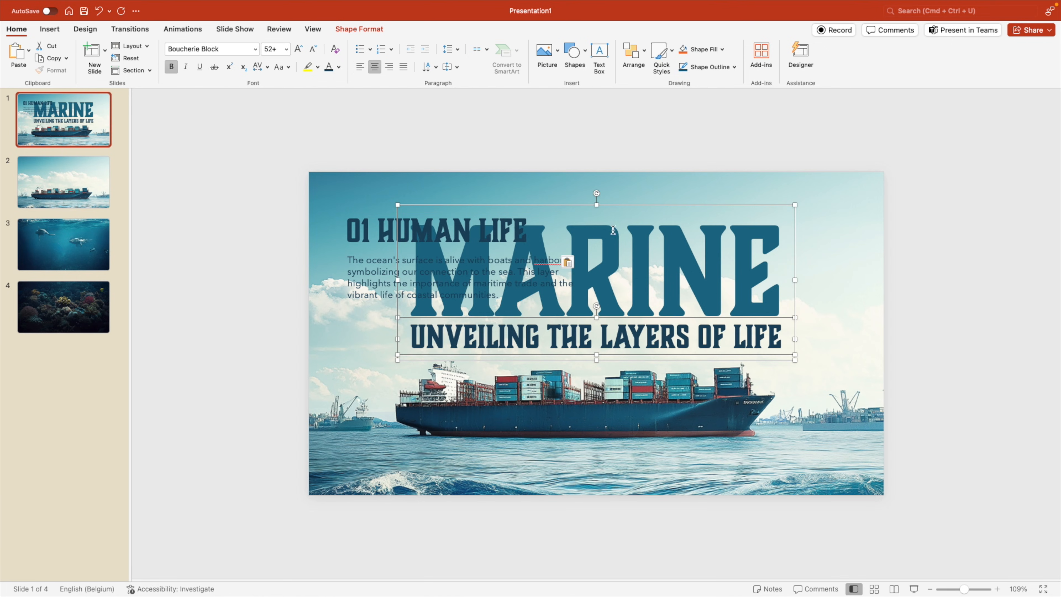
# Give the MARINE title and subtitle a Float In entrance animation.
pyautogui.click(182, 28)
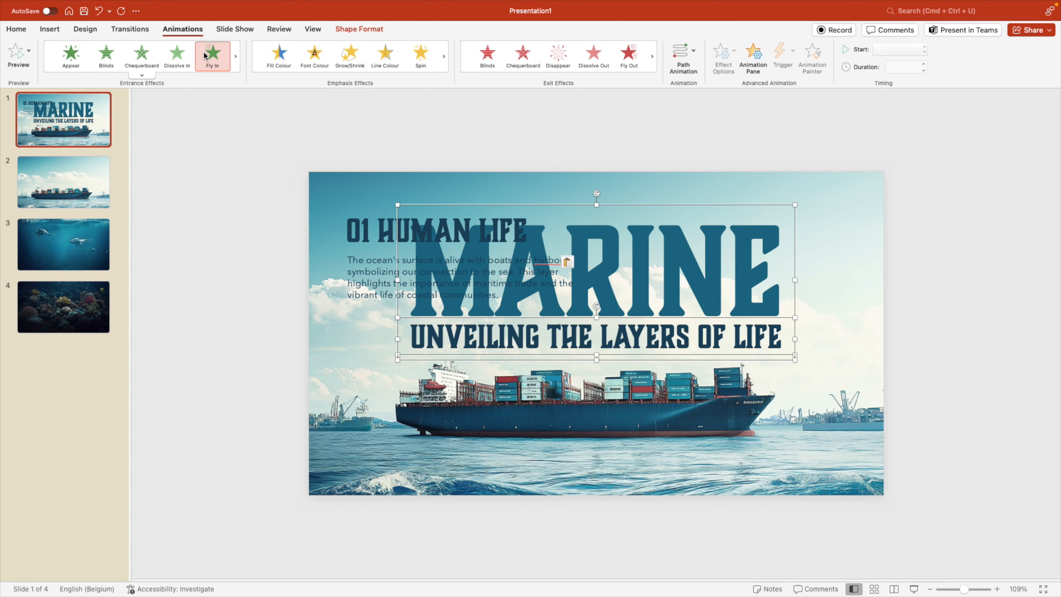
pyautogui.click(212, 56)
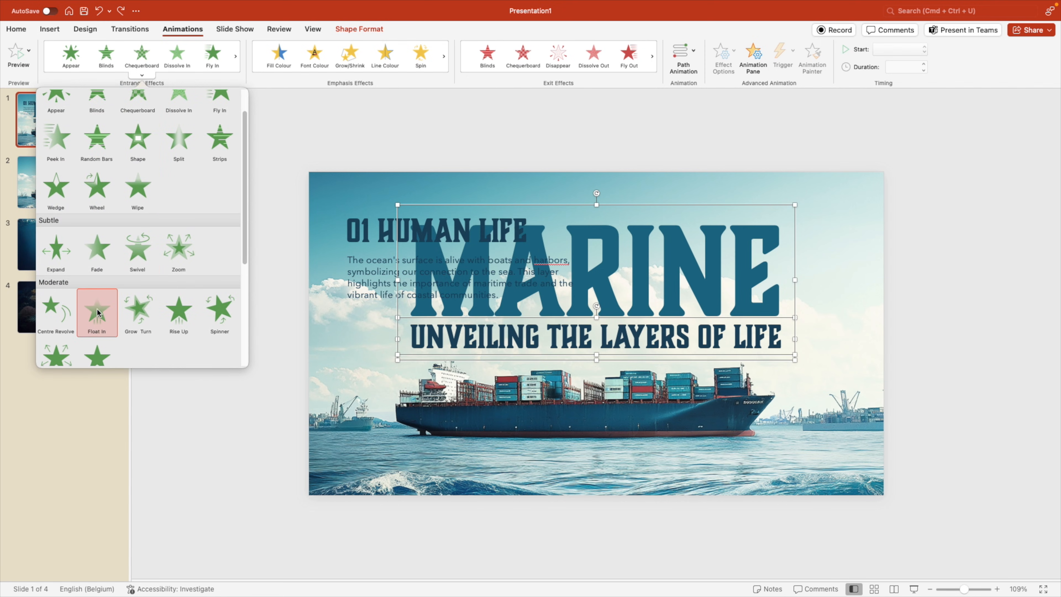
pyautogui.click(97, 313)
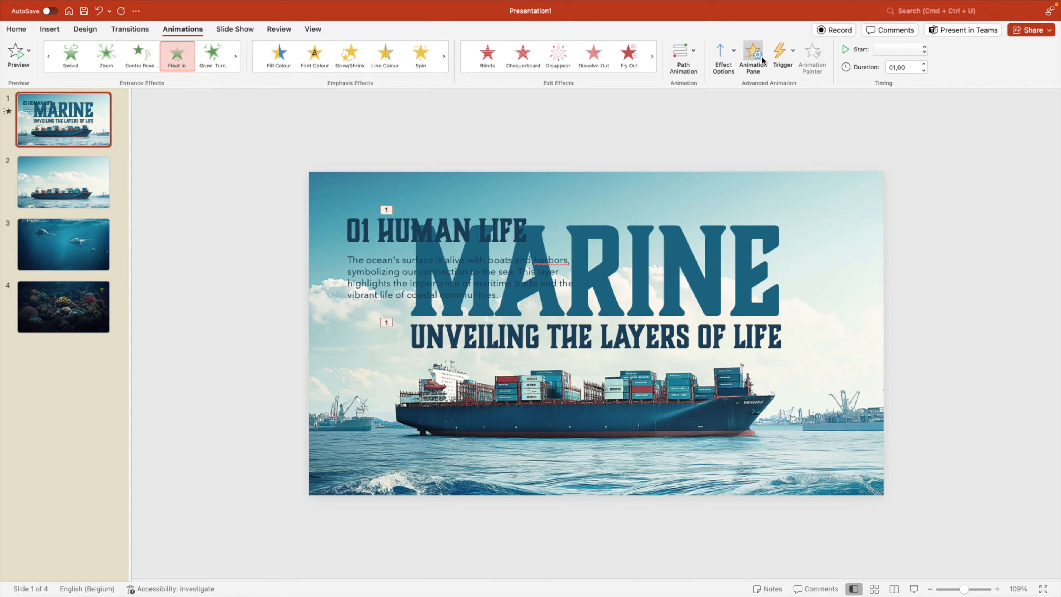
# In the Animation Pane, set the MARINE animation to start With Previous.
pyautogui.click(753, 57)
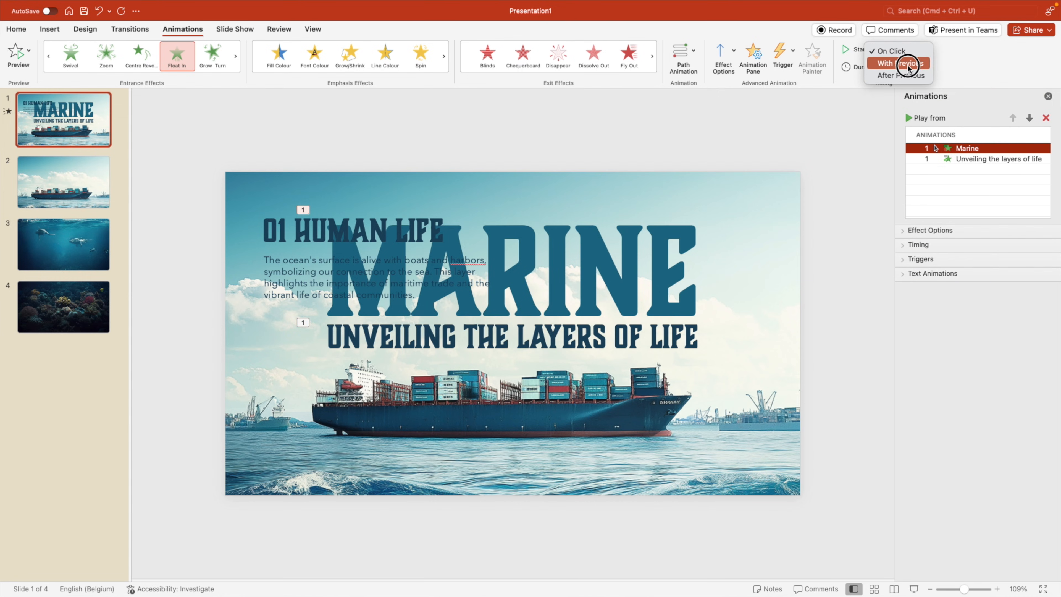
pyautogui.click(886, 63)
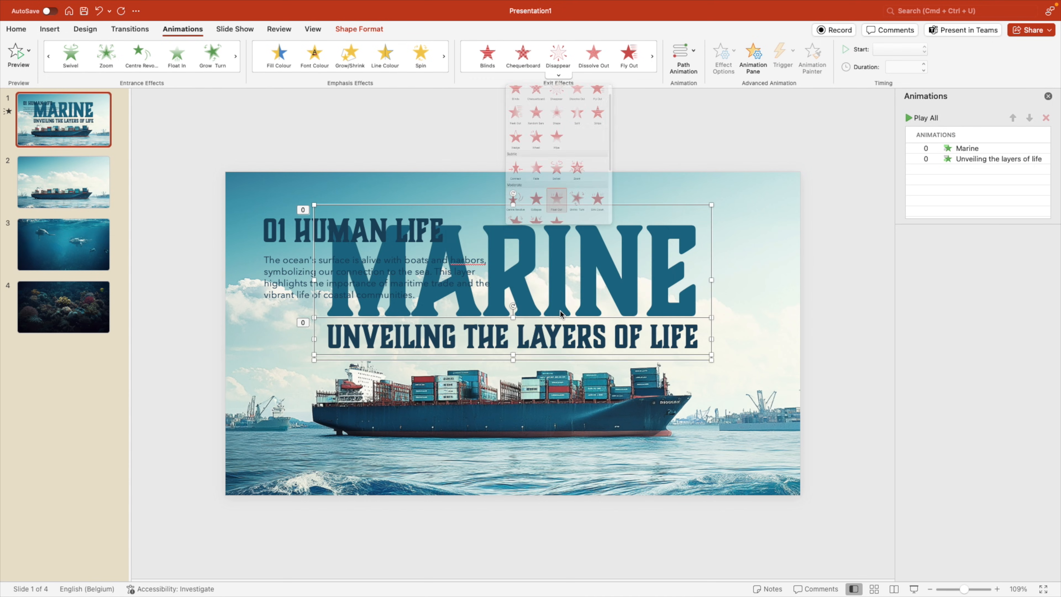
# Give the MARINE title and subtitle a Float Out exit animation.
pyautogui.click(554, 199)
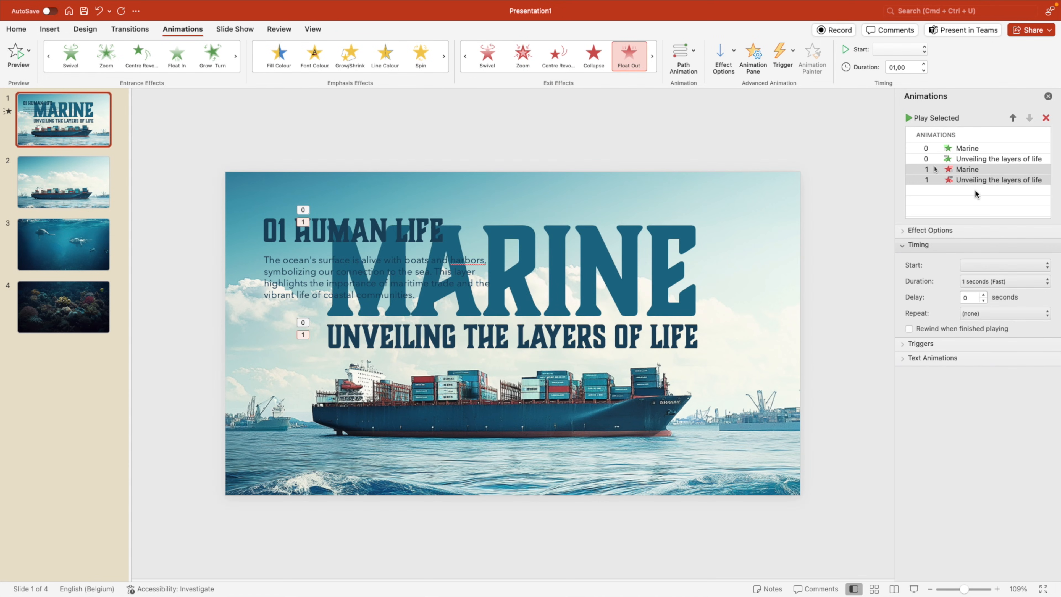
pyautogui.click(722, 51)
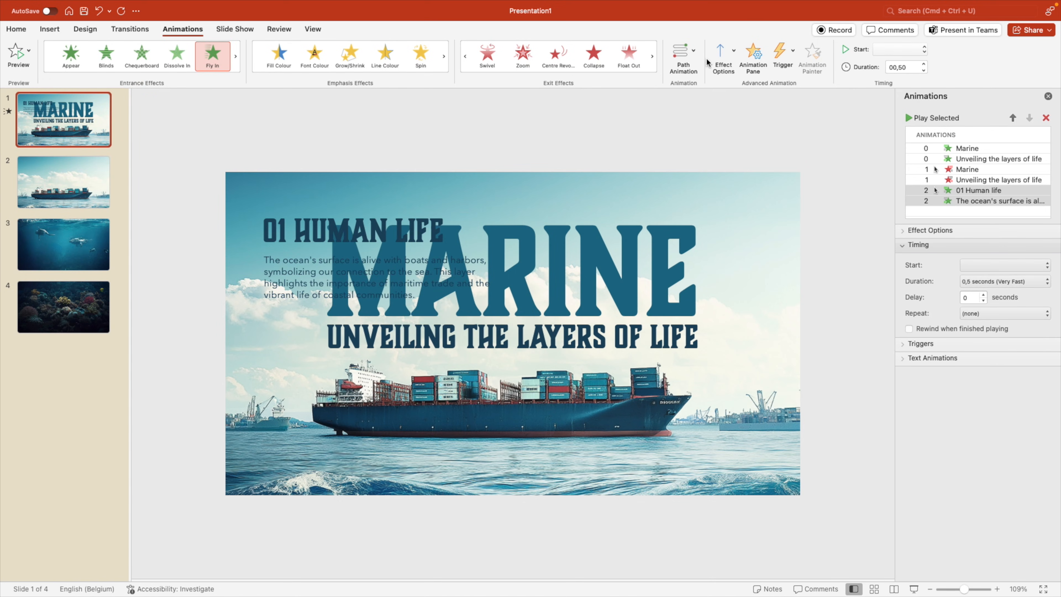
# Make the 01 Human life heading and paragraph fly in With Previous, with a delay of 1.
pyautogui.click(981, 191)
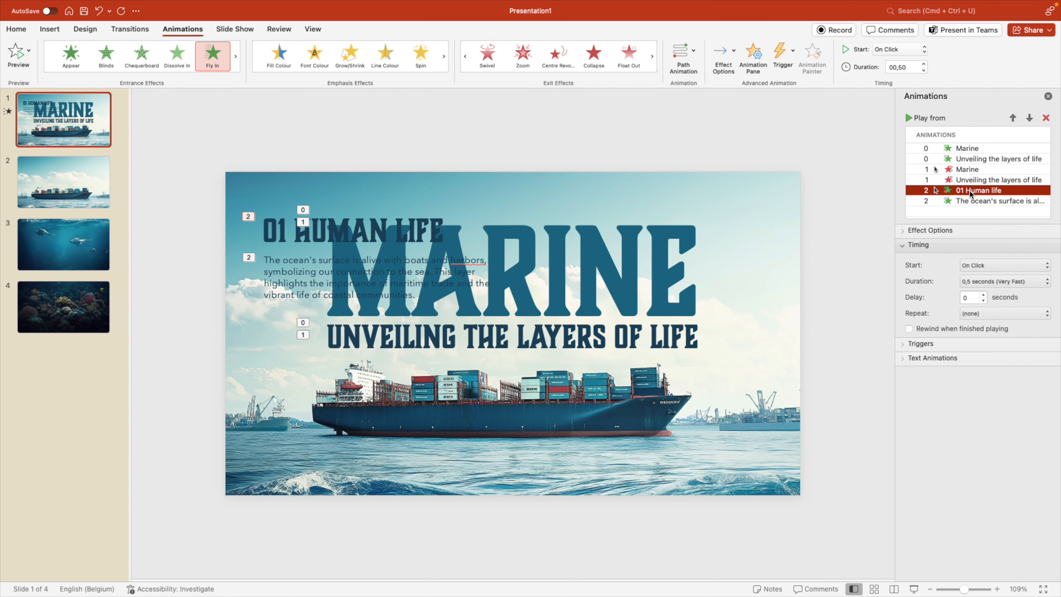
pyautogui.click(1004, 265)
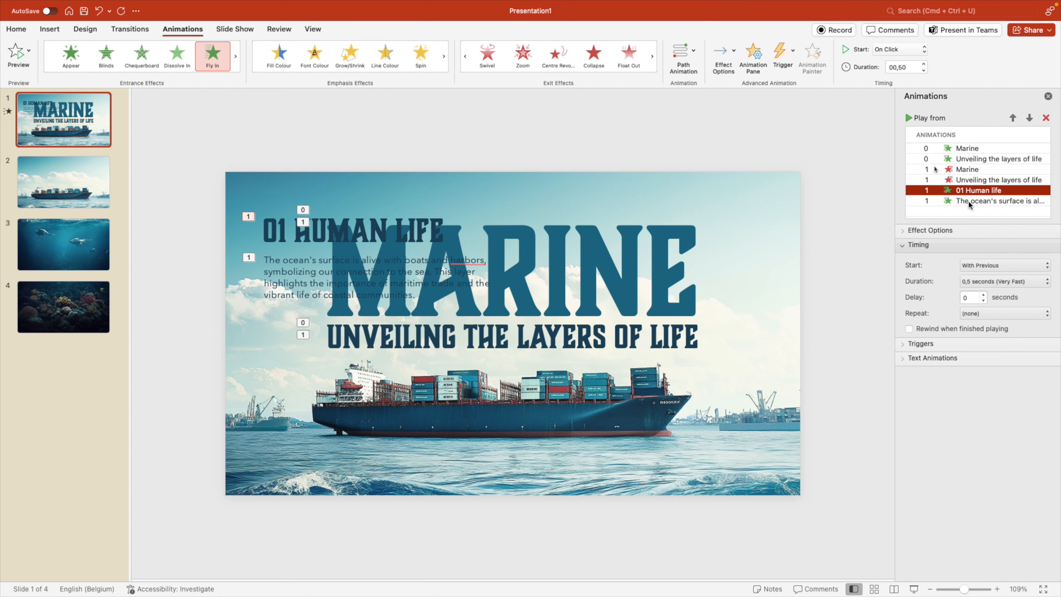
pyautogui.click(970, 297)
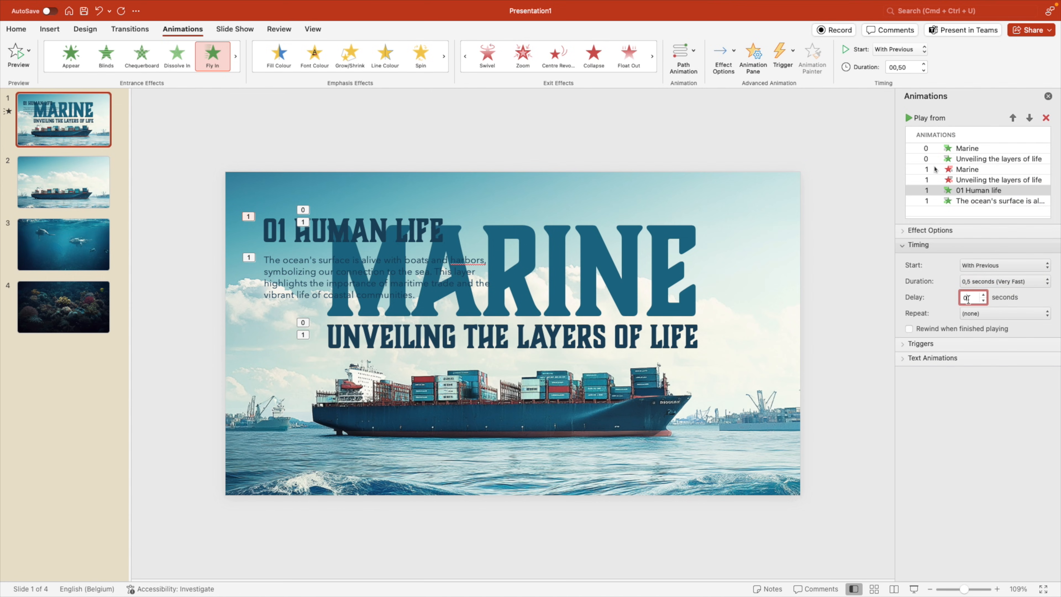
pyautogui.click(1001, 200)
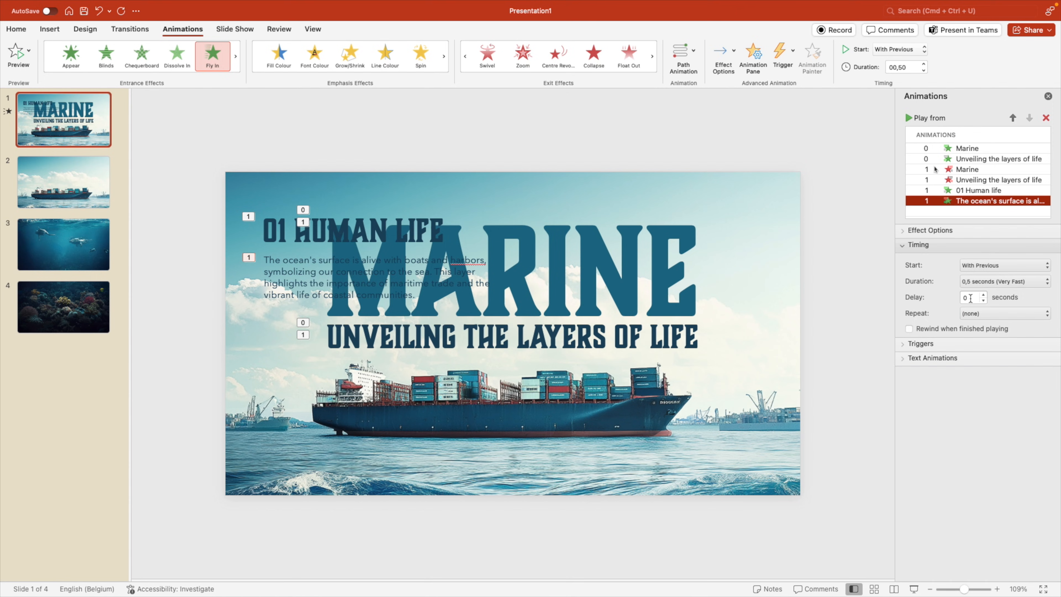
pyautogui.write('1')
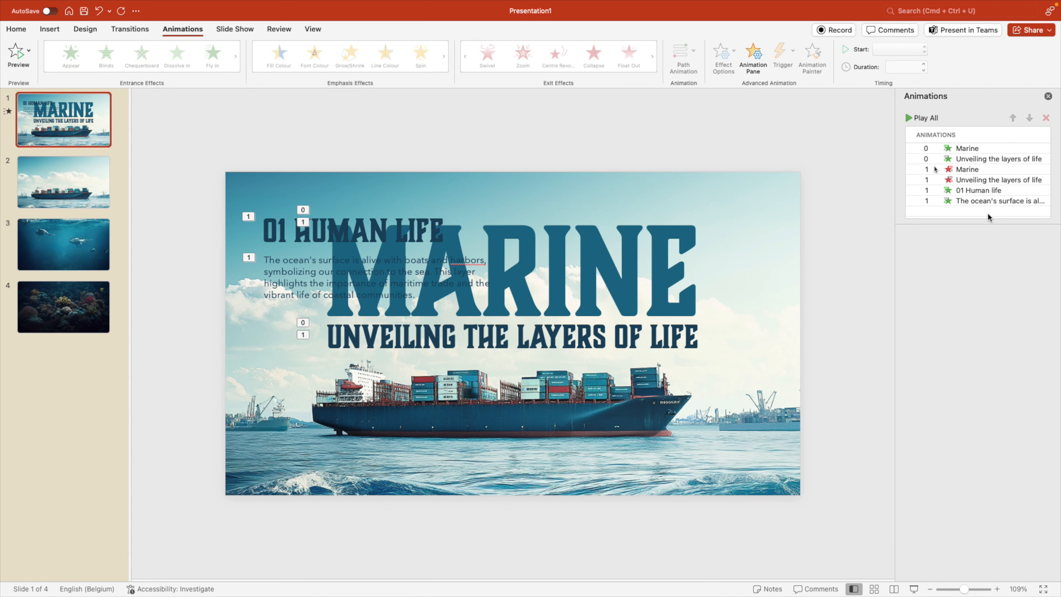
# Move the animated 01 Human life boxes onto the whale slide and remove the ship-only slide.
pyautogui.click(930, 66)
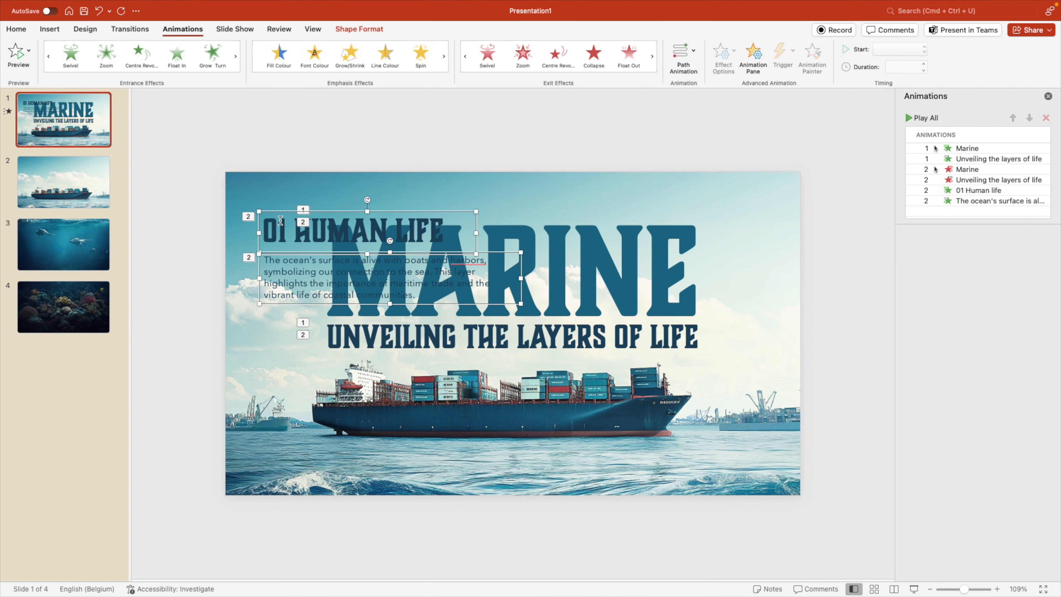
pyautogui.click(63, 181)
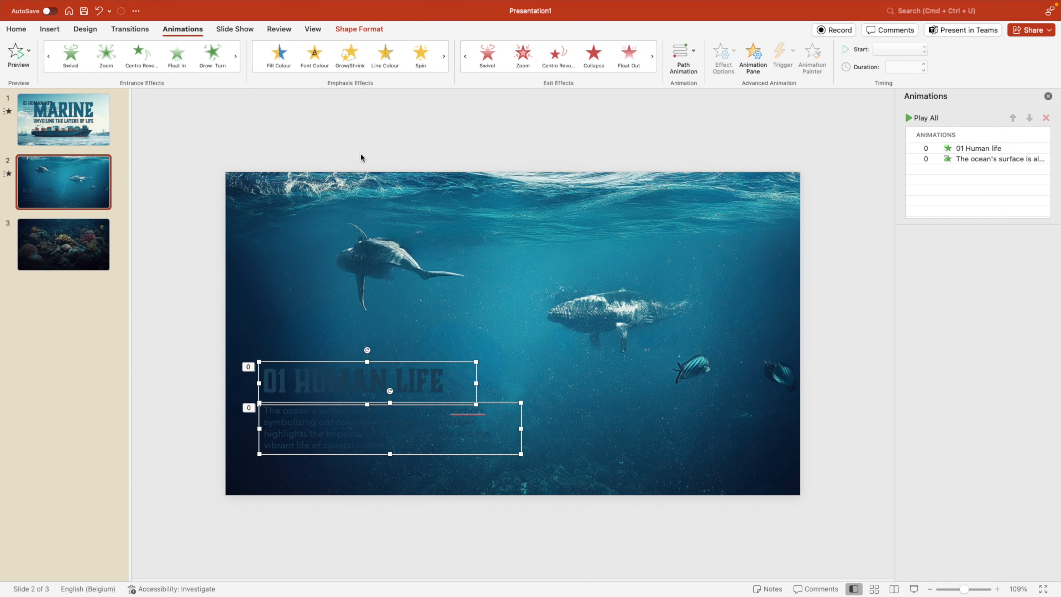
# Make the whale slide's heading and paragraph white and retitle it '02 MARINE LIFE'.
pyautogui.click(16, 28)
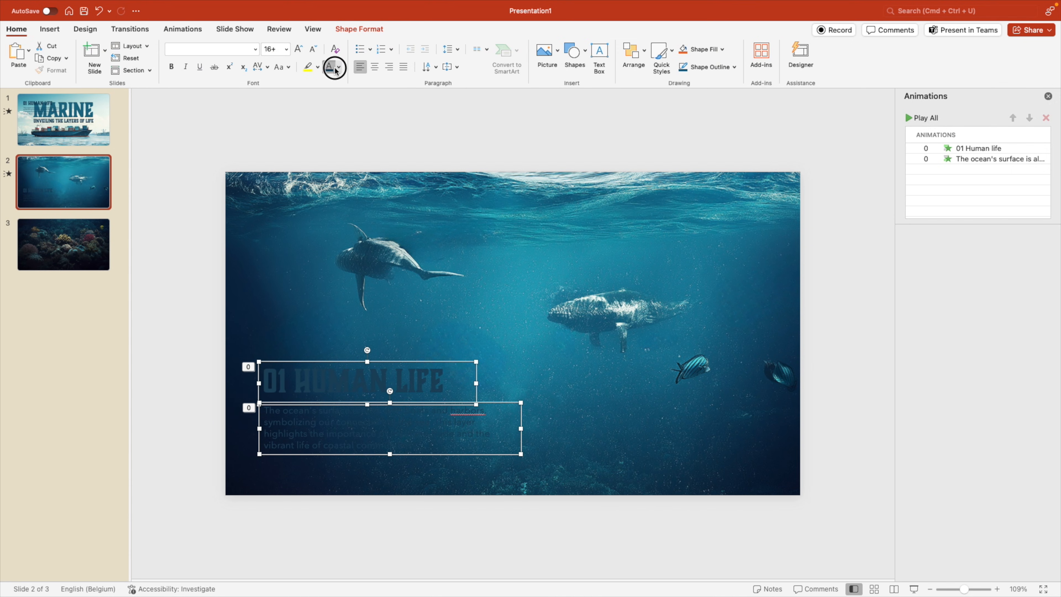
pyautogui.click(328, 67)
pyautogui.write('2')
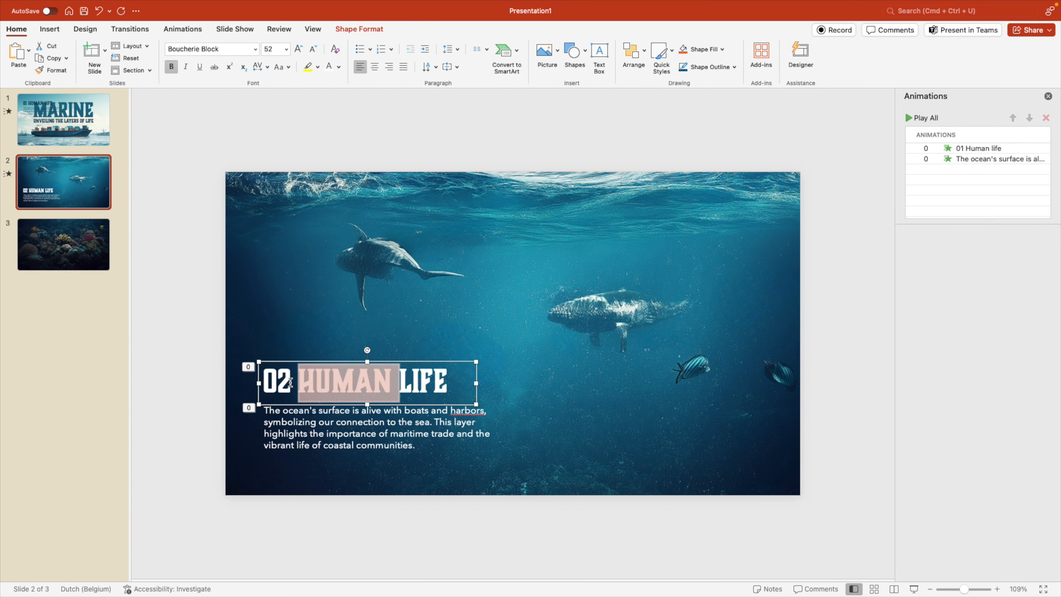
pyautogui.write('MARINE')
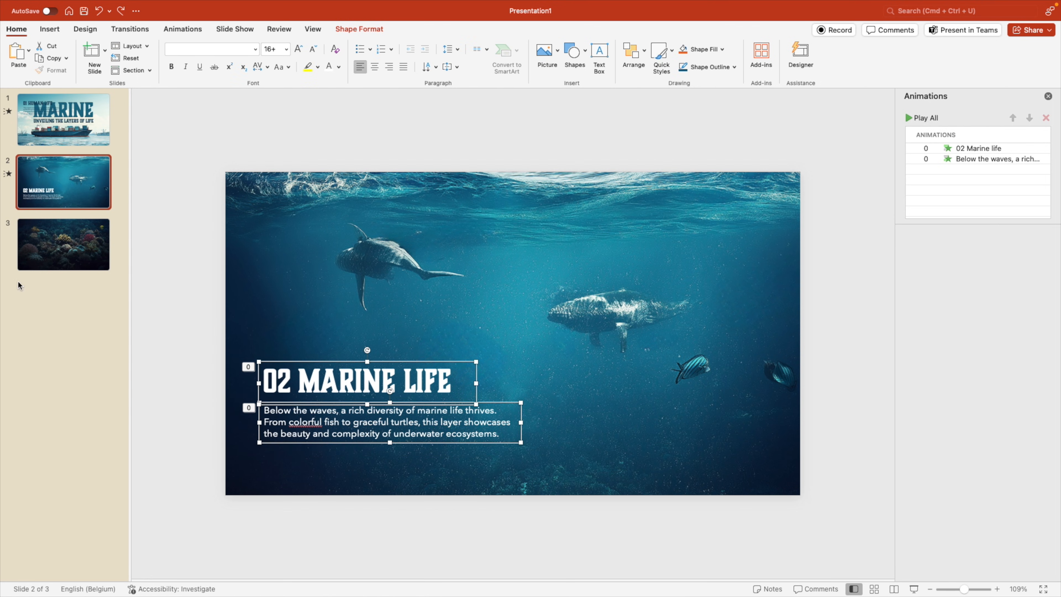
# Right-align the '03 OCEAN BOTTOM' text boxes on the coral slide.
pyautogui.click(63, 244)
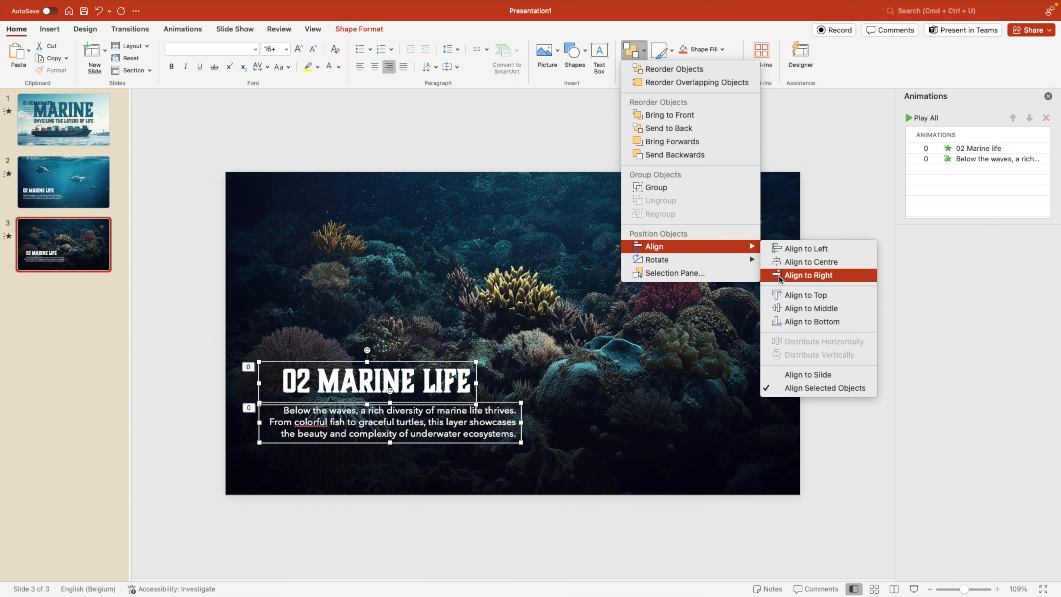
pyautogui.click(804, 275)
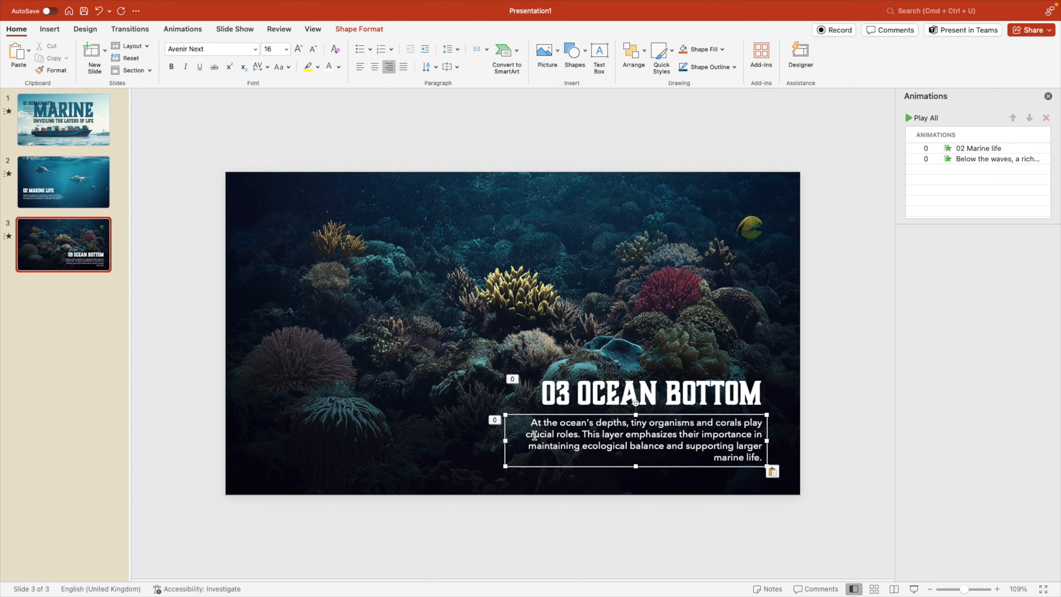
pyautogui.click(63, 119)
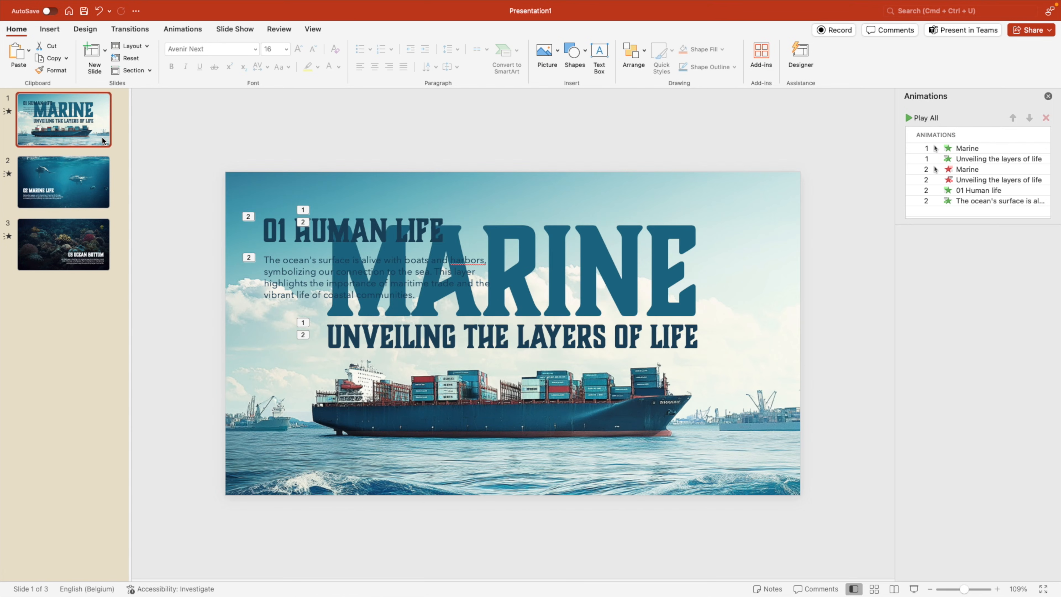
# Apply a two-second Push transition to the Marine Life and Ocean Bottom slides.
pyautogui.click(63, 244)
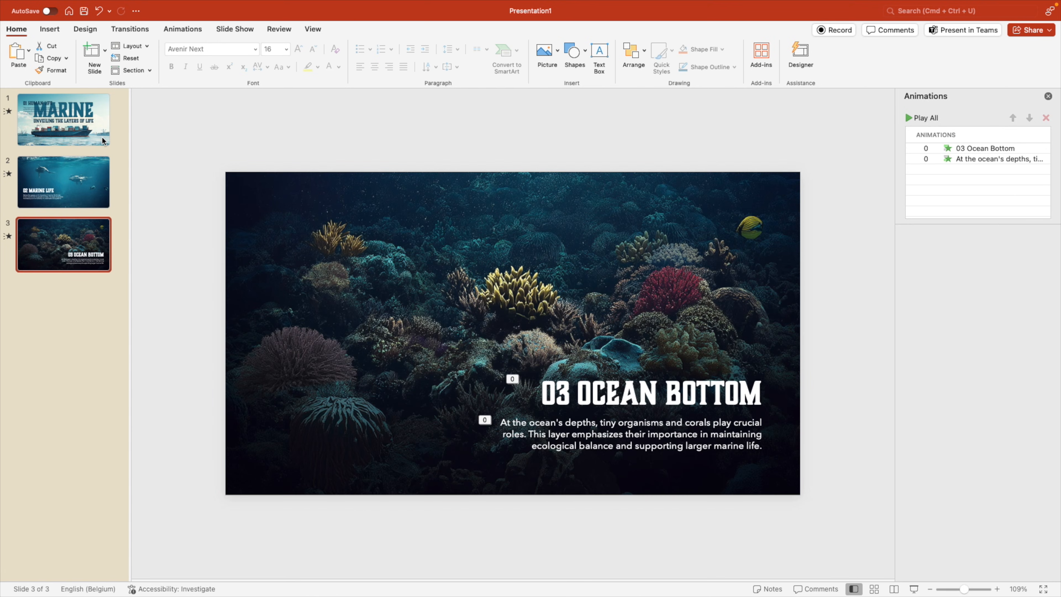
pyautogui.moveTo(97, 159)
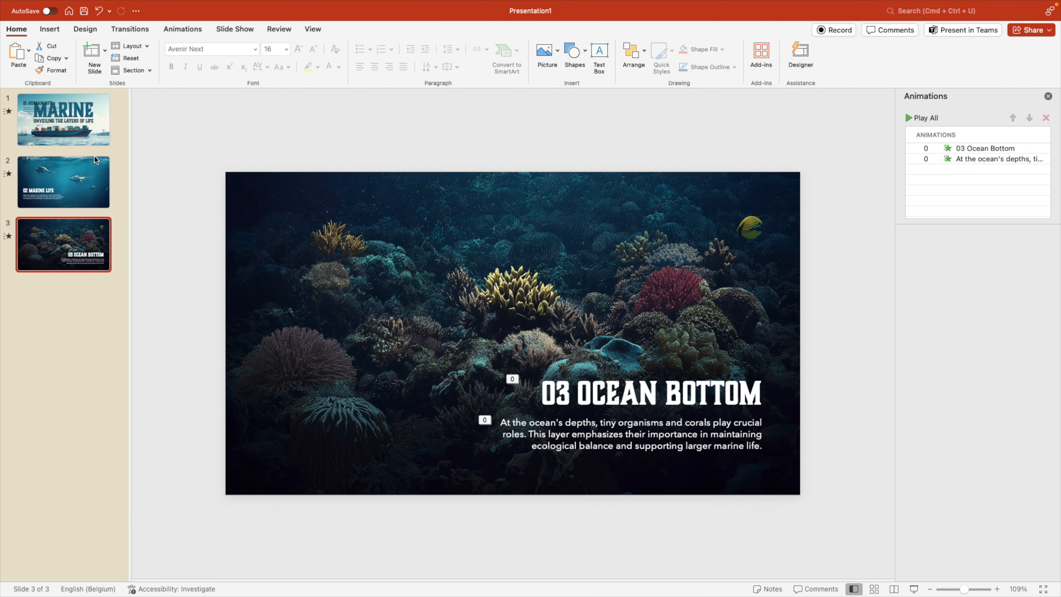
pyautogui.click(63, 180)
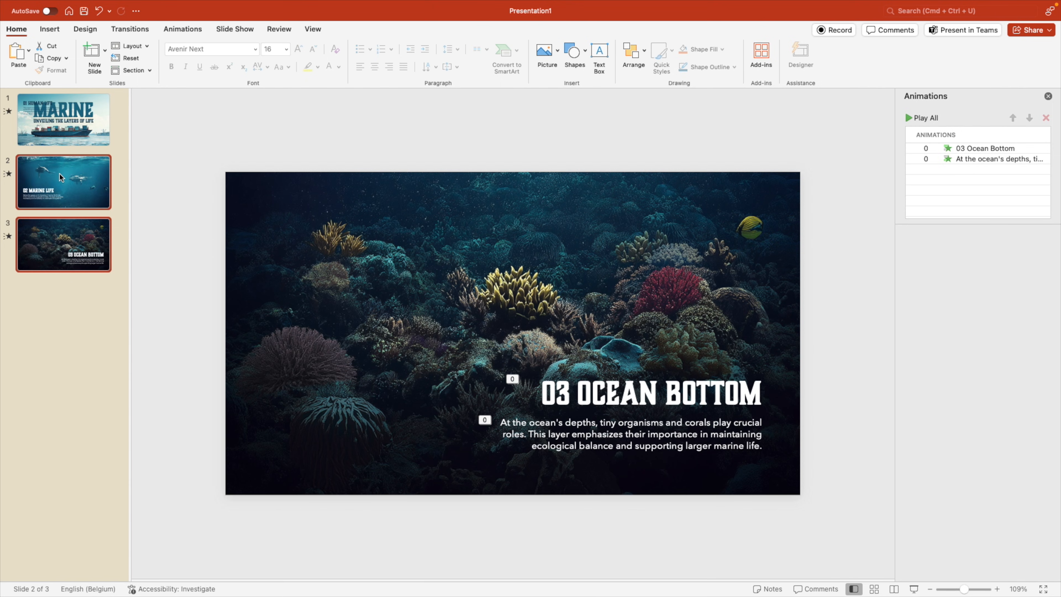
pyautogui.click(129, 29)
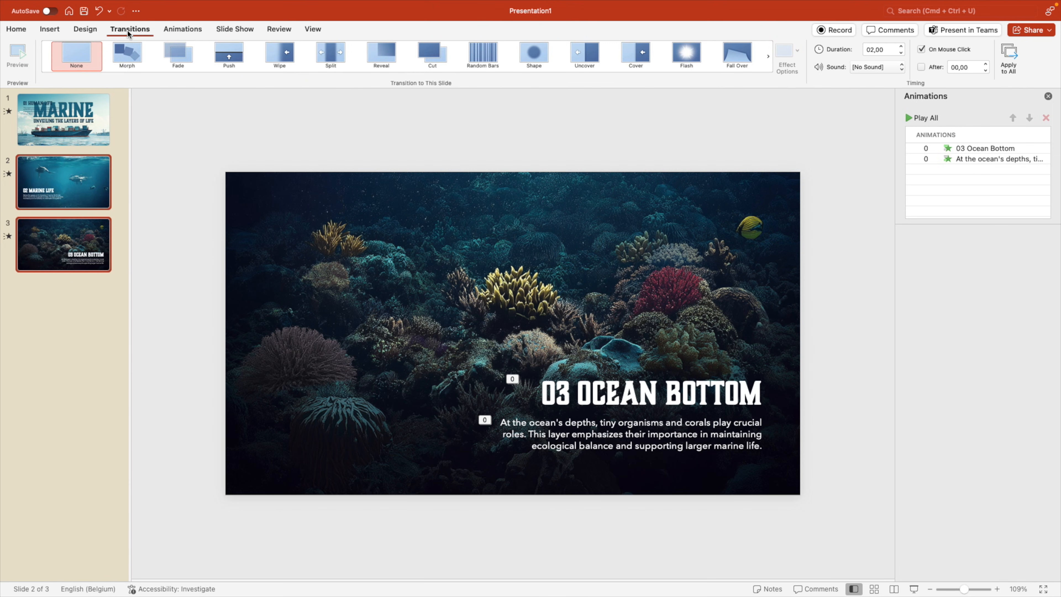
pyautogui.click(228, 55)
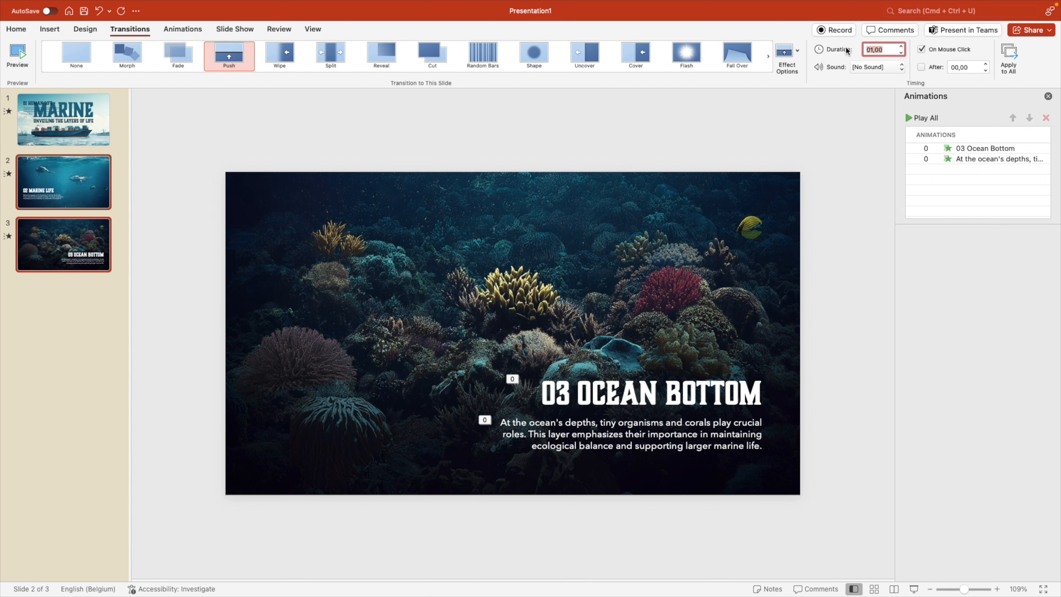
# Review the heading and paragraph animation timings on the Marine Life slide.
pyautogui.click(63, 180)
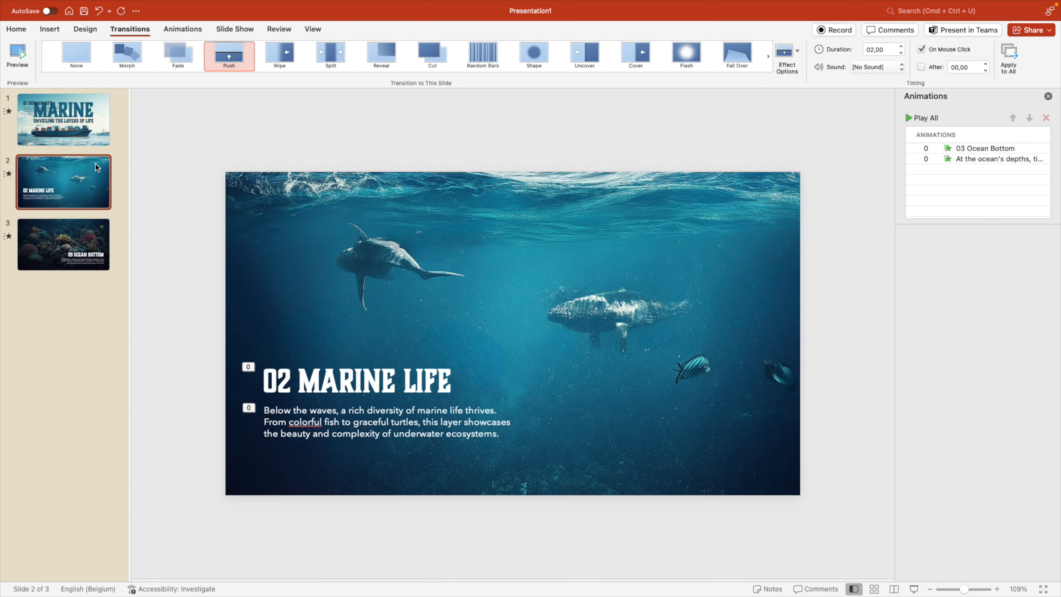
pyautogui.click(355, 380)
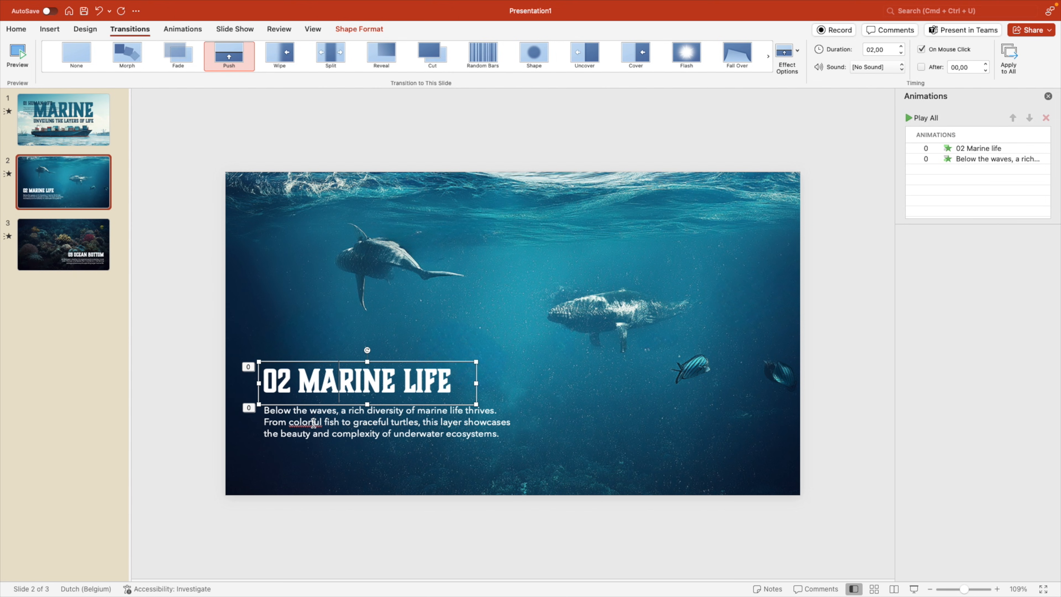
pyautogui.click(977, 149)
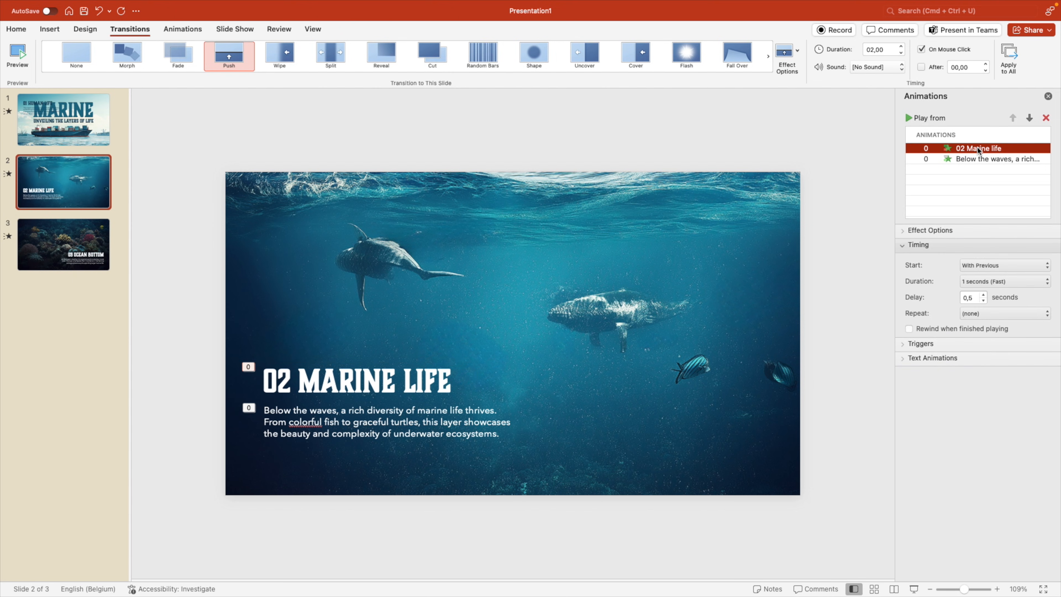
pyautogui.click(1001, 158)
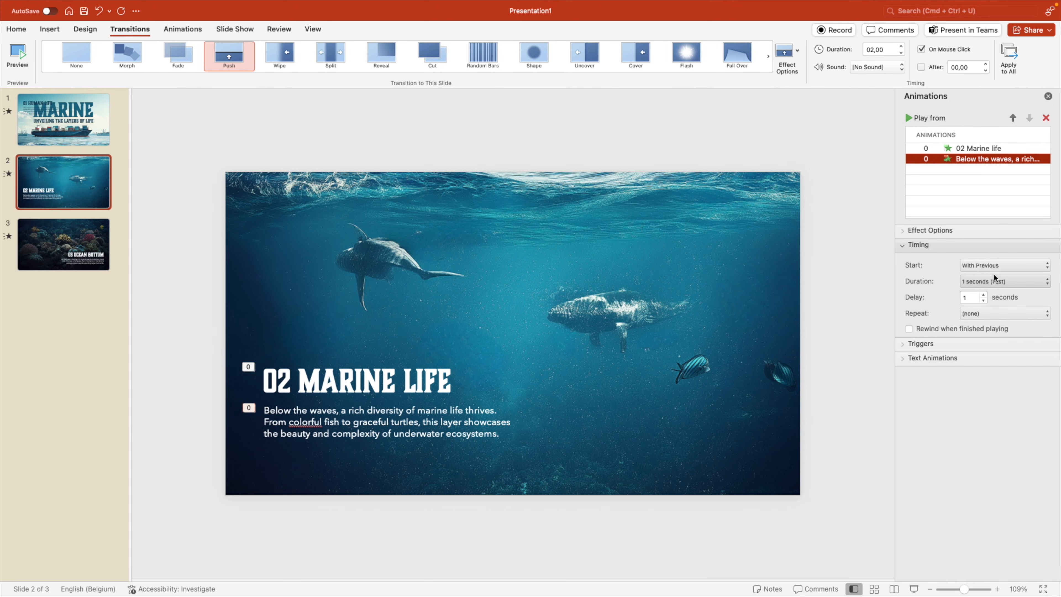
pyautogui.click(977, 148)
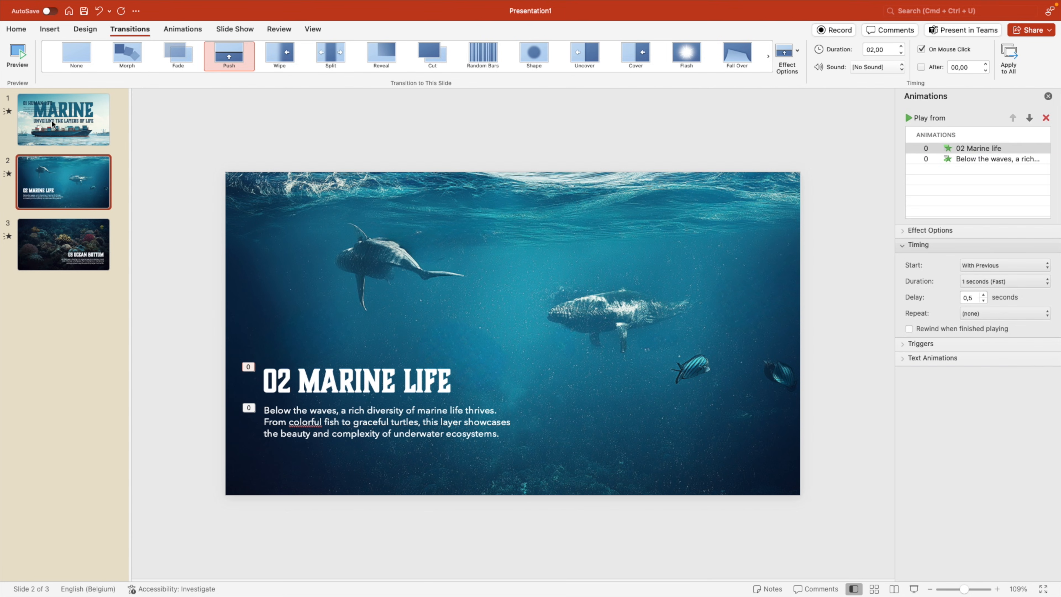
pyautogui.click(63, 119)
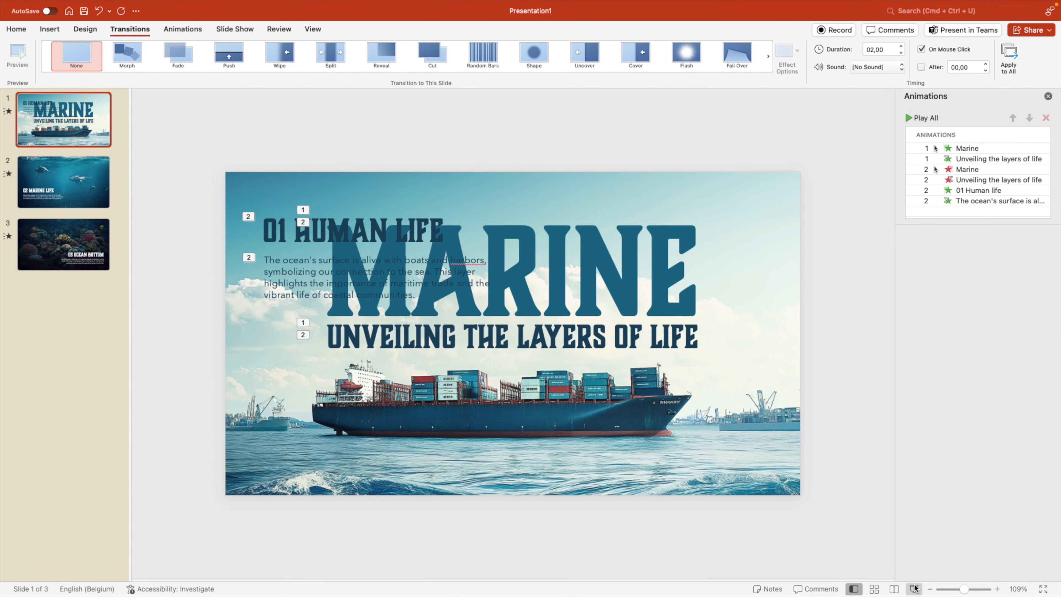